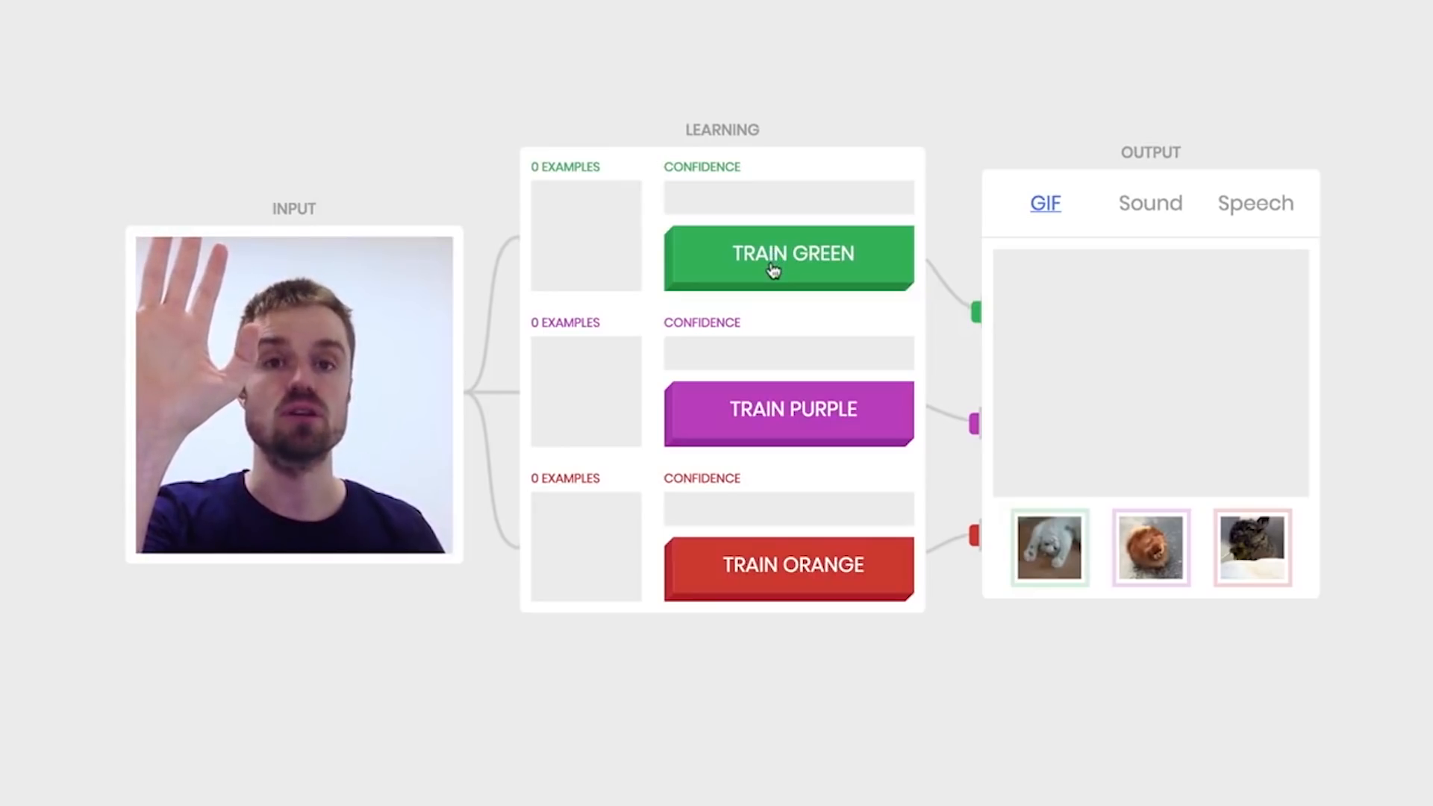
Scroll the TensorFlow.js home page through its demos to Webcam Controller and Teachable Machine.
{"action": "left_click", "coordinate": [788, 257]}
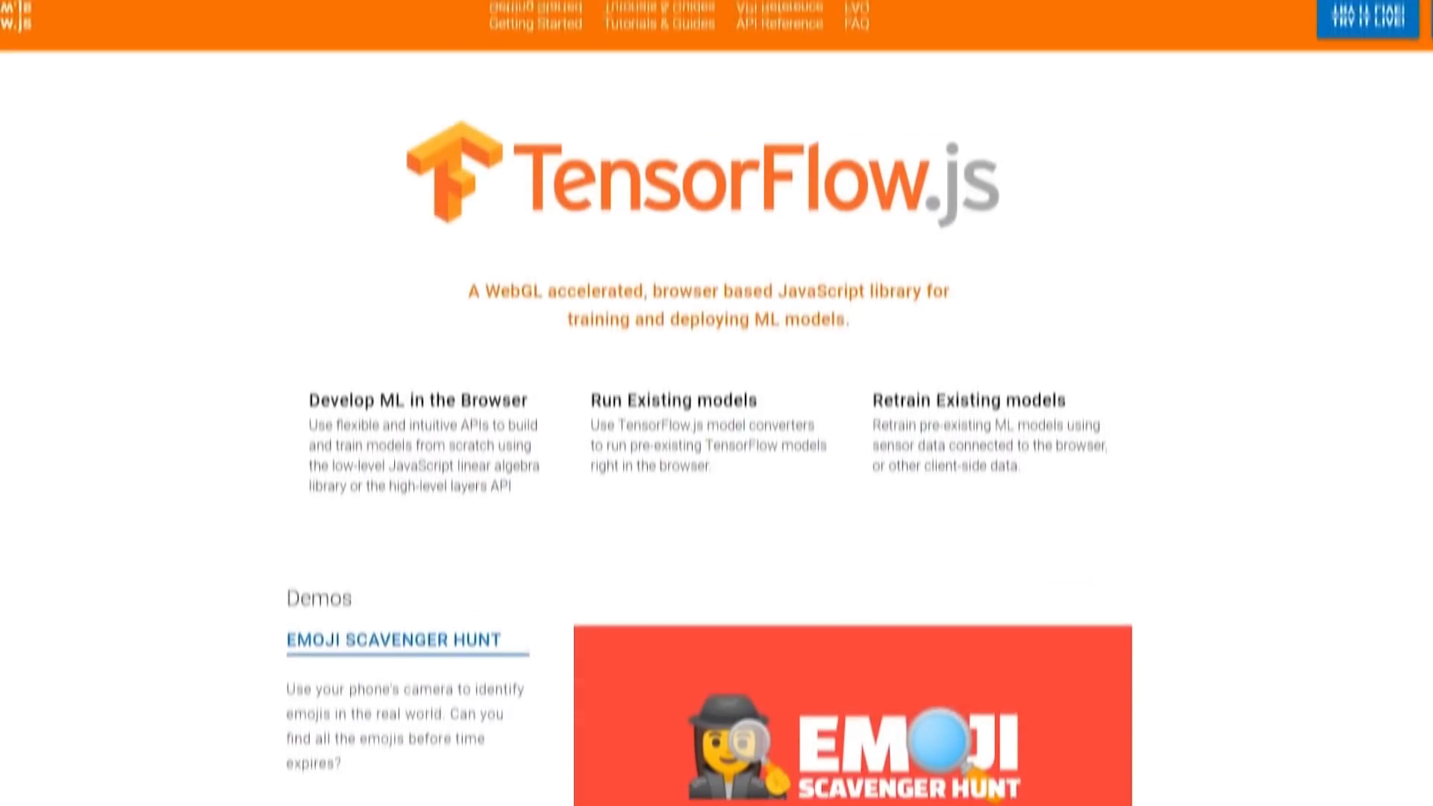
{"action": "scroll", "scroll_direction": "down", "scroll_amount": 3}
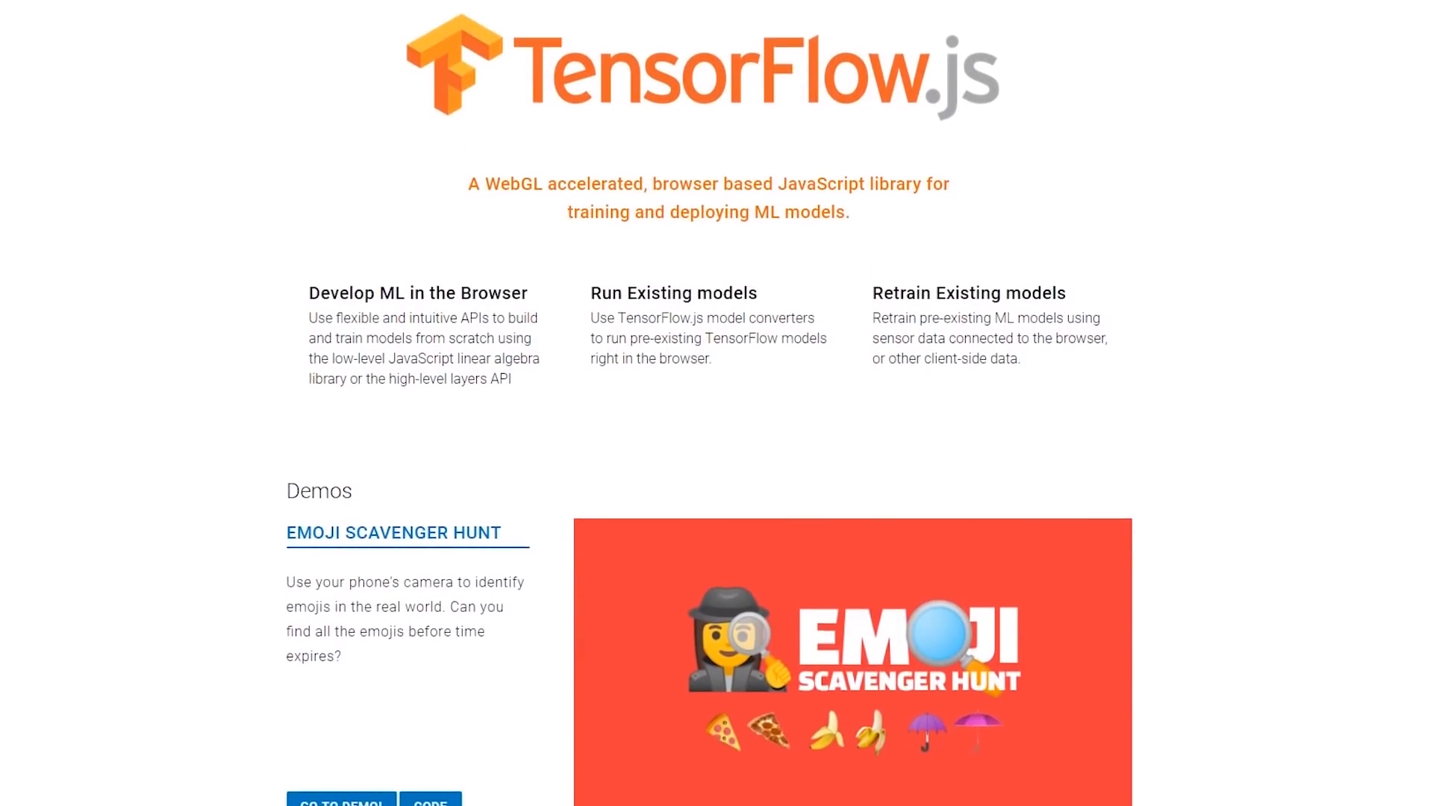
{"action": "scroll", "scroll_direction": "down", "scroll_amount": 3}
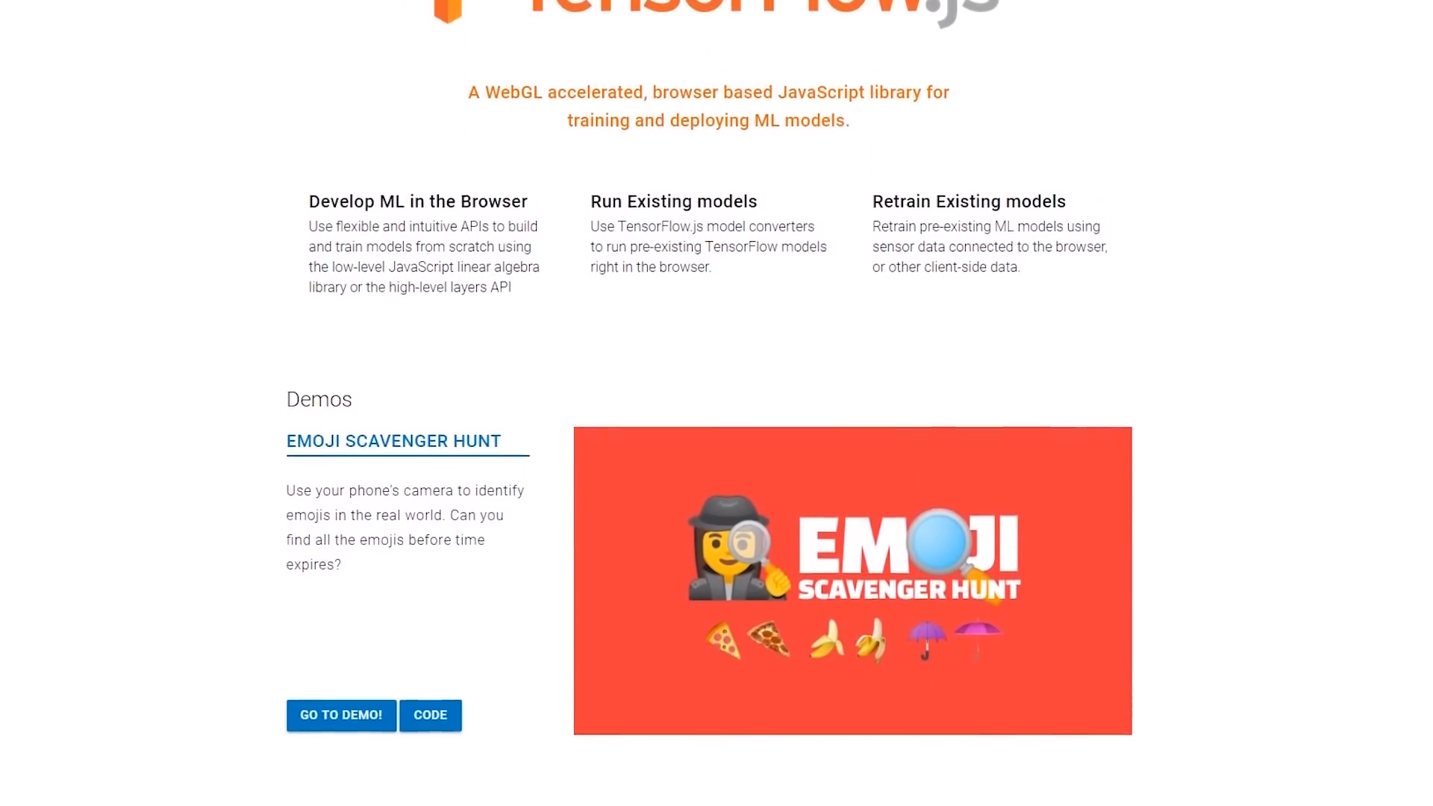
{"action": "scroll", "scroll_direction": "down", "scroll_amount": 3}
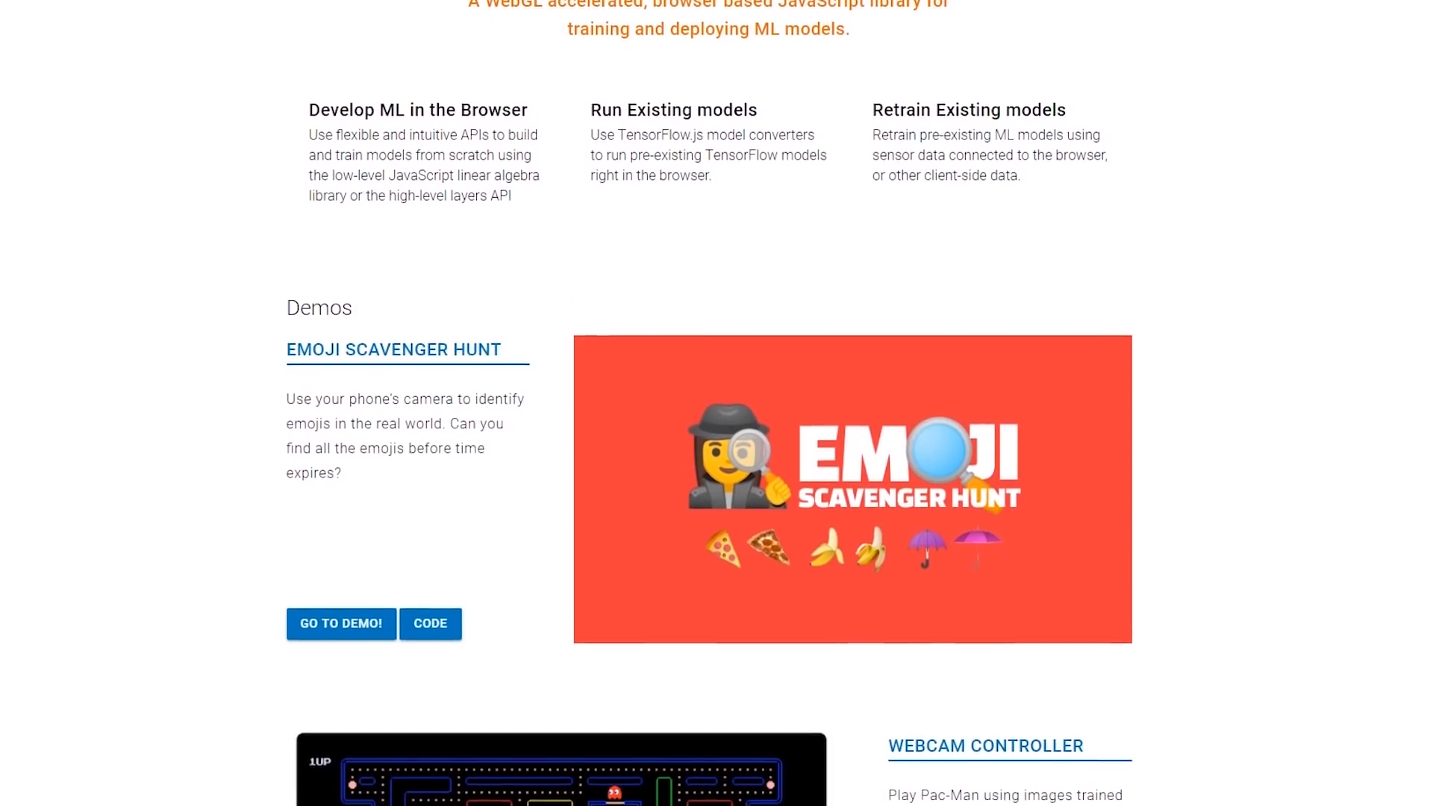
{"action": "scroll", "scroll_direction": "down", "scroll_amount": 3}
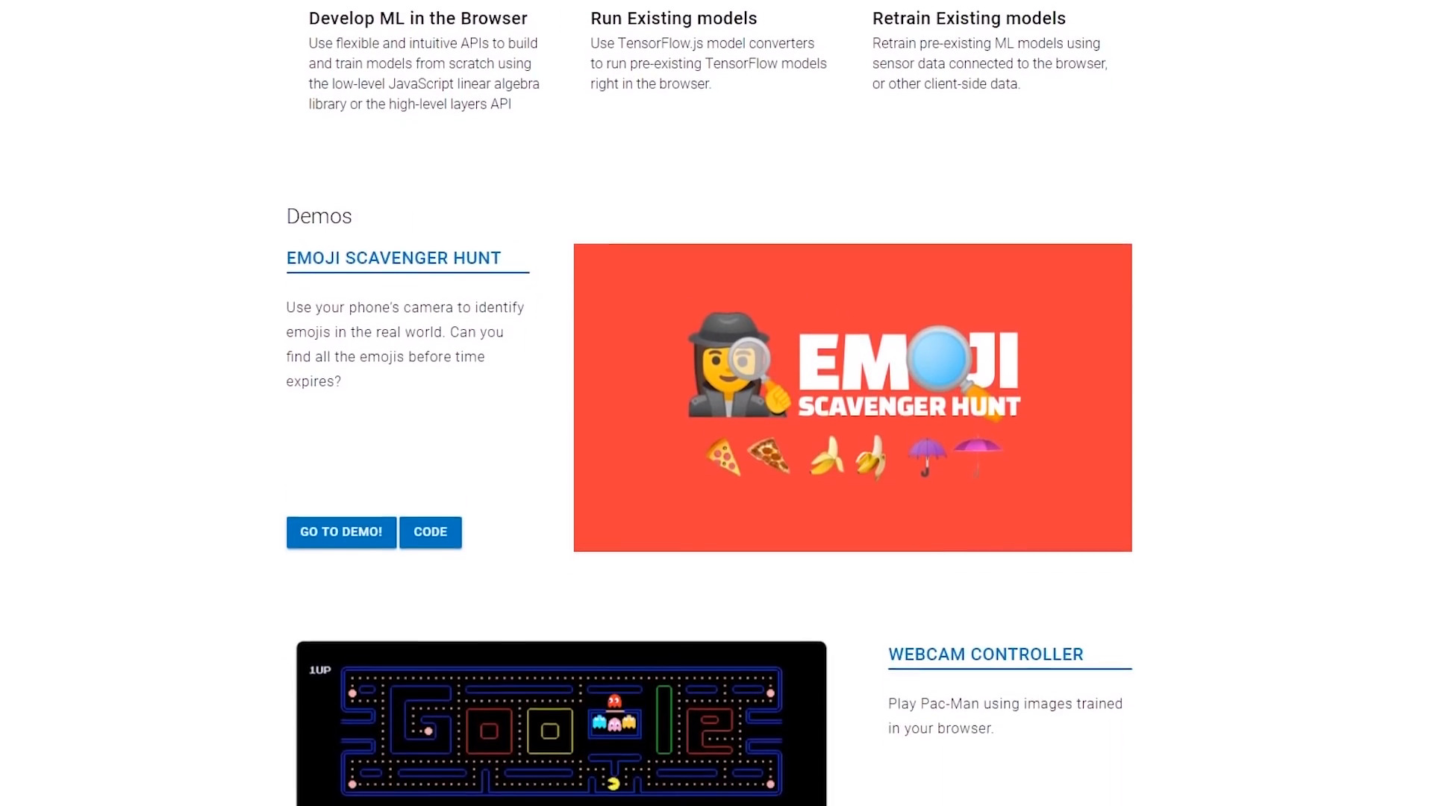
{"action": "scroll", "scroll_direction": "down", "scroll_amount": 3}
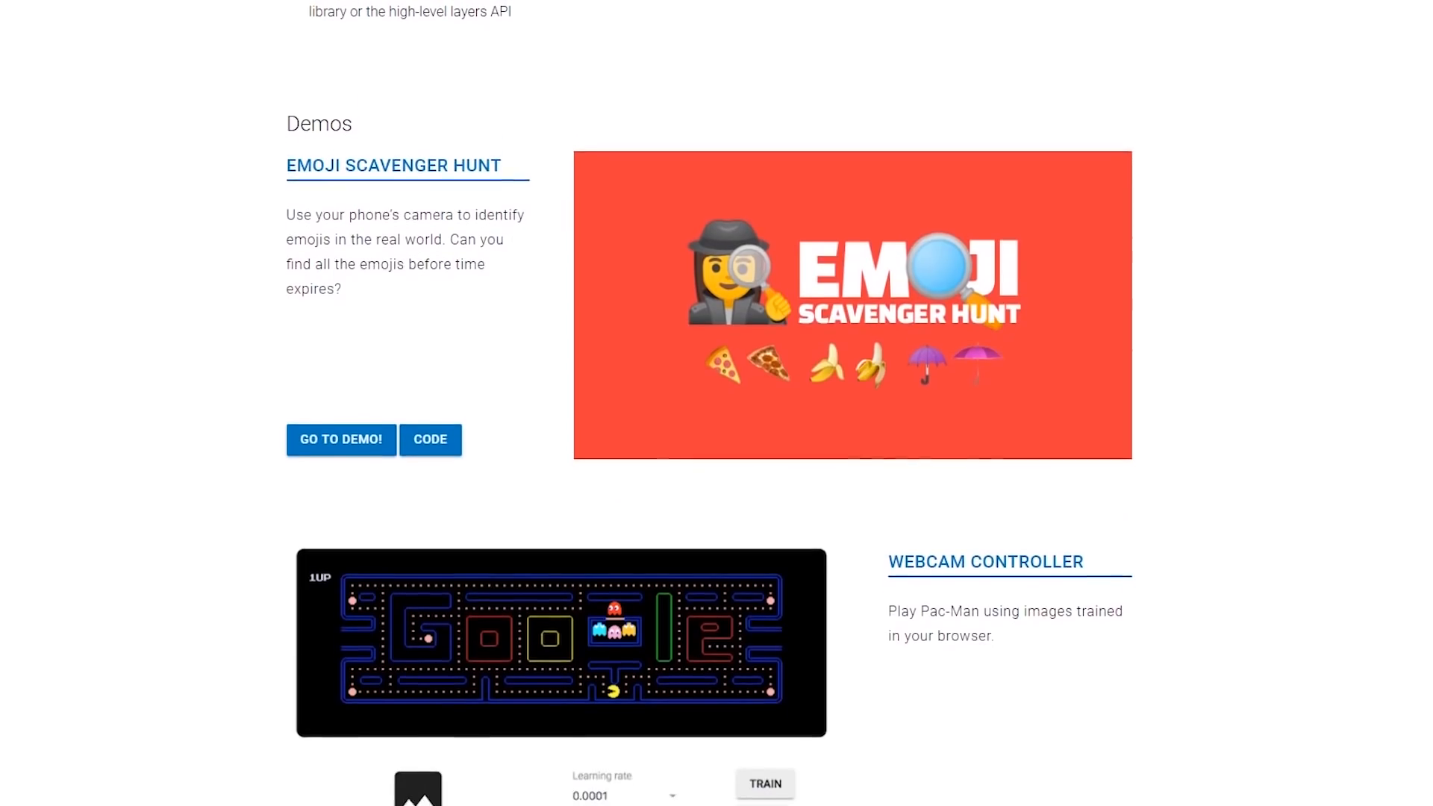
{"action": "scroll", "scroll_direction": "down", "scroll_amount": 3}
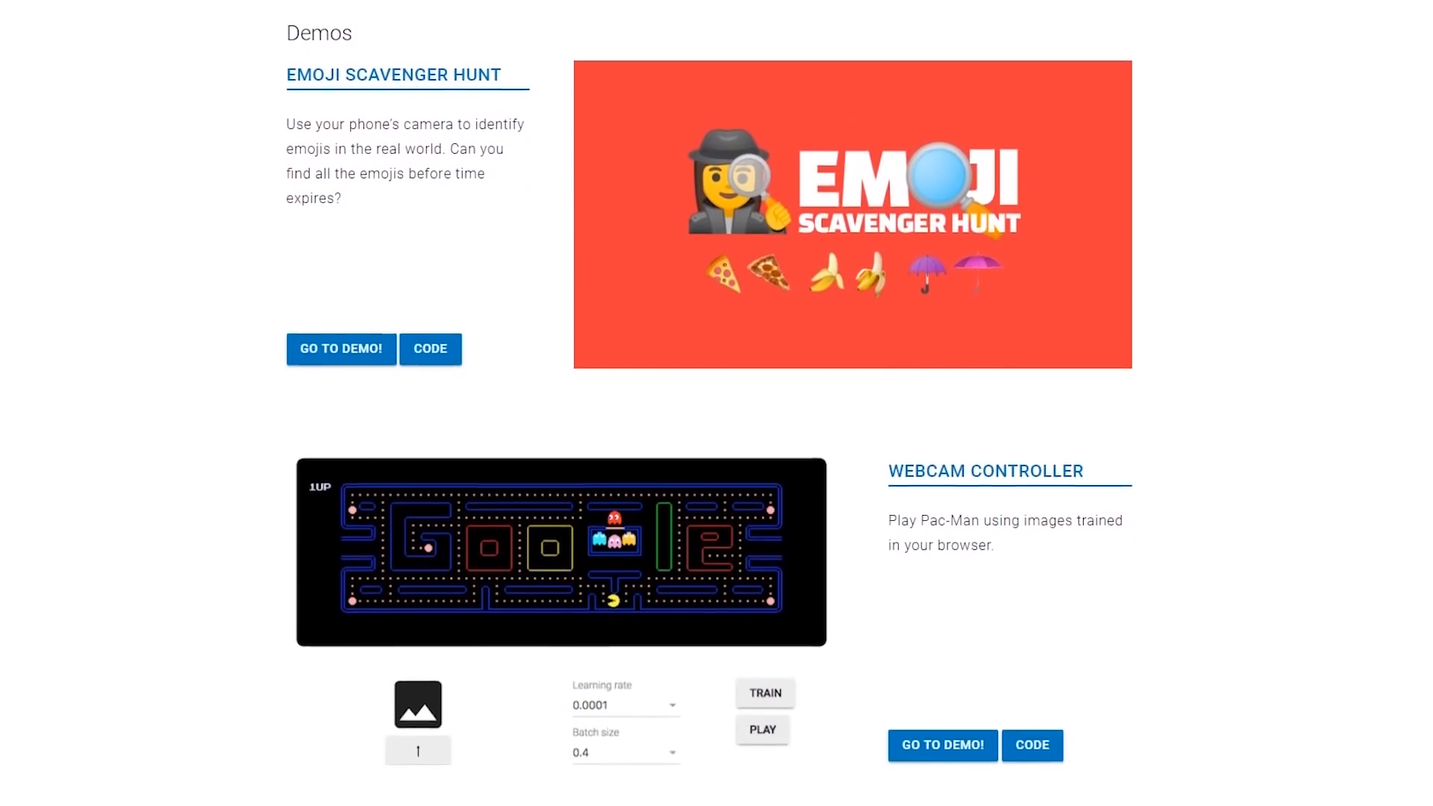
{"action": "scroll", "scroll_direction": "down", "scroll_amount": 3}
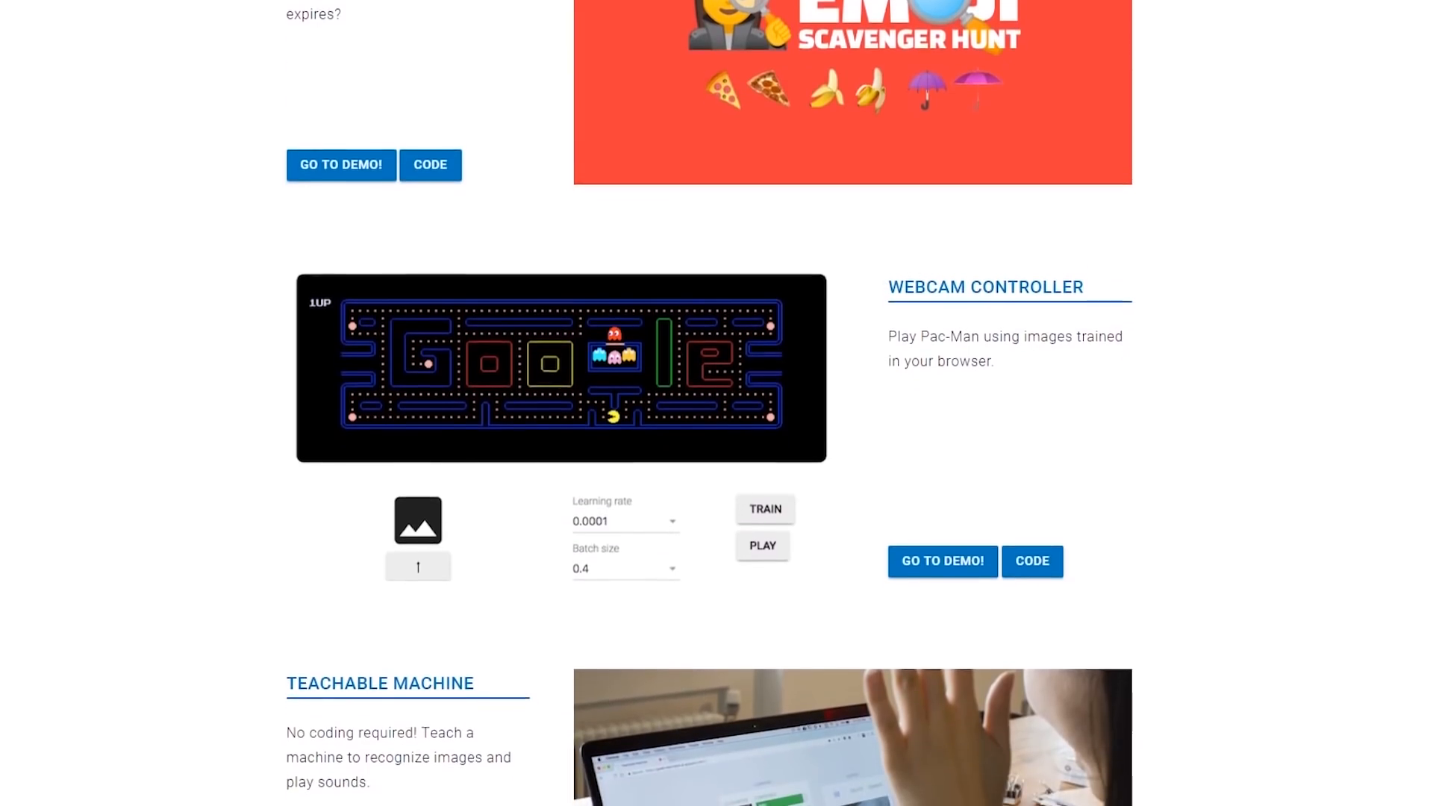
{"action": "scroll", "scroll_direction": "down", "scroll_amount": 3}
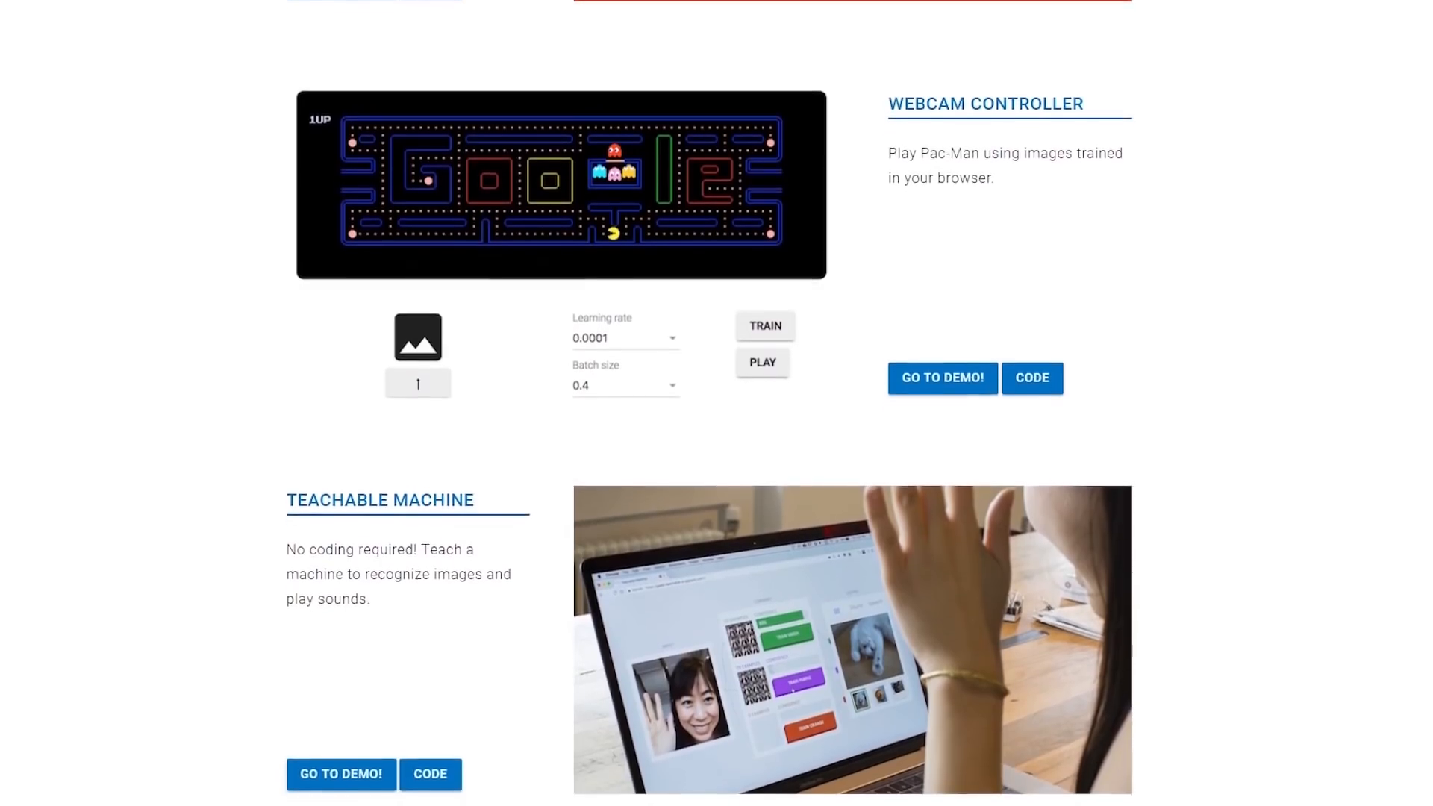
{"action": "left_click", "coordinate": [1031, 378]}
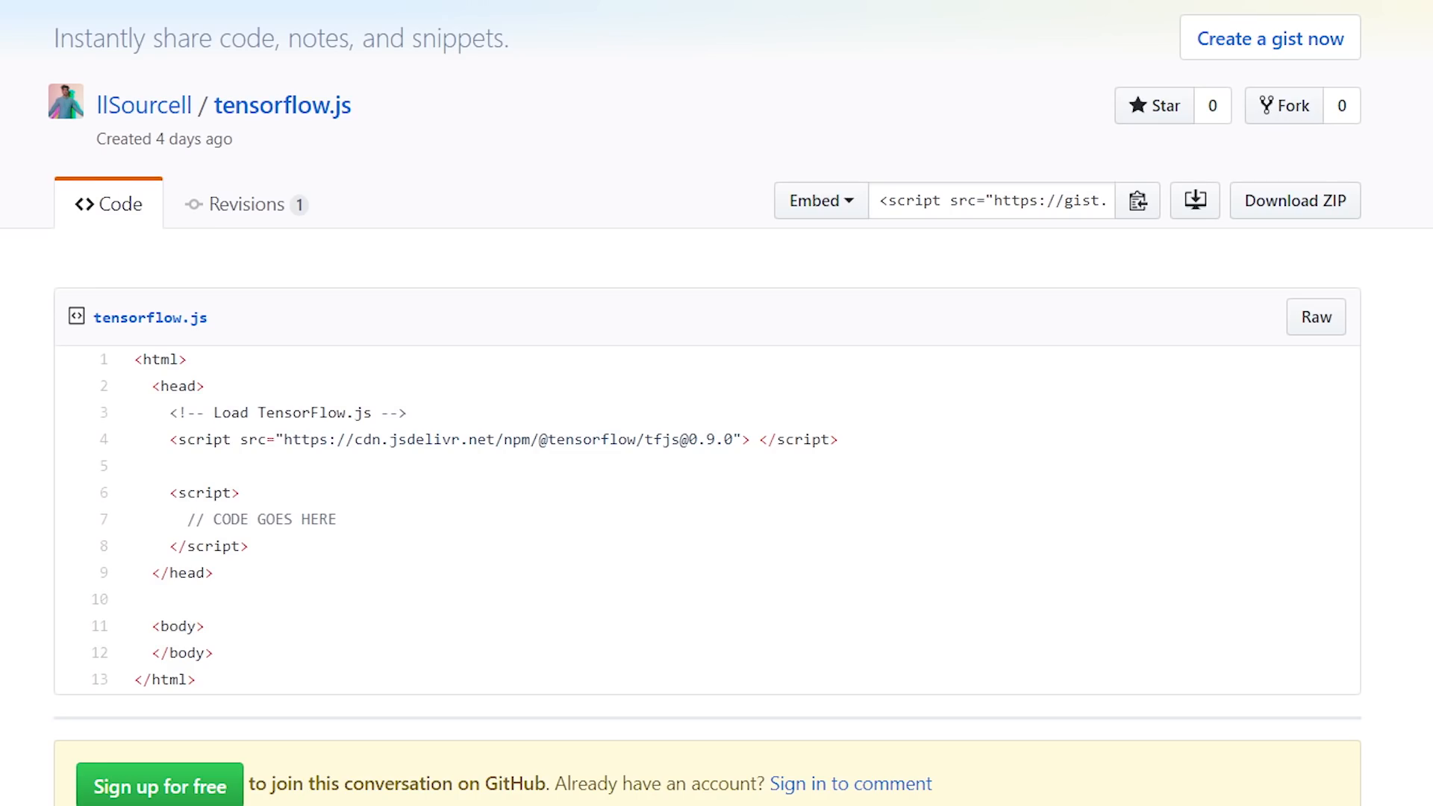
Scroll the gist toward the link for the Keras model import guide.
{"action": "scroll", "scroll_direction": "down", "scroll_amount": 3}
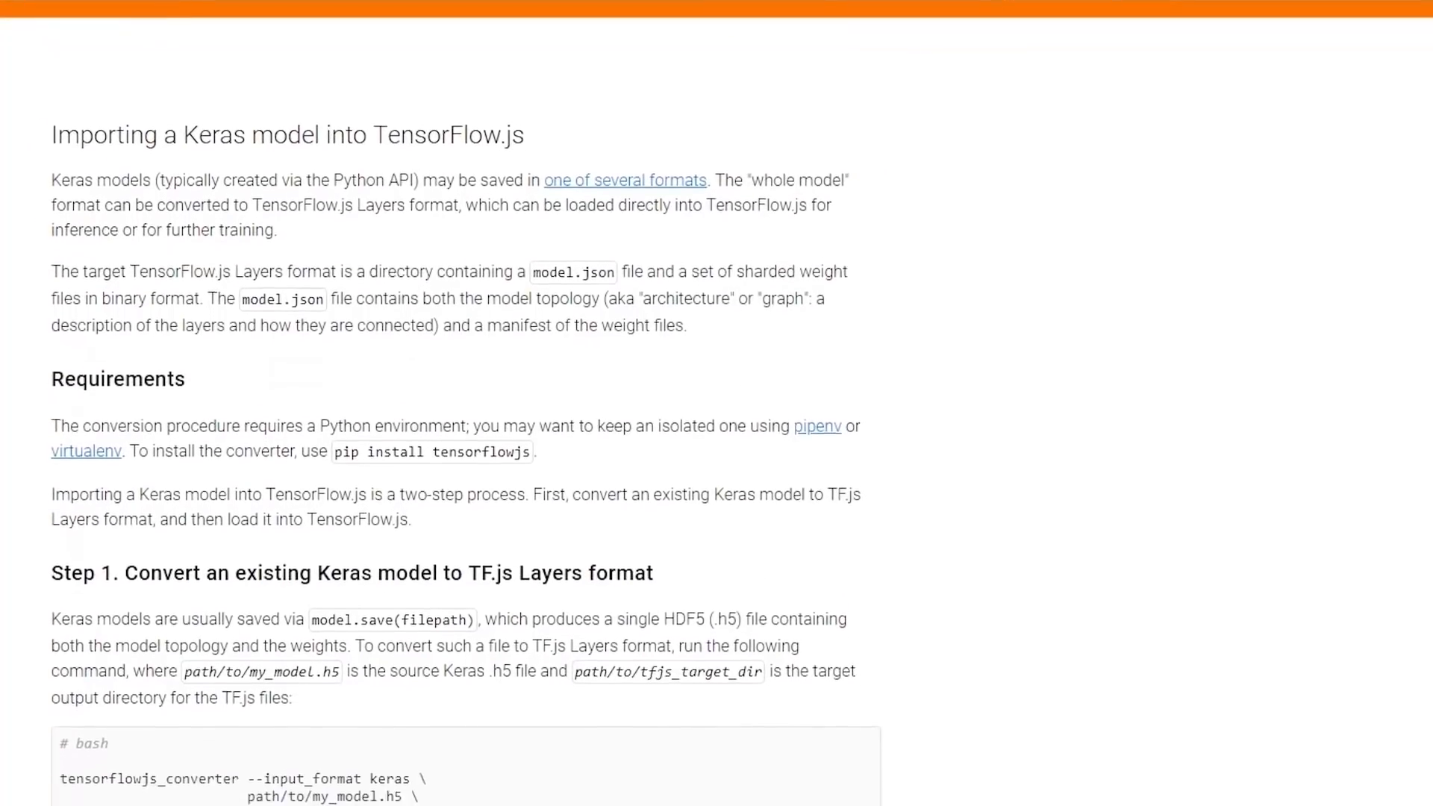
Scroll the Keras import guide past Step 1 and the Python API alternative to Step 2.
{"action": "scroll", "scroll_direction": "down", "scroll_amount": 3}
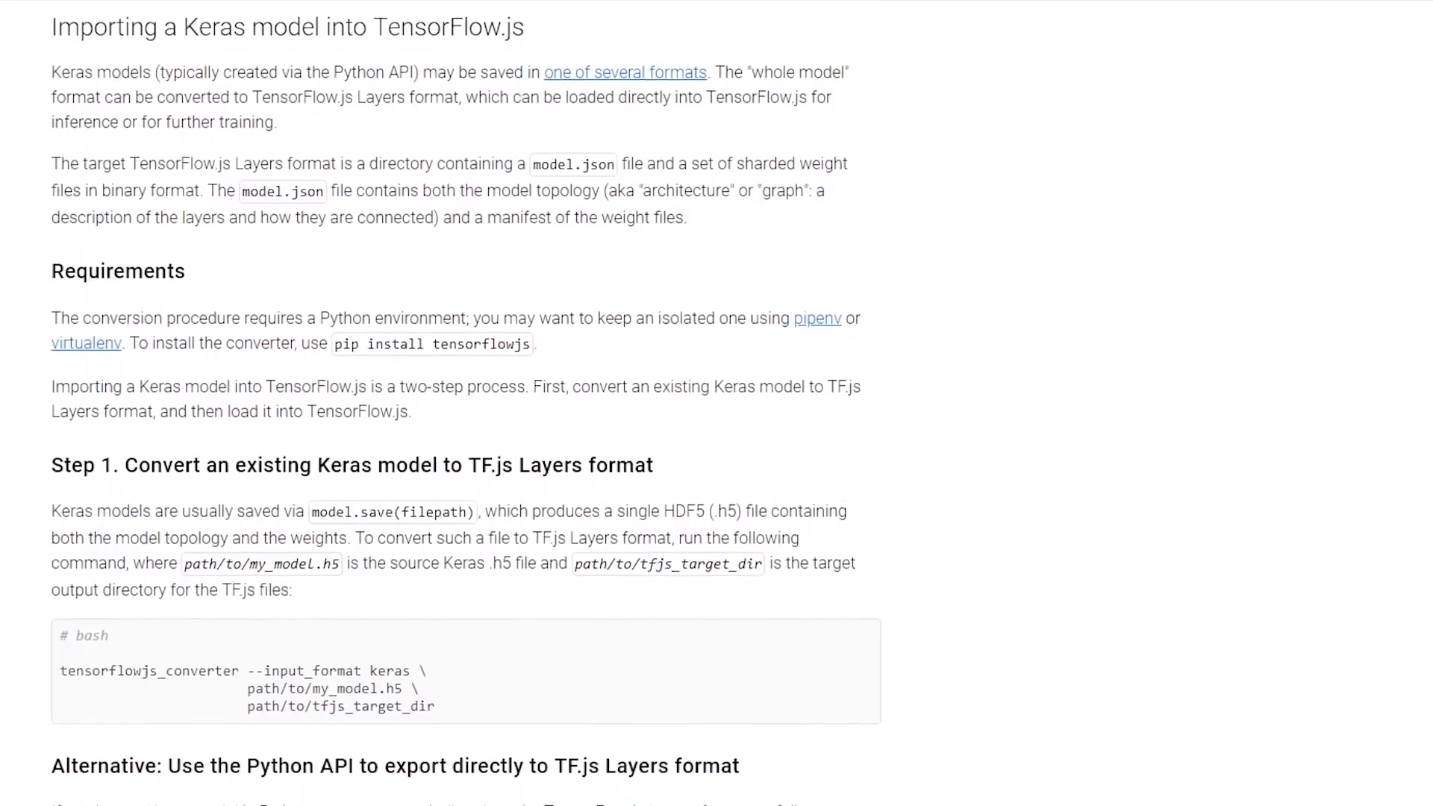
{"action": "scroll", "scroll_direction": "down", "scroll_amount": 3}
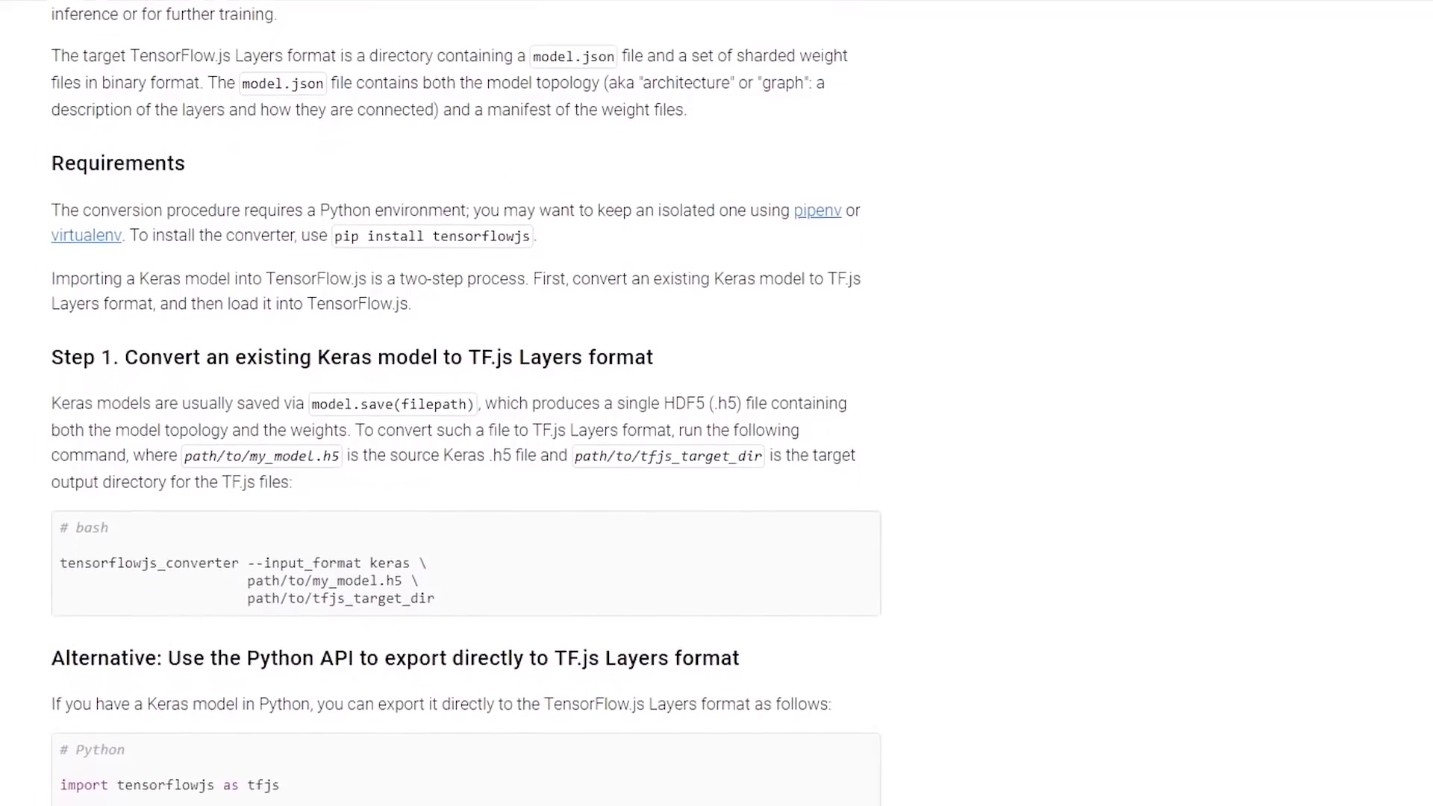
{"action": "scroll", "scroll_direction": "down", "scroll_amount": 3}
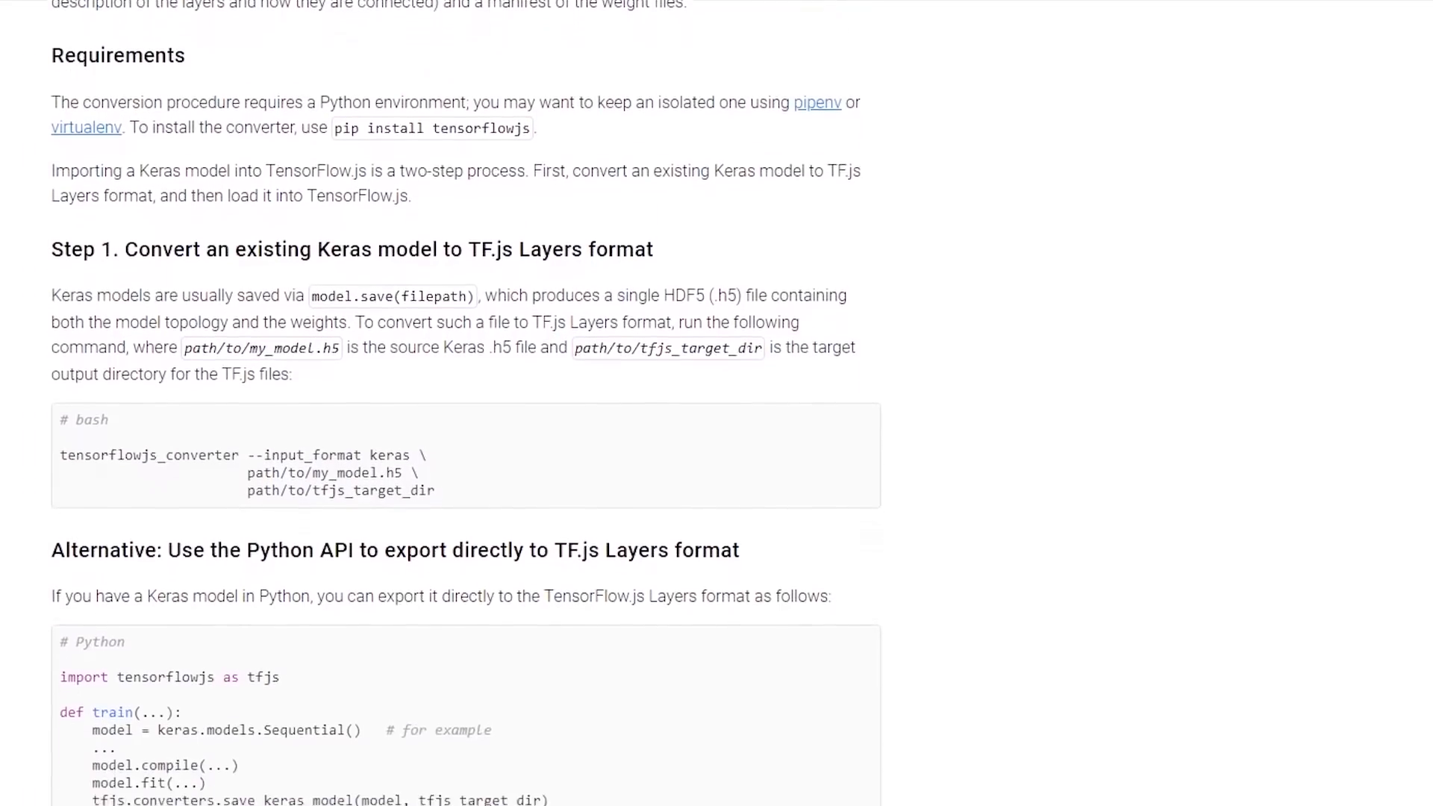
{"action": "scroll", "scroll_direction": "down", "scroll_amount": 3}
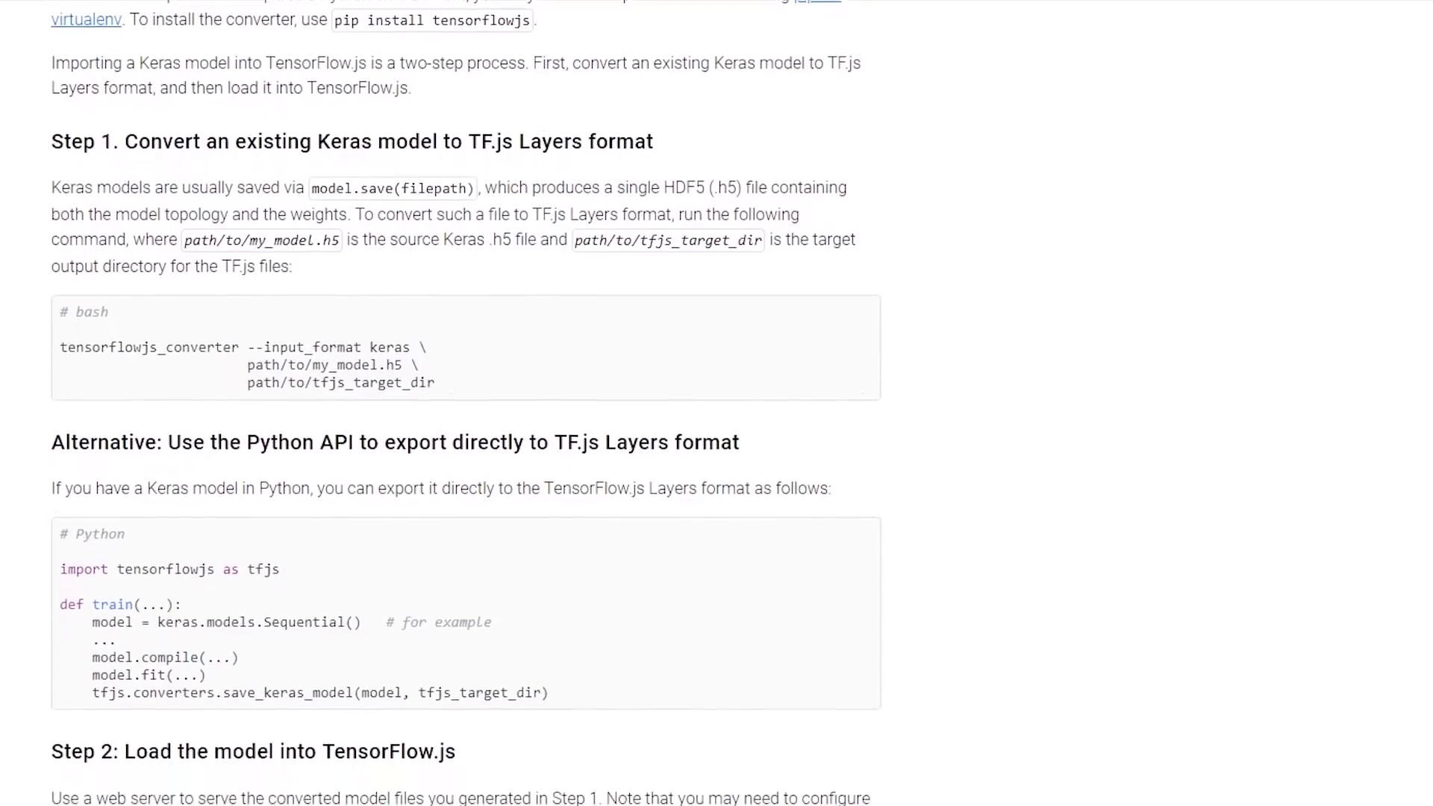
{"action": "scroll", "scroll_direction": "down", "scroll_amount": 3}
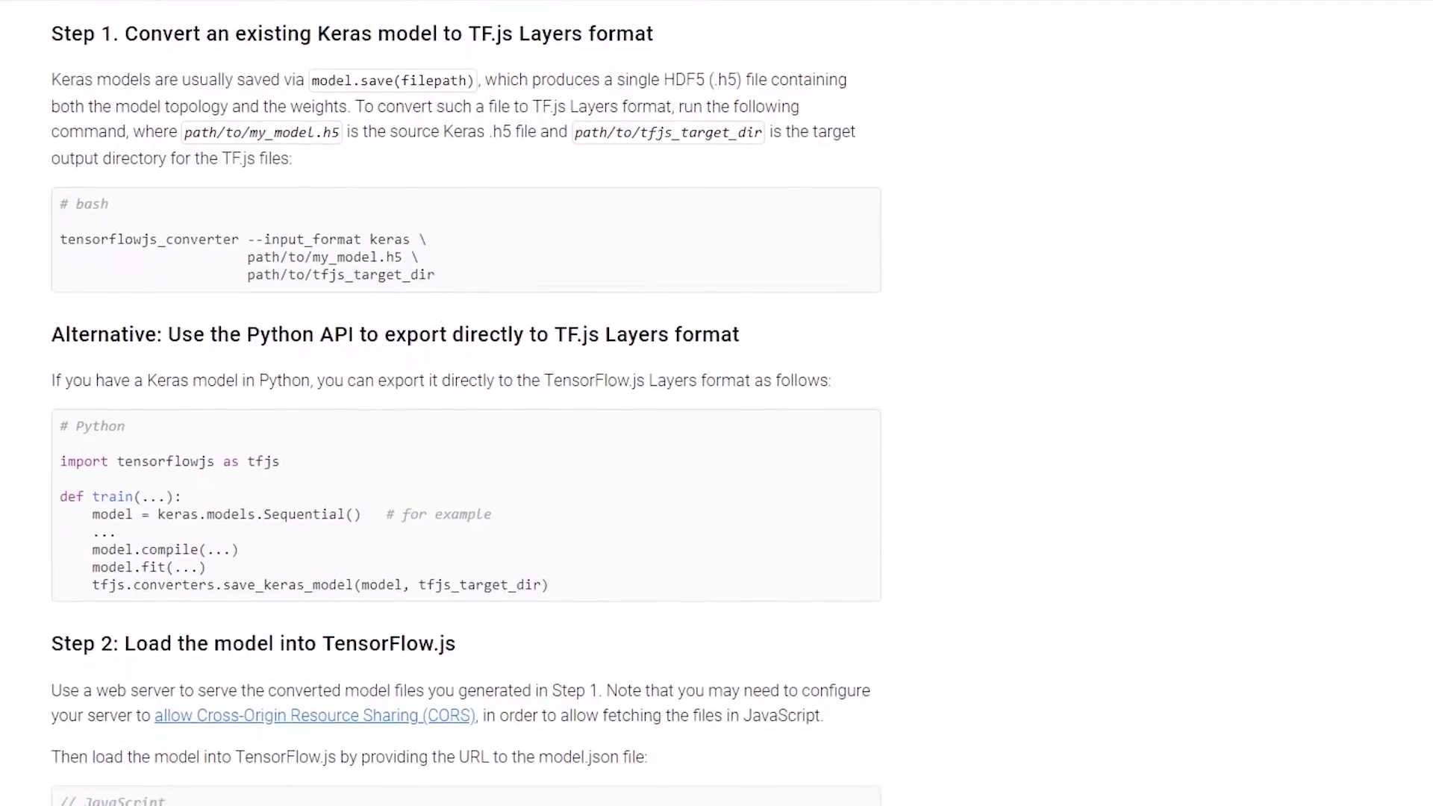
{"action": "scroll", "scroll_direction": "down", "scroll_amount": 3}
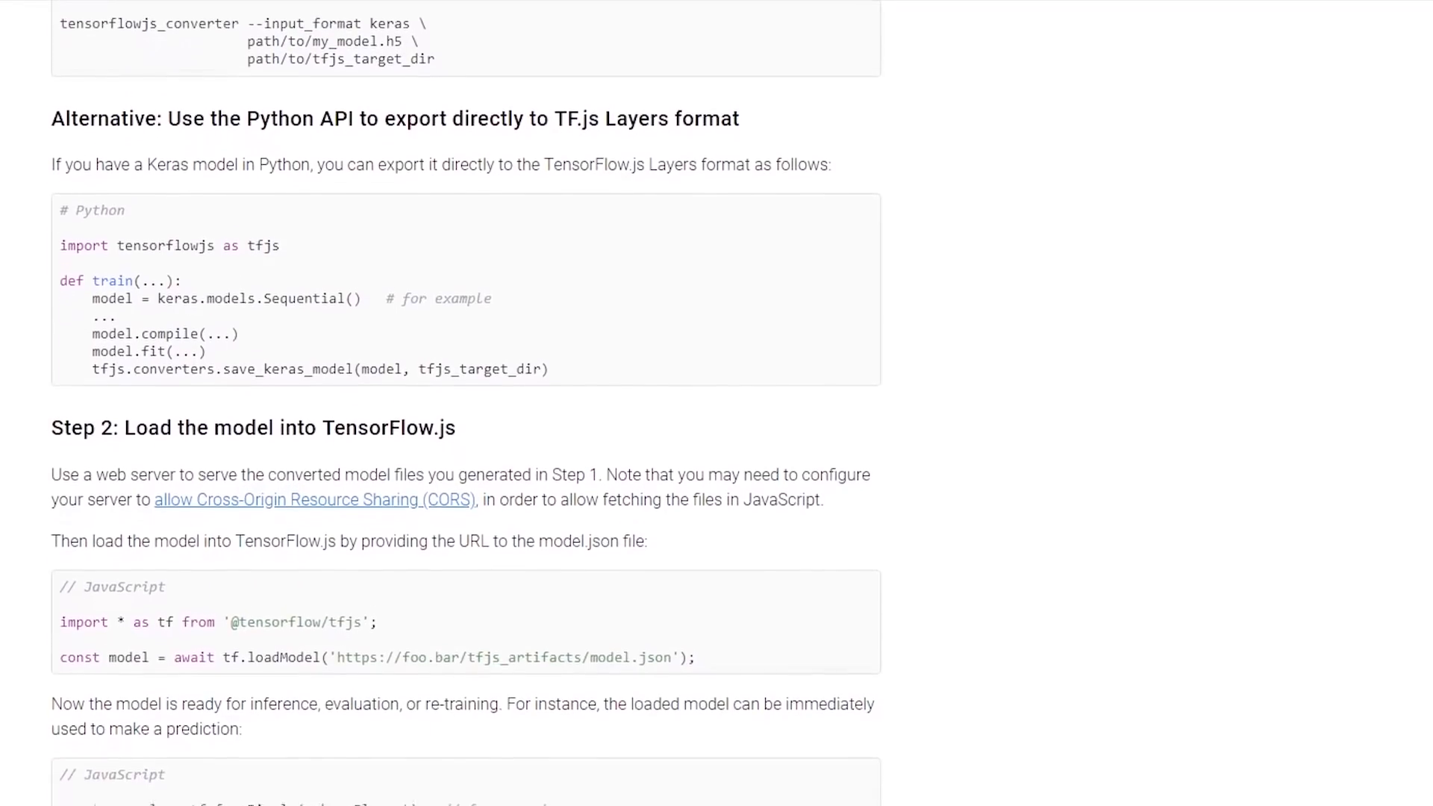
{"action": "scroll", "scroll_direction": "down", "scroll_amount": 3}
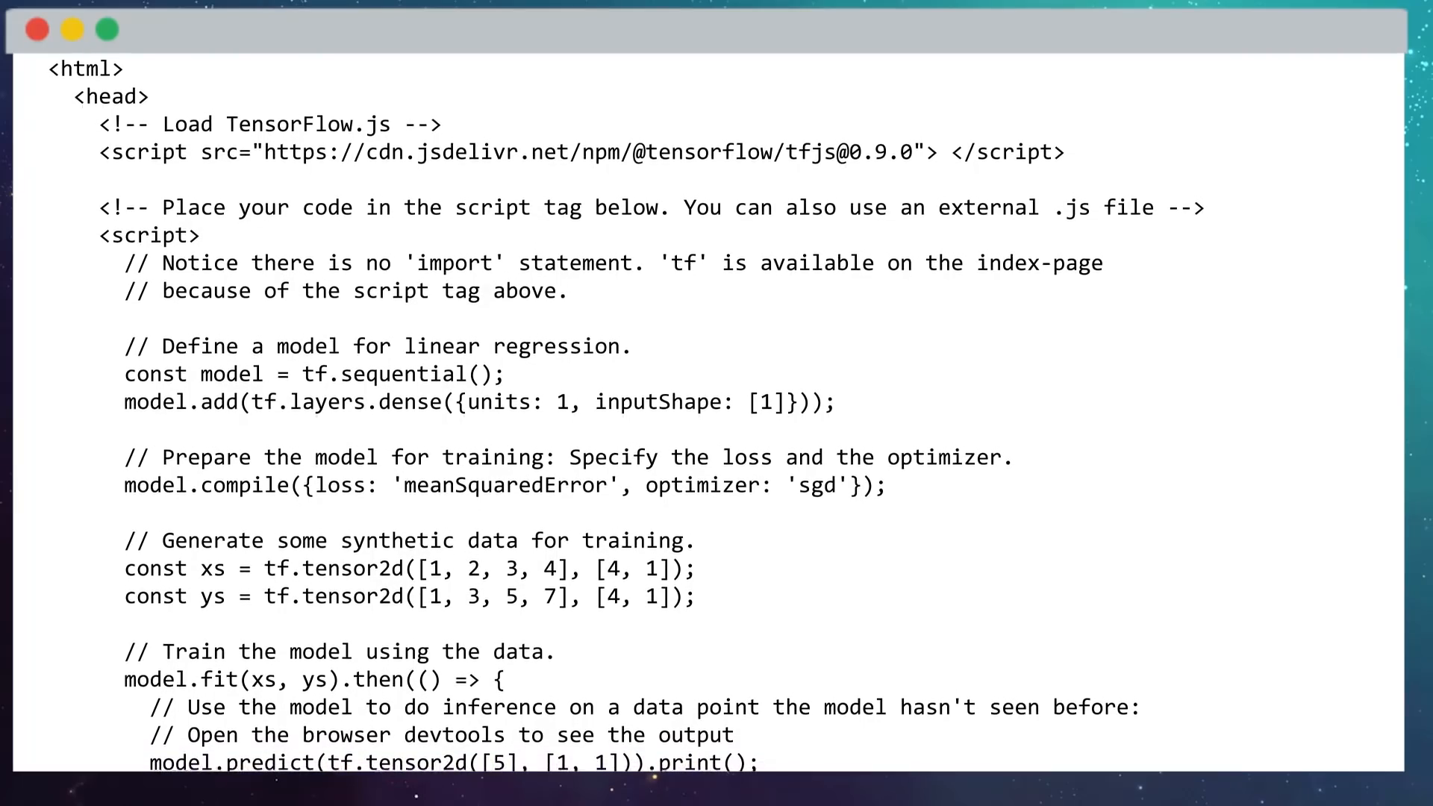
Scroll the linear-regression HTML example in the editor down to its closing html tag.
{"action": "scroll", "scroll_direction": "down", "scroll_amount": 3}
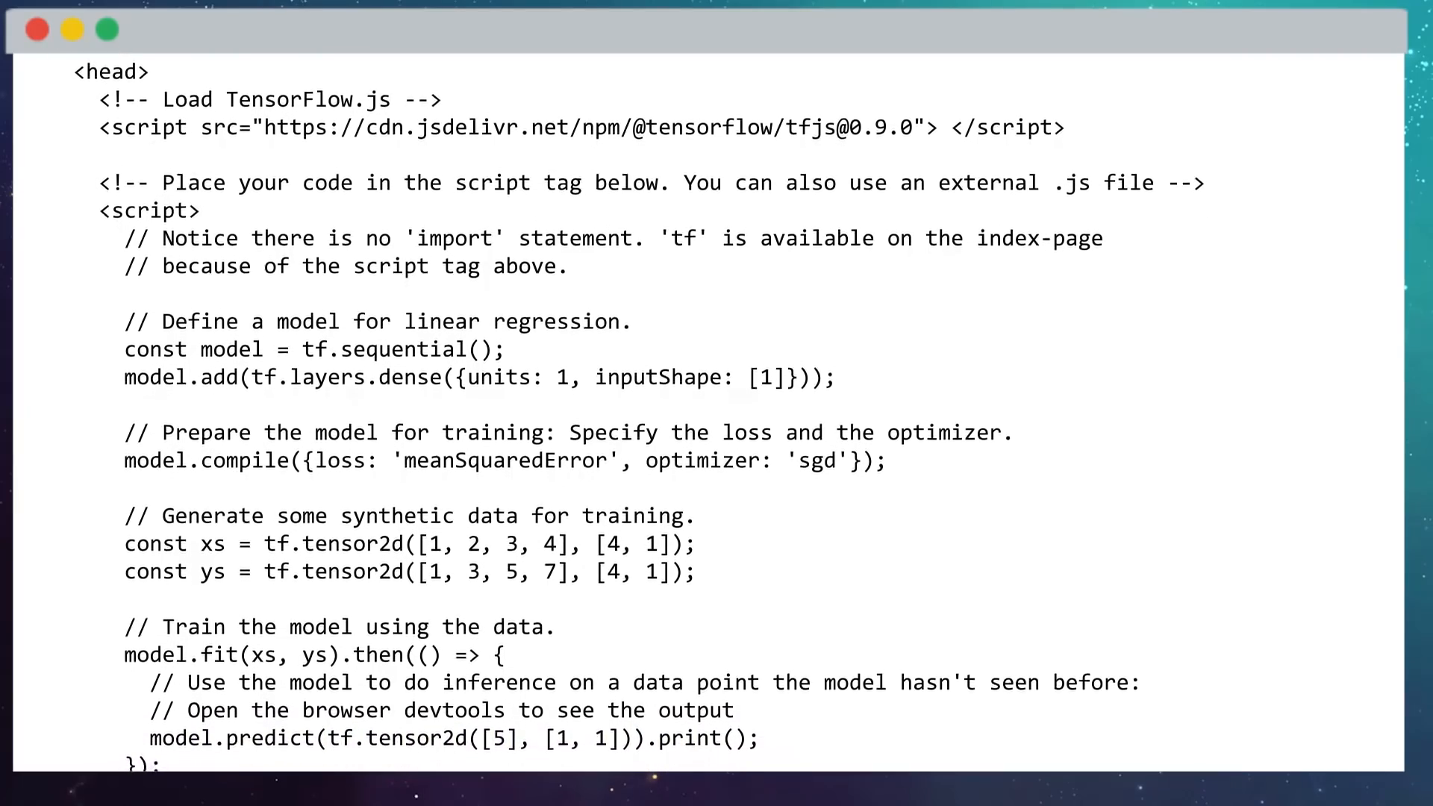
{"action": "scroll", "scroll_direction": "down", "scroll_amount": 3}
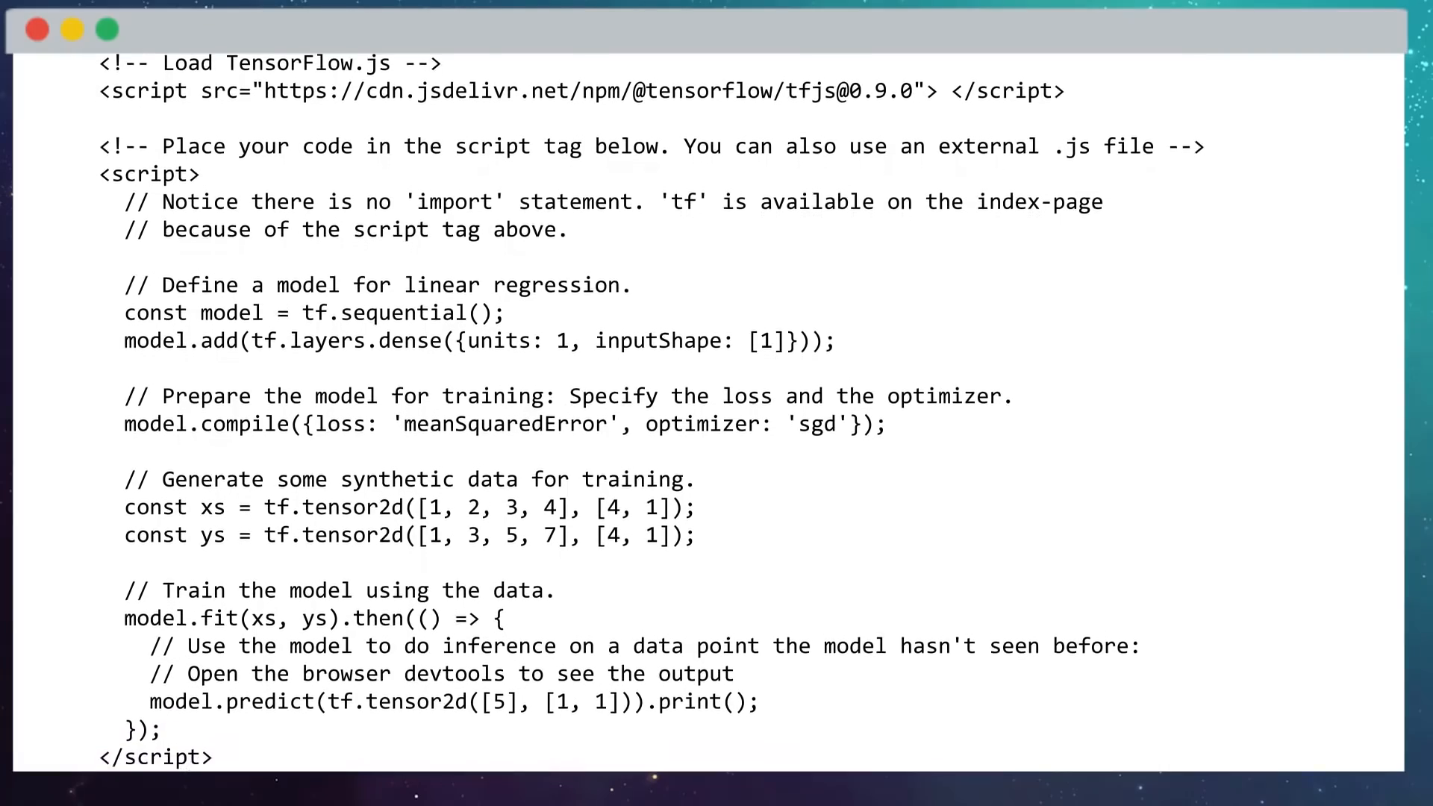
{"action": "scroll", "scroll_direction": "down", "scroll_amount": 3}
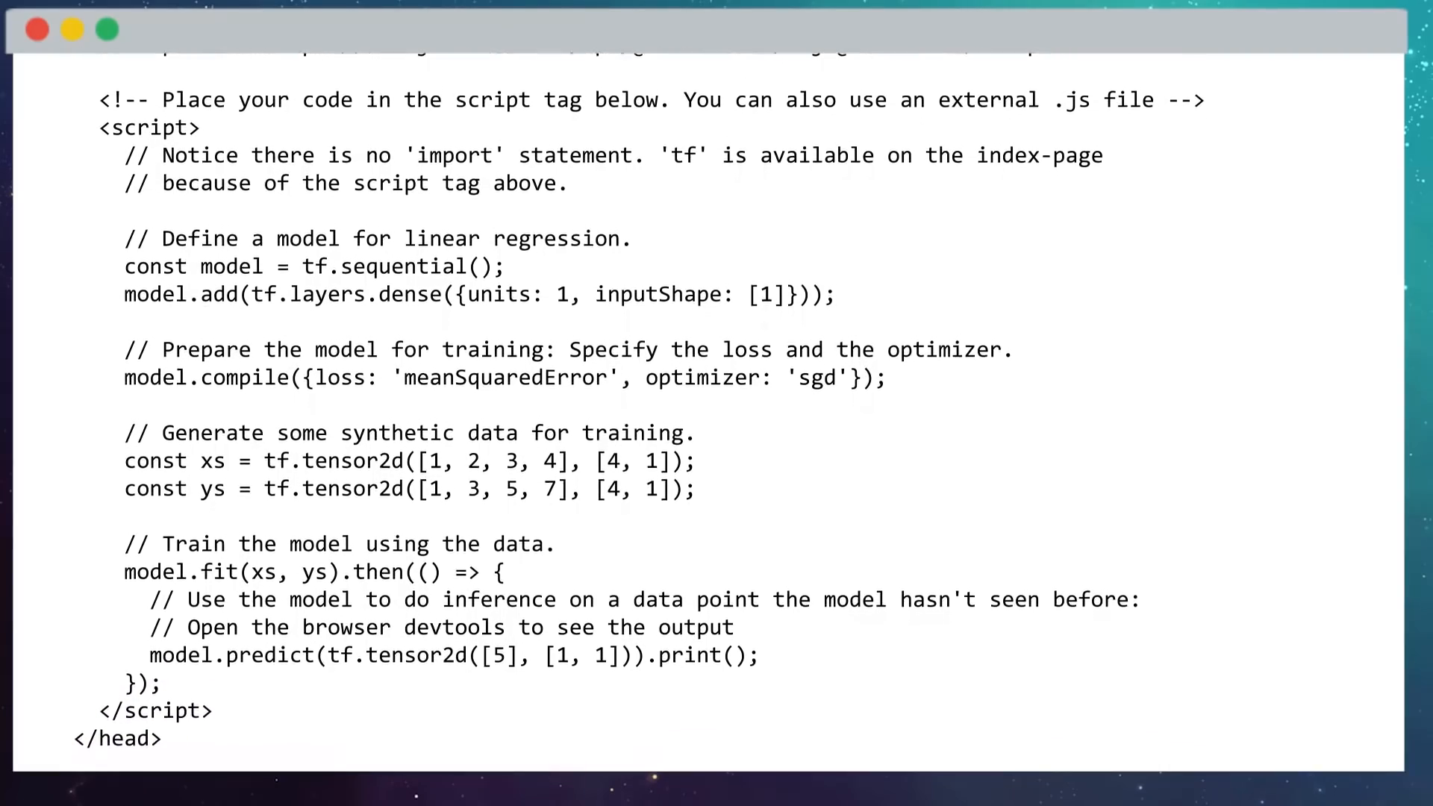
{"action": "scroll", "scroll_direction": "down", "scroll_amount": 3}
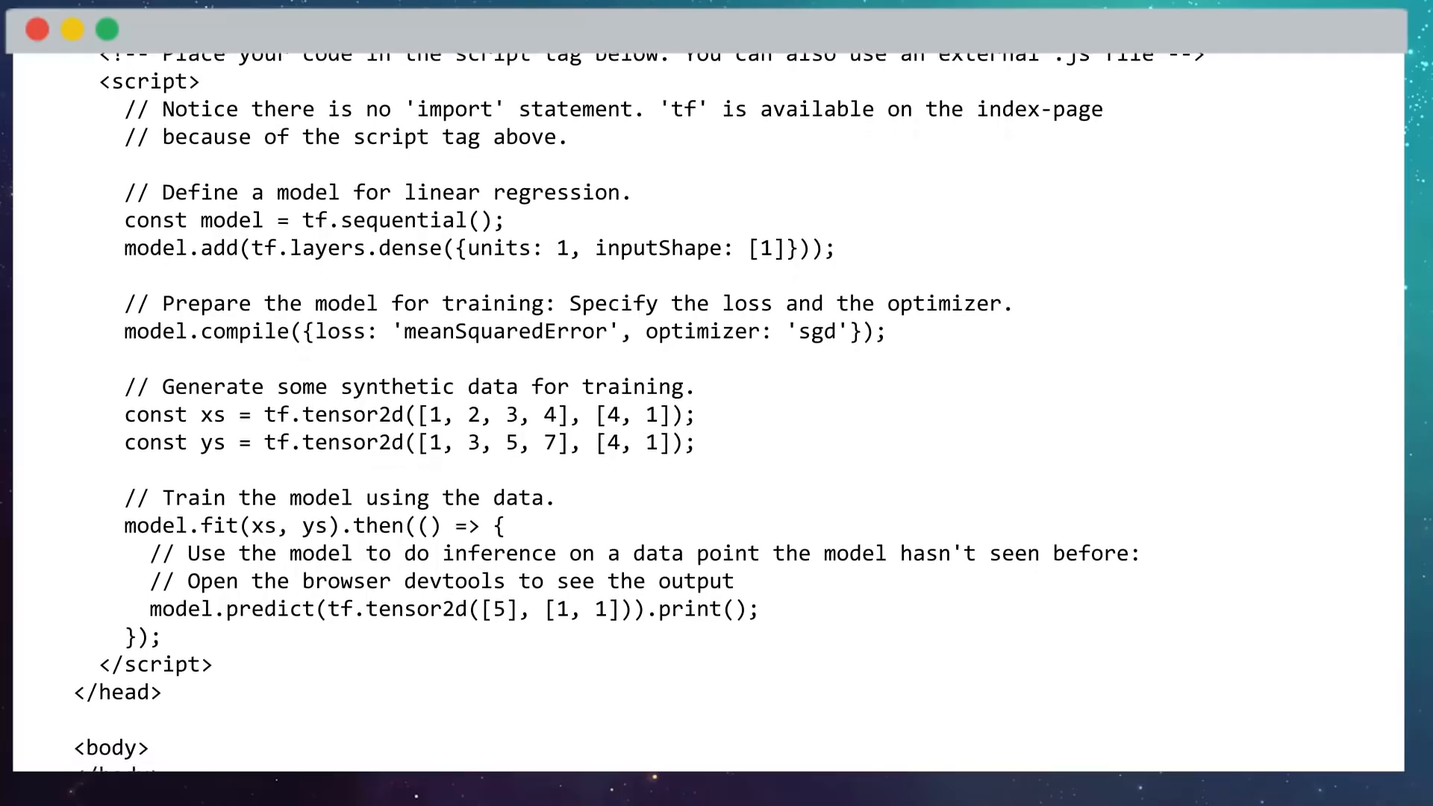
{"action": "scroll", "scroll_direction": "down", "scroll_amount": 3}
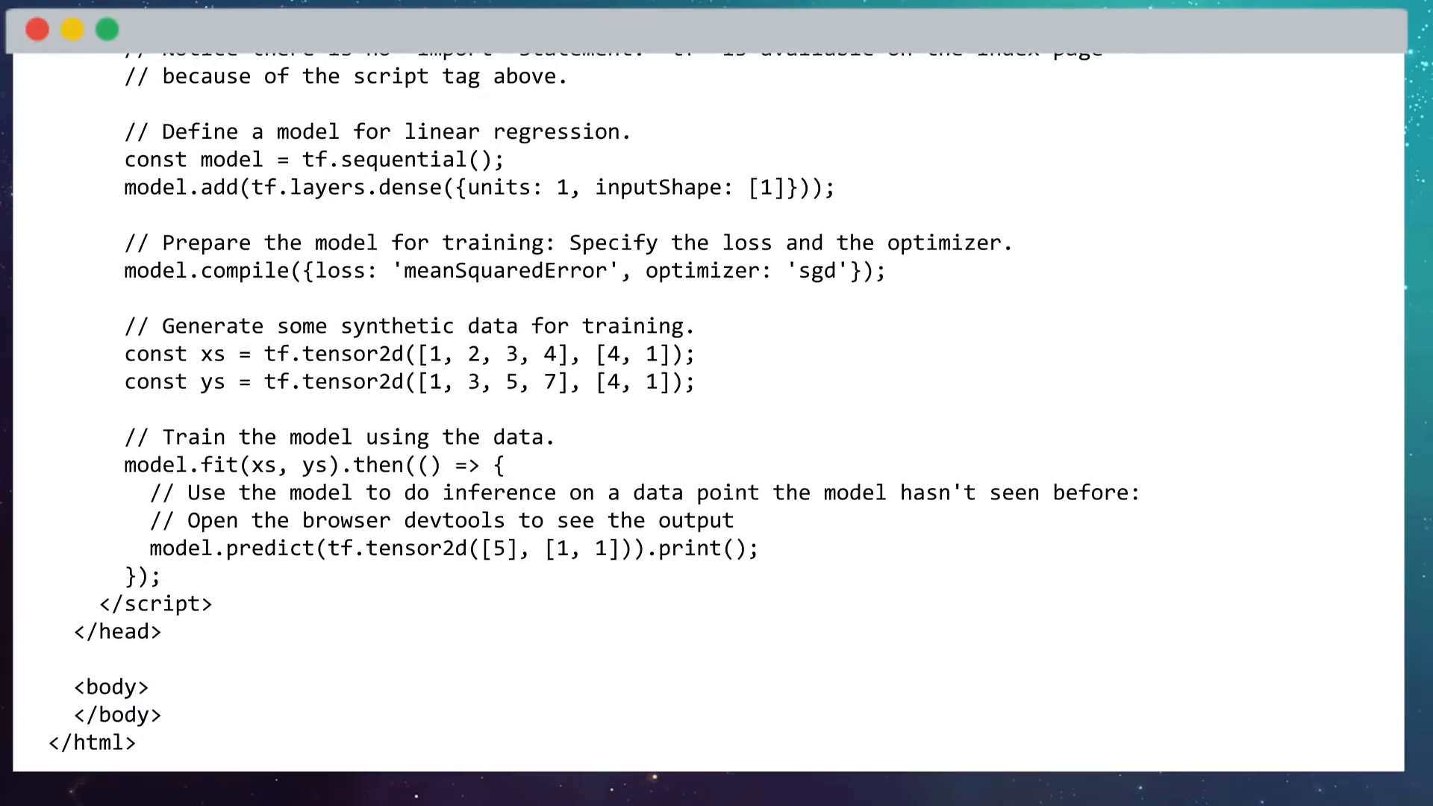
{"action": "scroll", "scroll_direction": "down", "scroll_amount": 3}
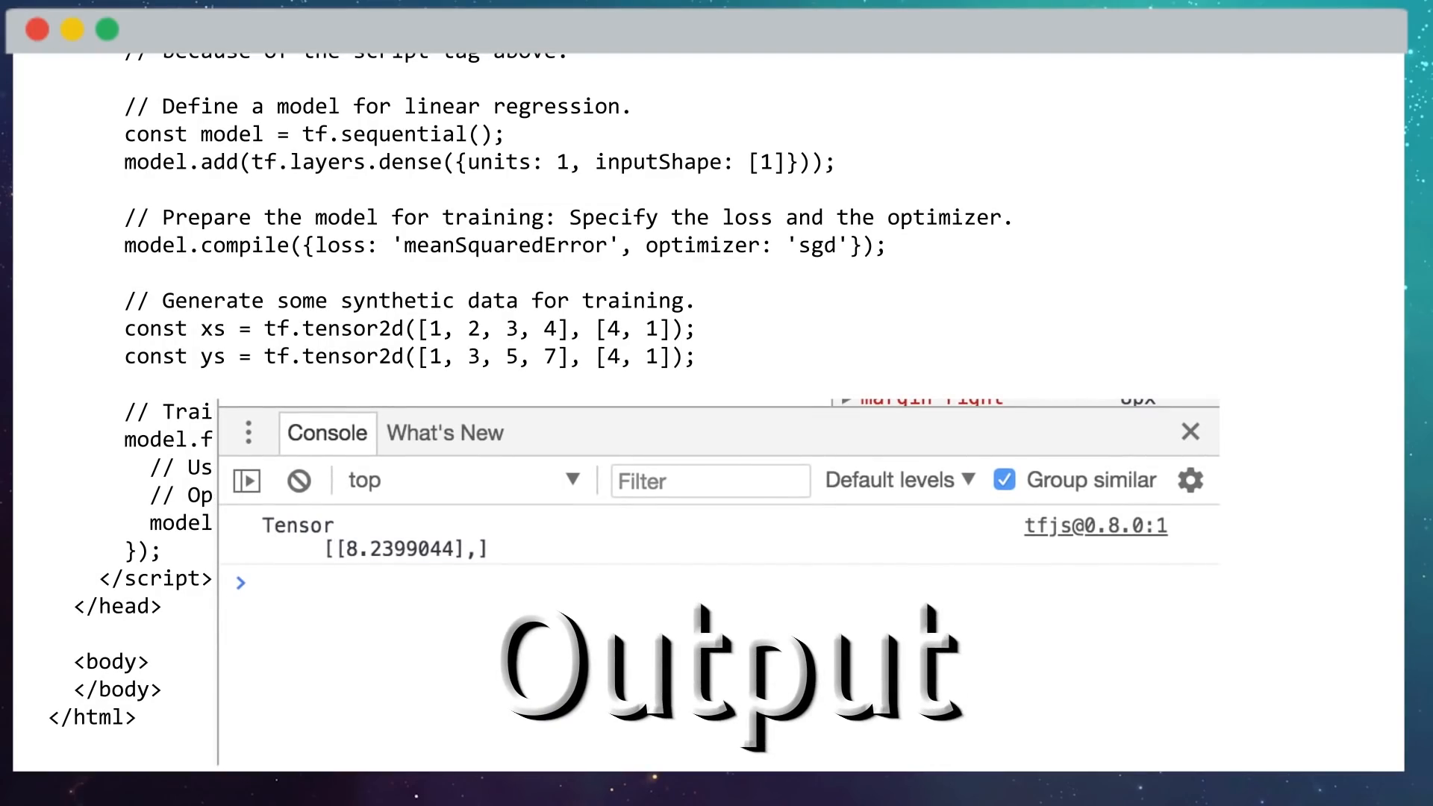
View the Console's printed prediction tensor of about 8.24.
{"action": "left_click", "coordinate": [1190, 431]}
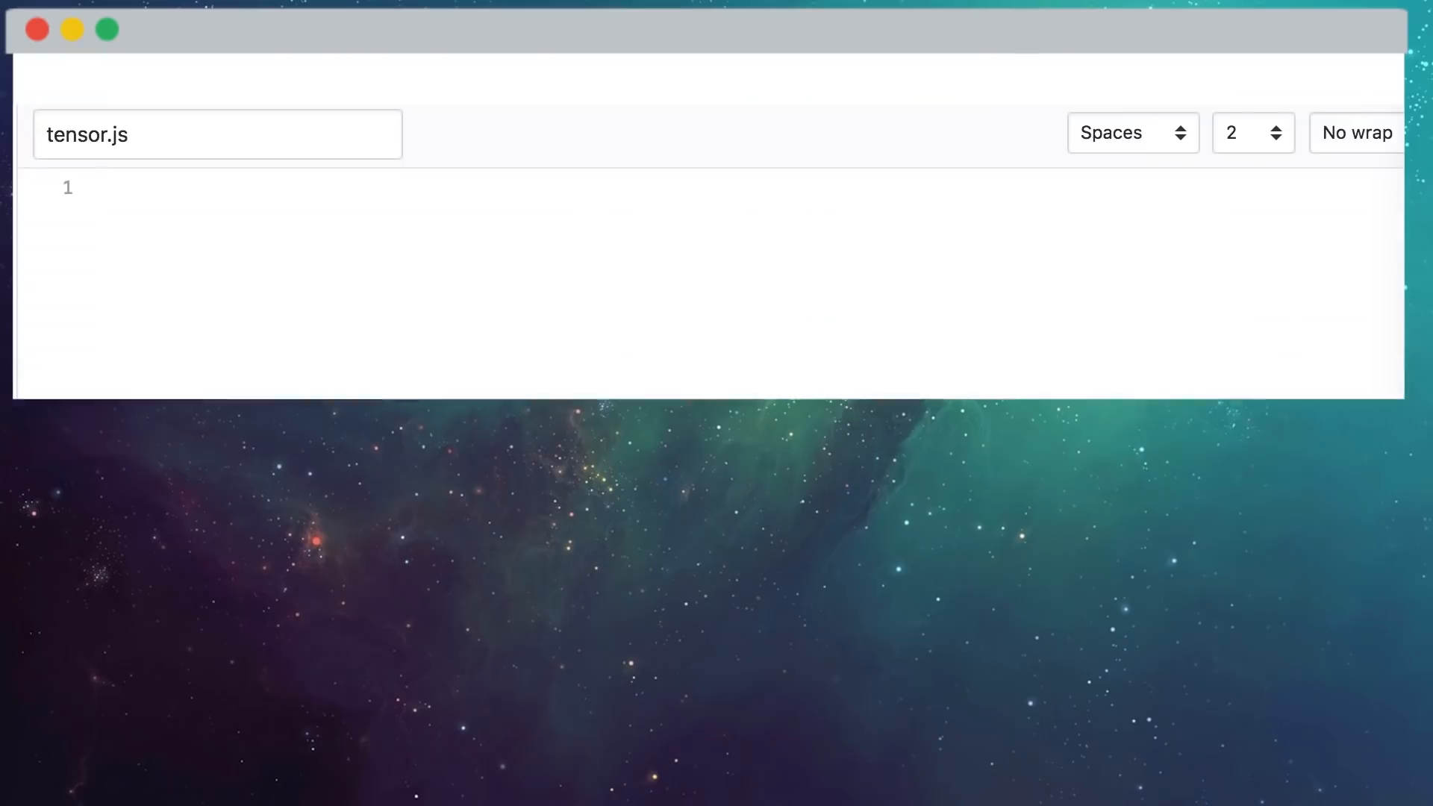
Define tensor a from [1.0,2.0,3.0,10.0,20.0,30.0] with shape [2,3], commented as 2 rows, 3 columns.
{"action": "type", "text": "//2 x 3 tensor"}
{"action": "type", "text": "const shape ="}
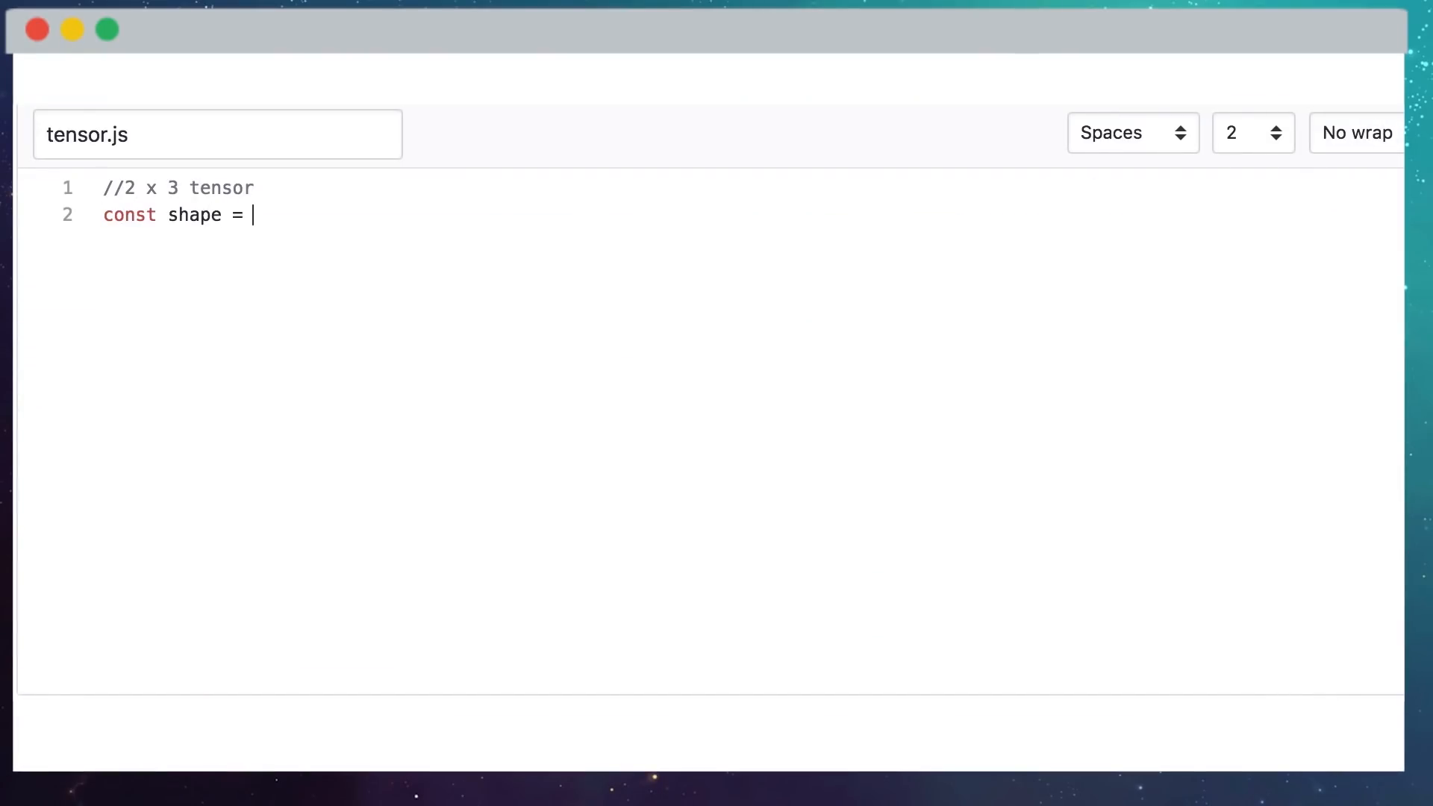
{"action": "type", "text": "[2,3]; // 2"}
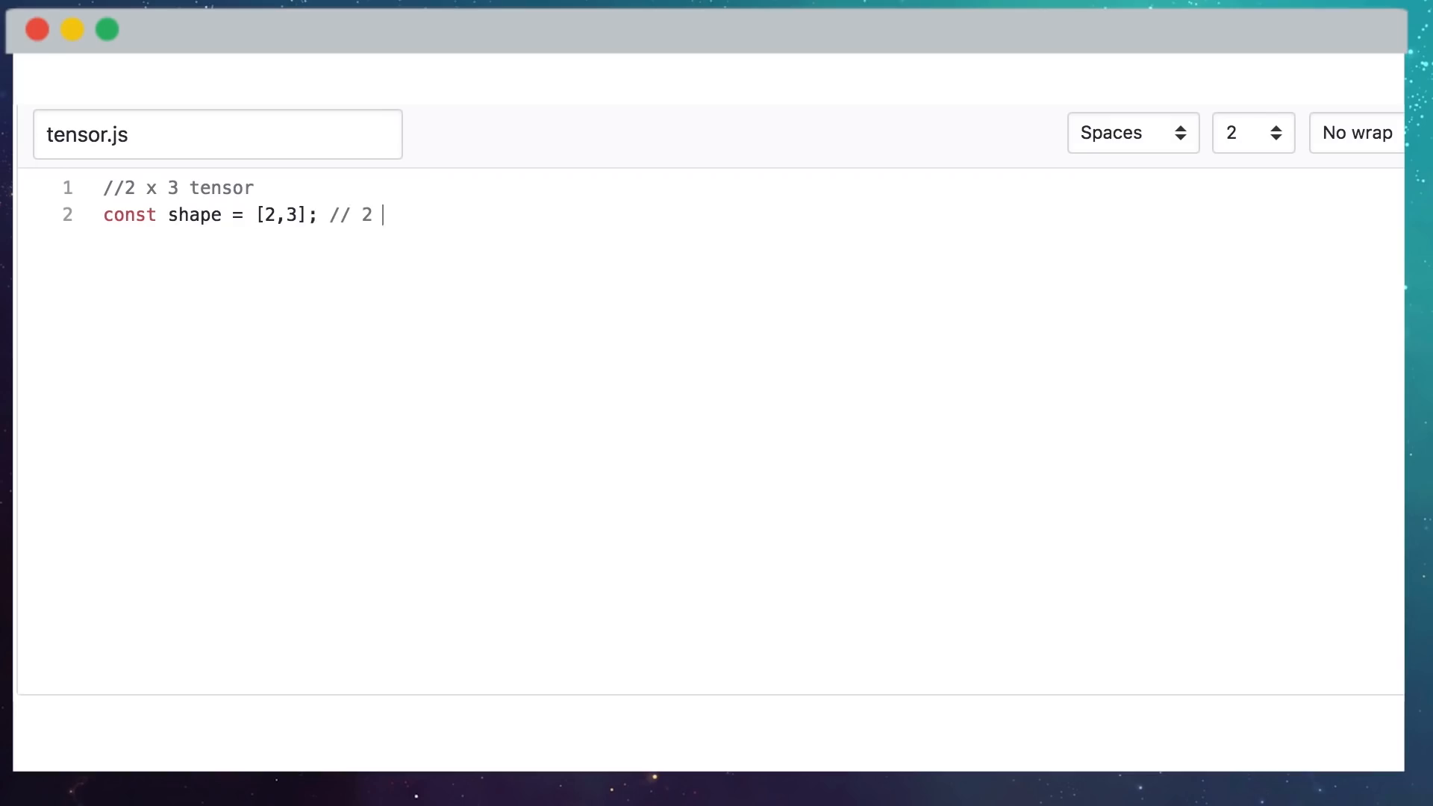
{"action": "type", "text": "rows, 3 columns"}
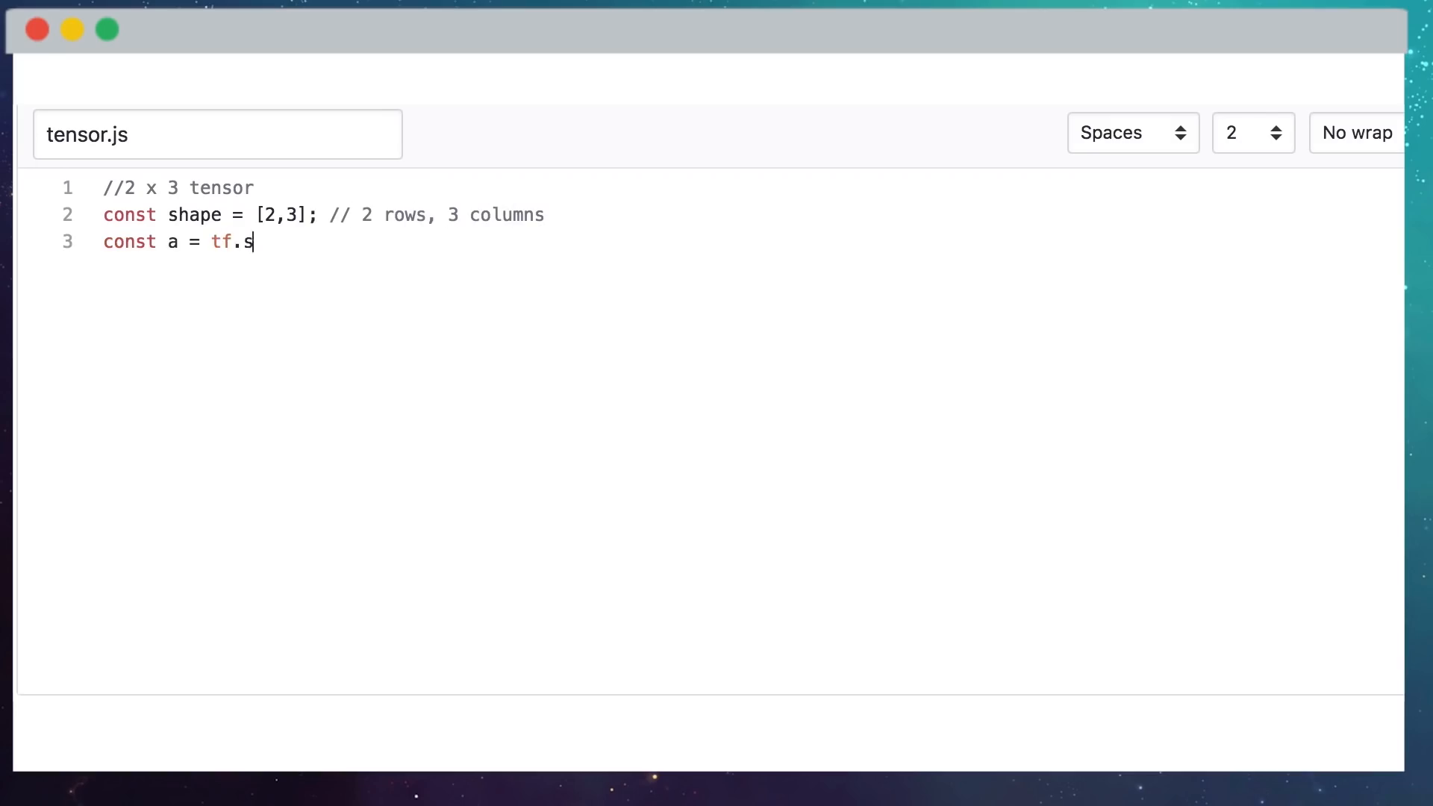
{"action": "type", "text": "ensor([1.0,"}
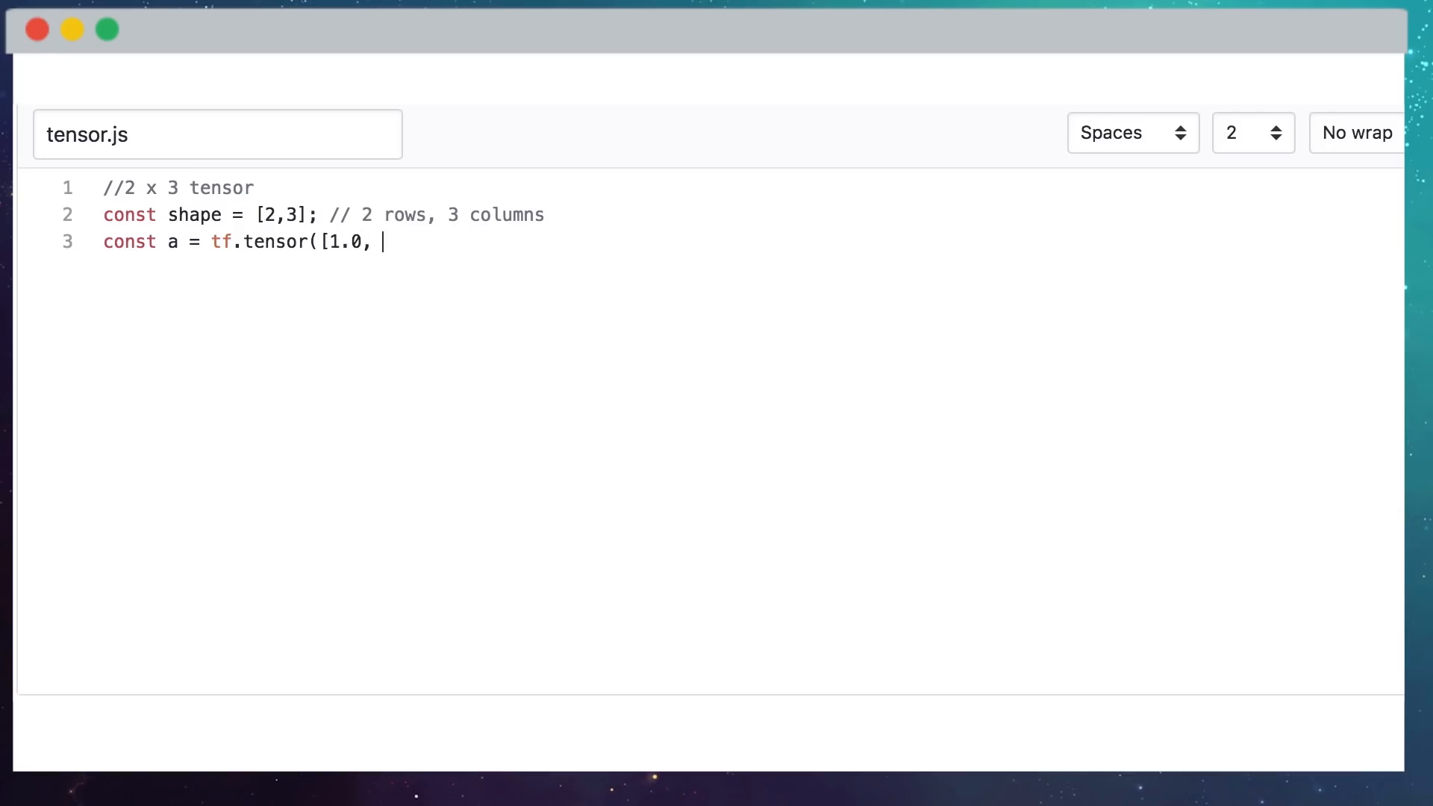
{"action": "type", "text": "2.0,3.0,10.0,"}
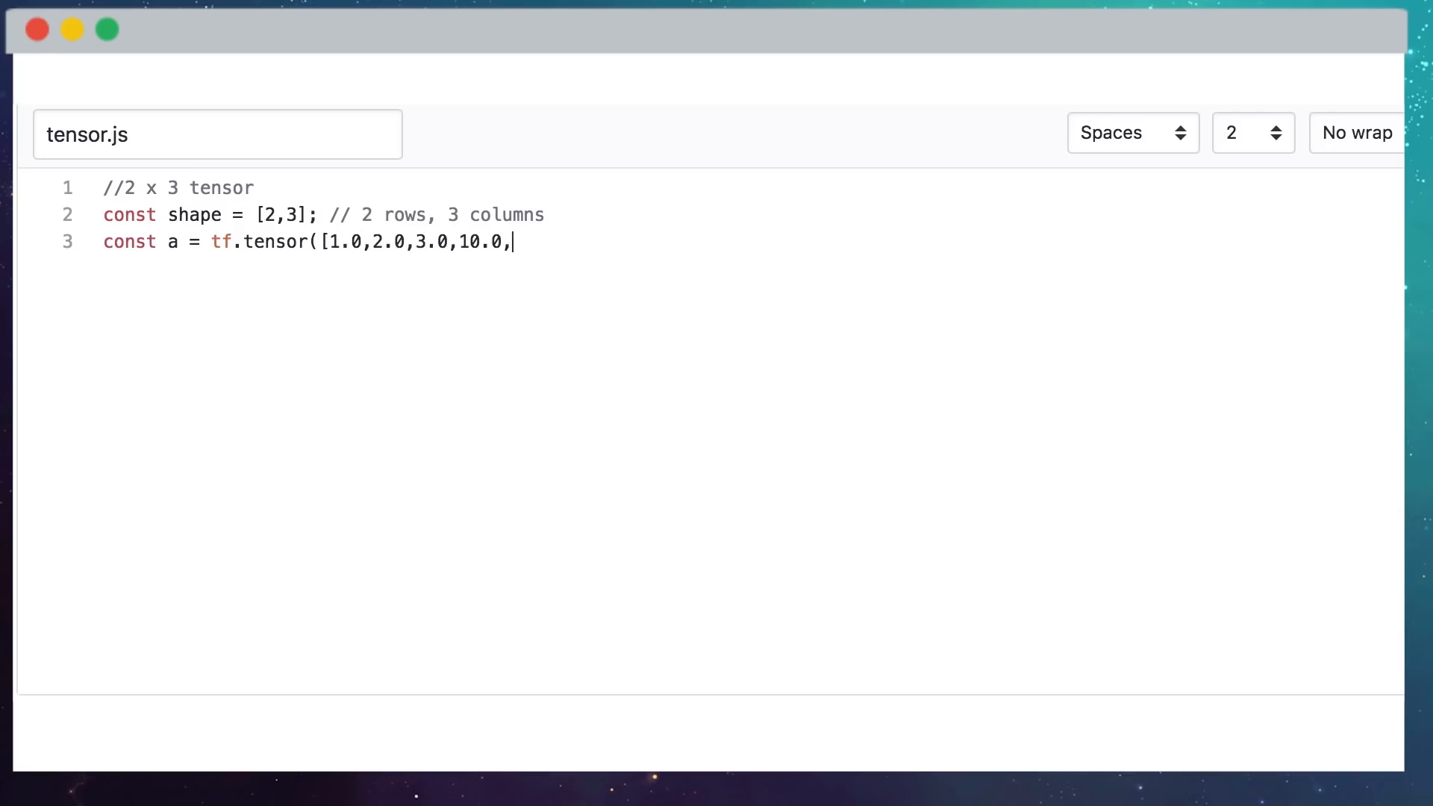
{"action": "type", "text": "20.0,30.0]"}
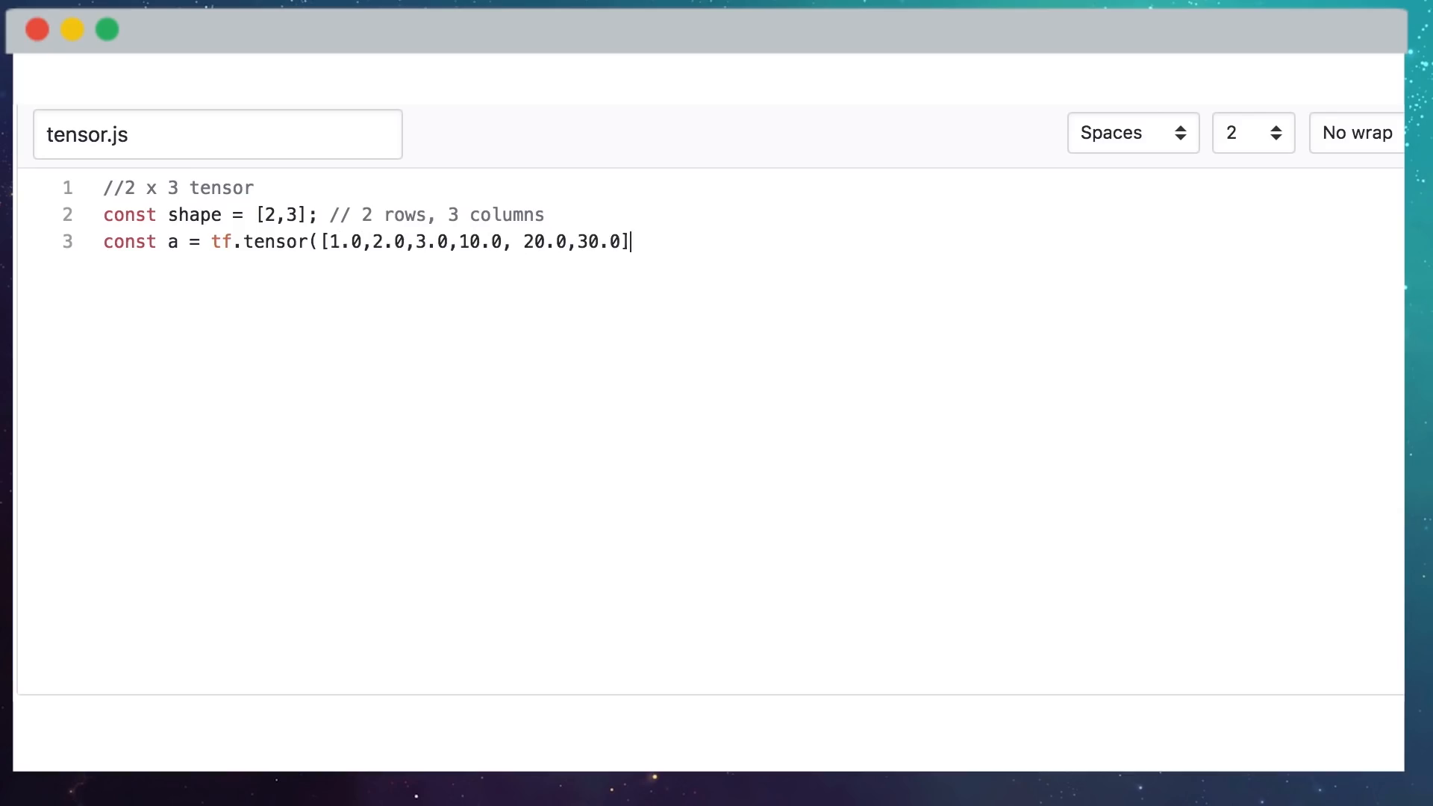
{"action": "type", "text": ", shape);"}
{"action": "type", "text": "a.pri"}
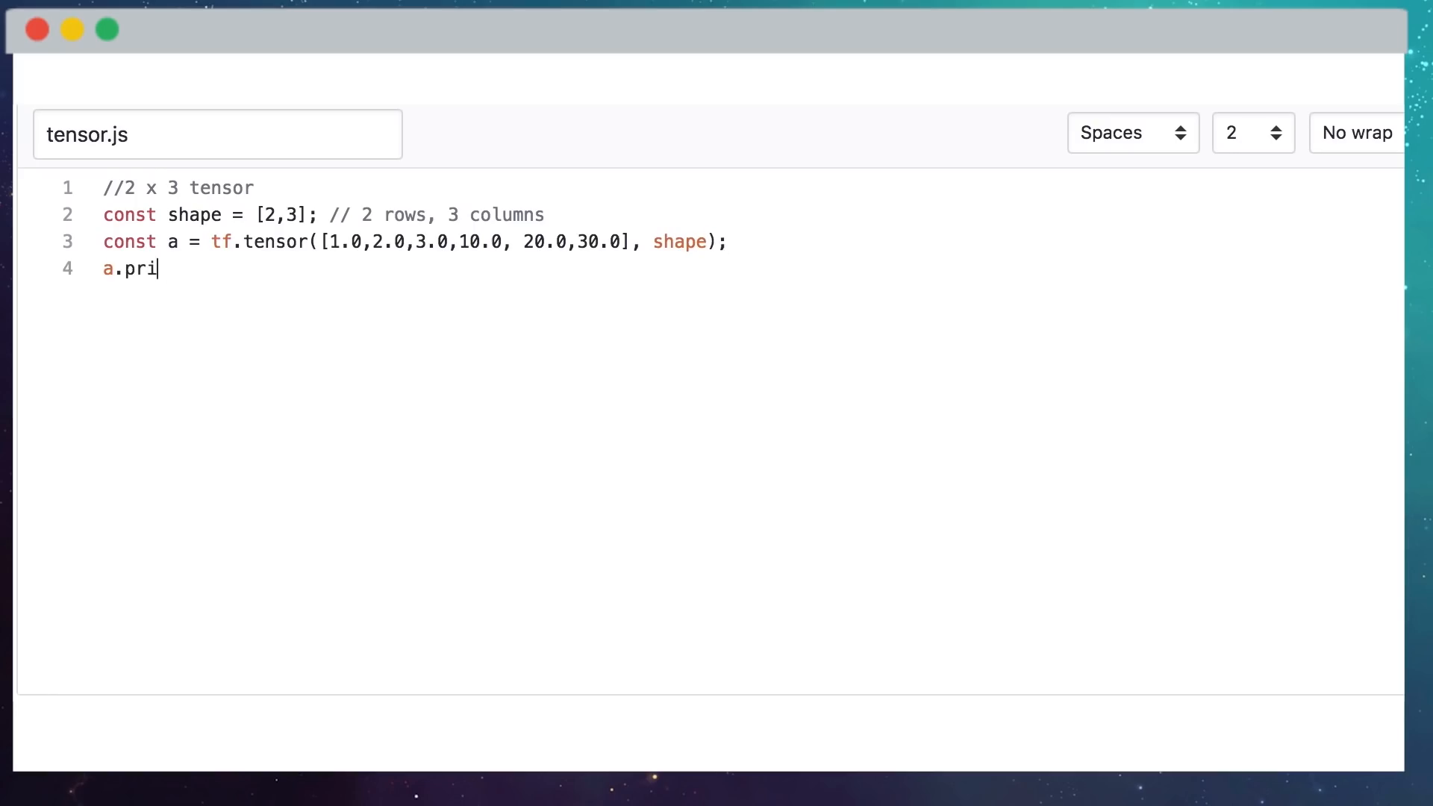
Add a.print() with a comment showing output [[1,2,3], [10,20,30]].
{"action": "type", "text": "nt(); //print Tensor values"}
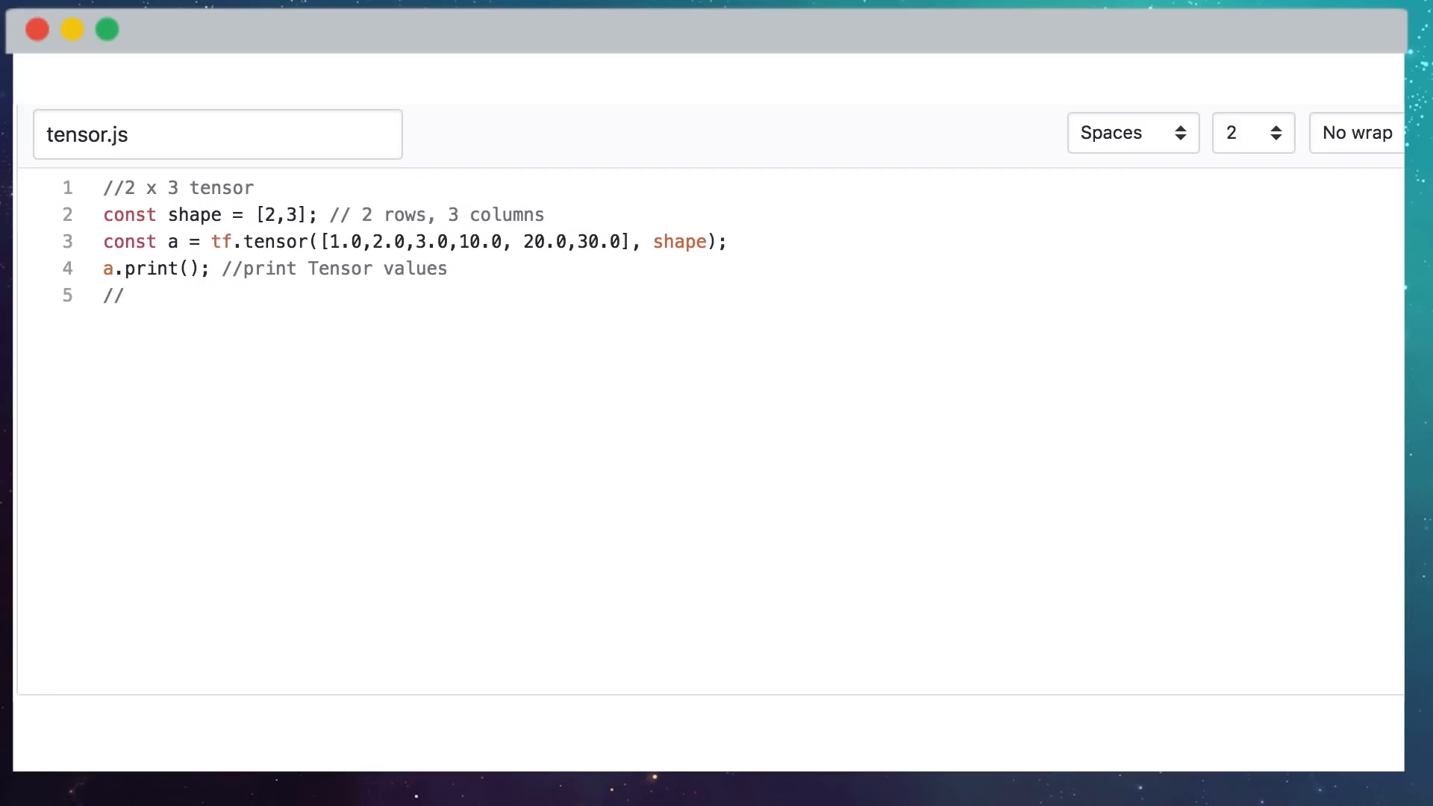
{"action": "type", "text": "output:"}
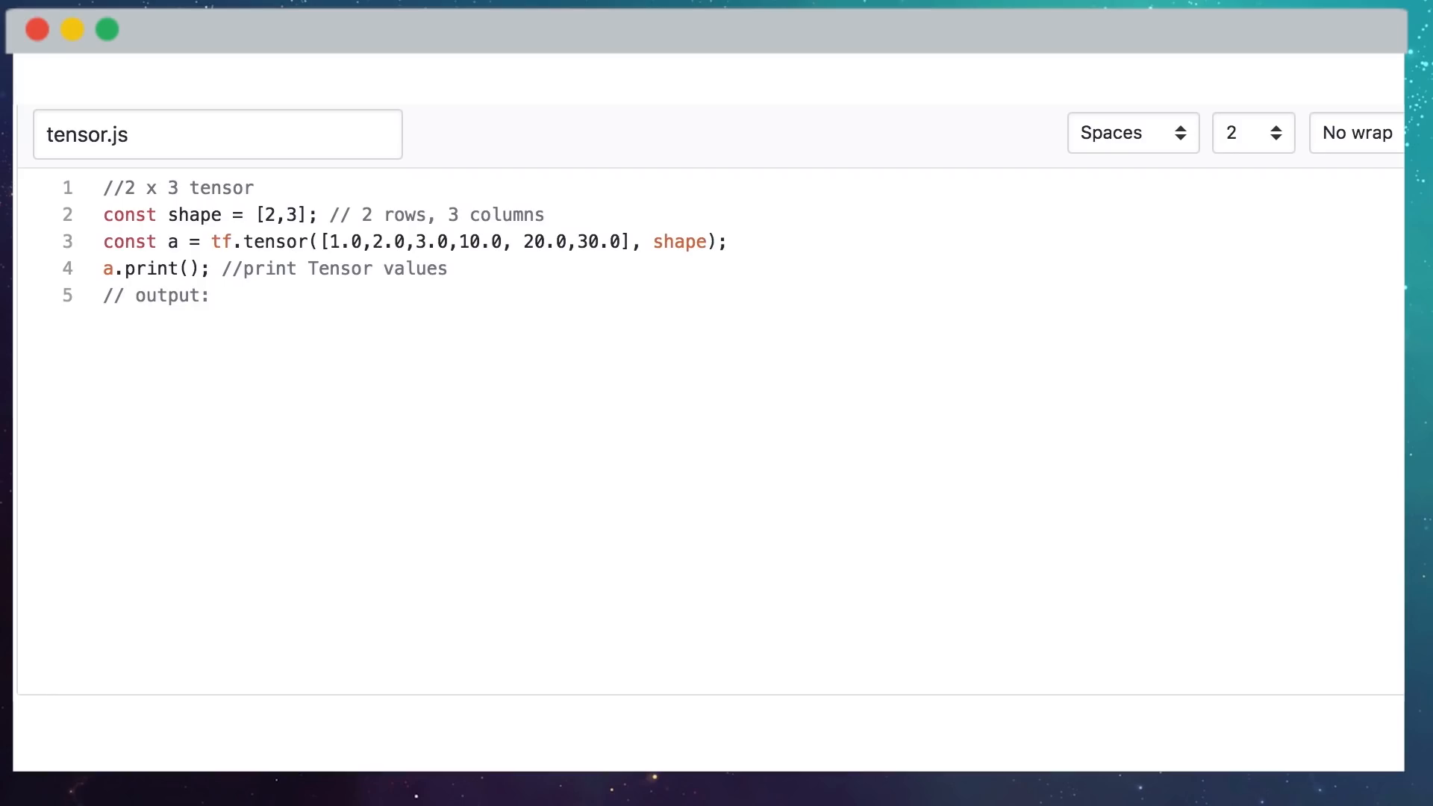
{"action": "type", "text": "[[1,2,3],"}
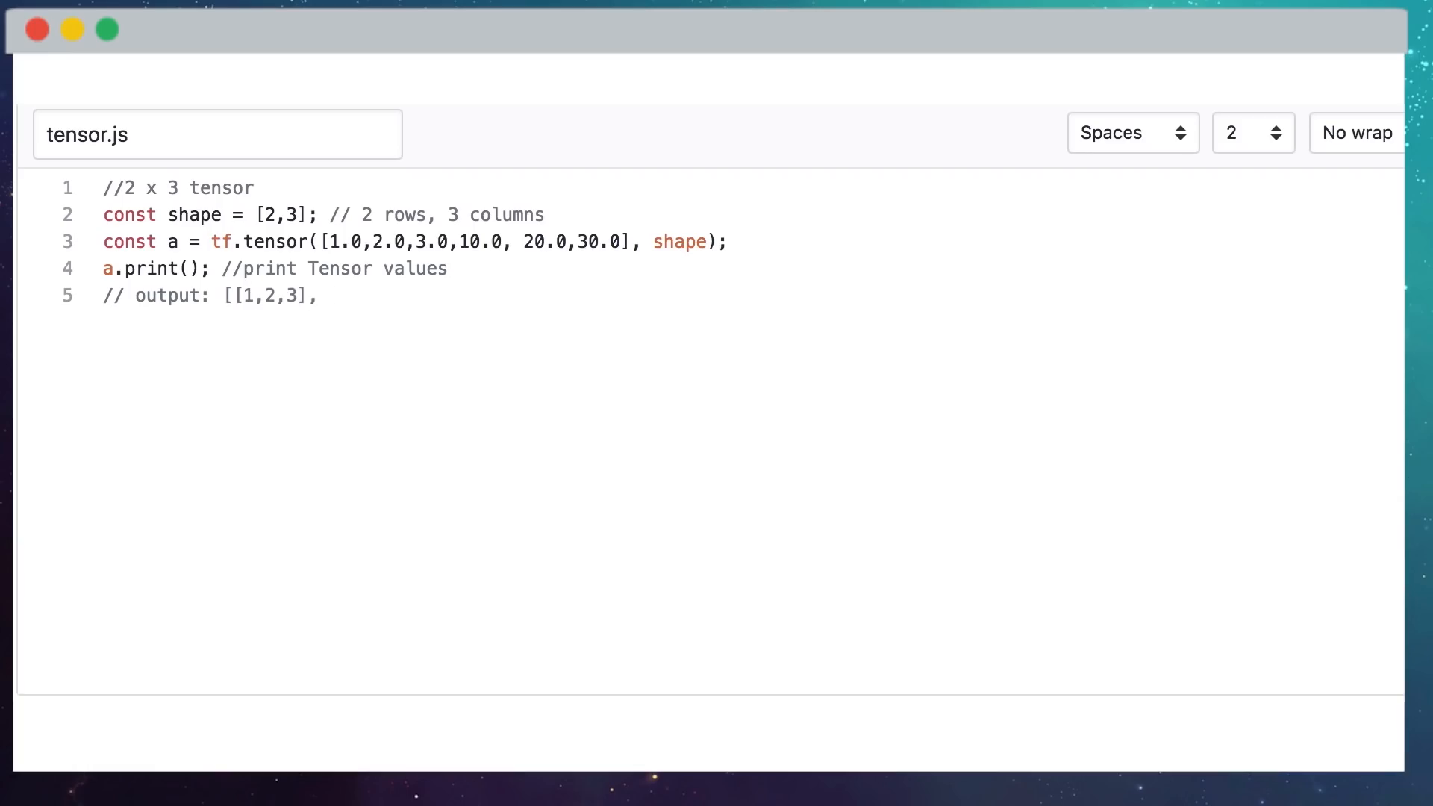
{"action": "type", "text": "[10,20,30]]"}
{"action": "type", "text": "const b ="}
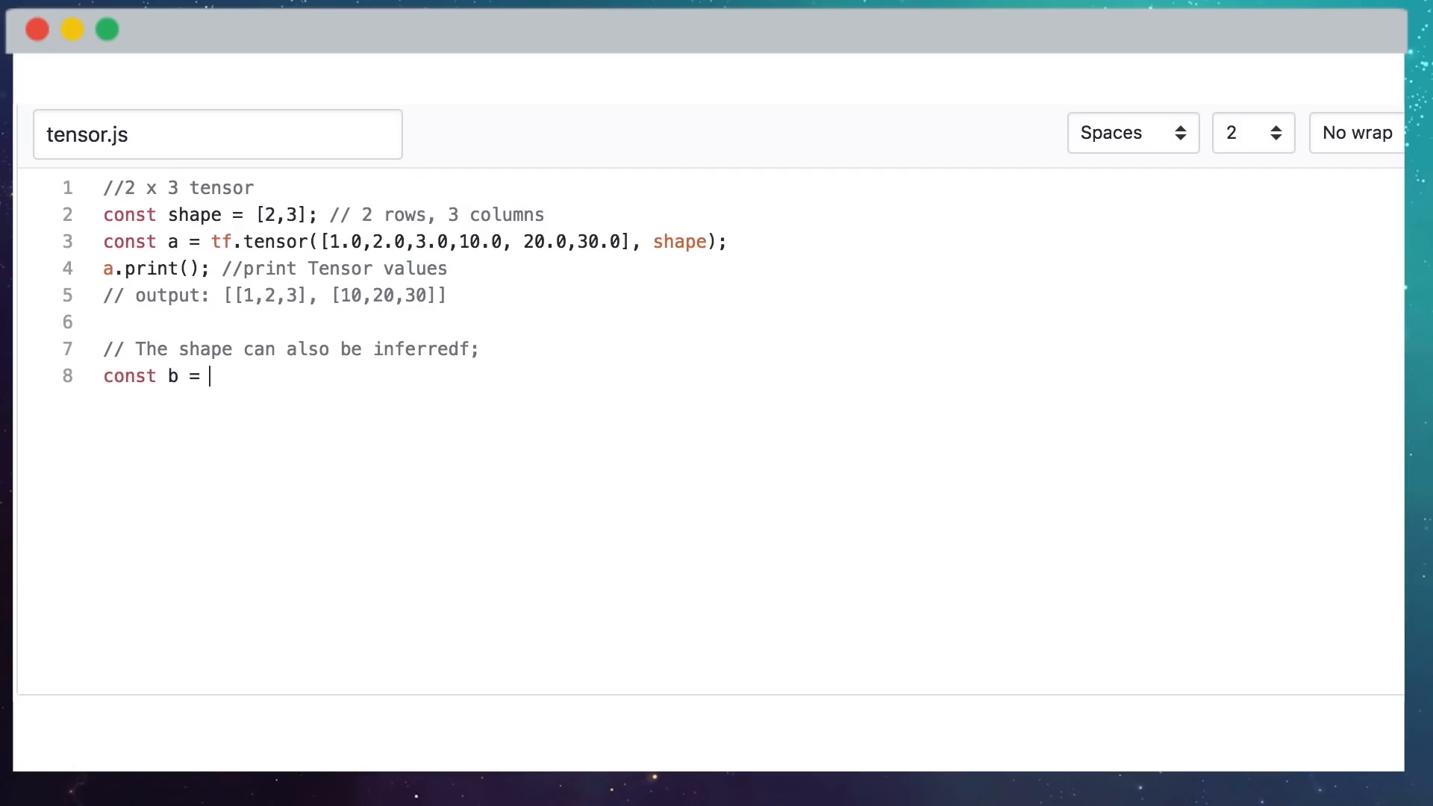
Define tensor b as tf.tensor([[1.0,2.0,3.0], [10.0,20.0,30.0]]).
{"action": "type", "text": "tf.tensor(p"}
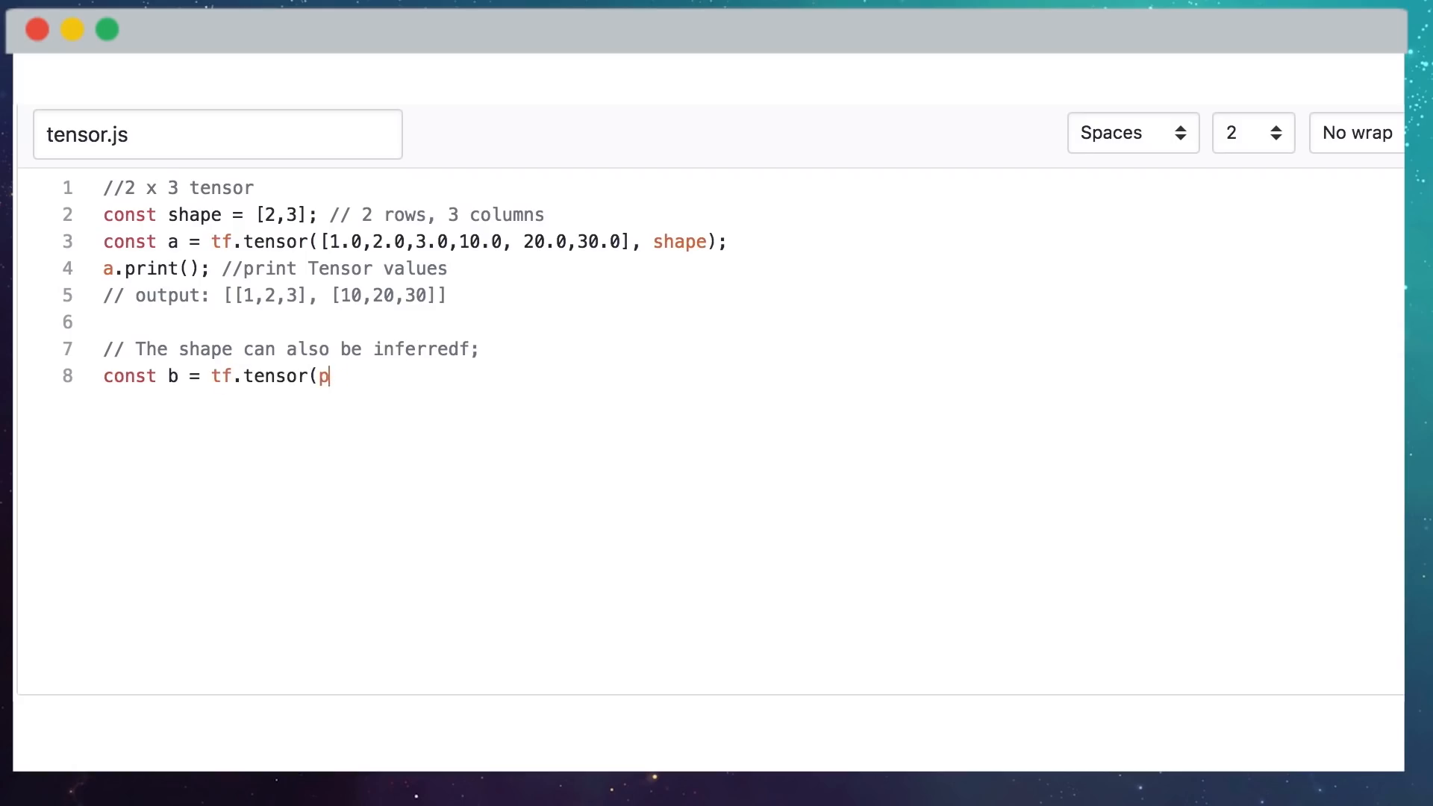
{"action": "type", "text": "[[1.0,2.0,3."}
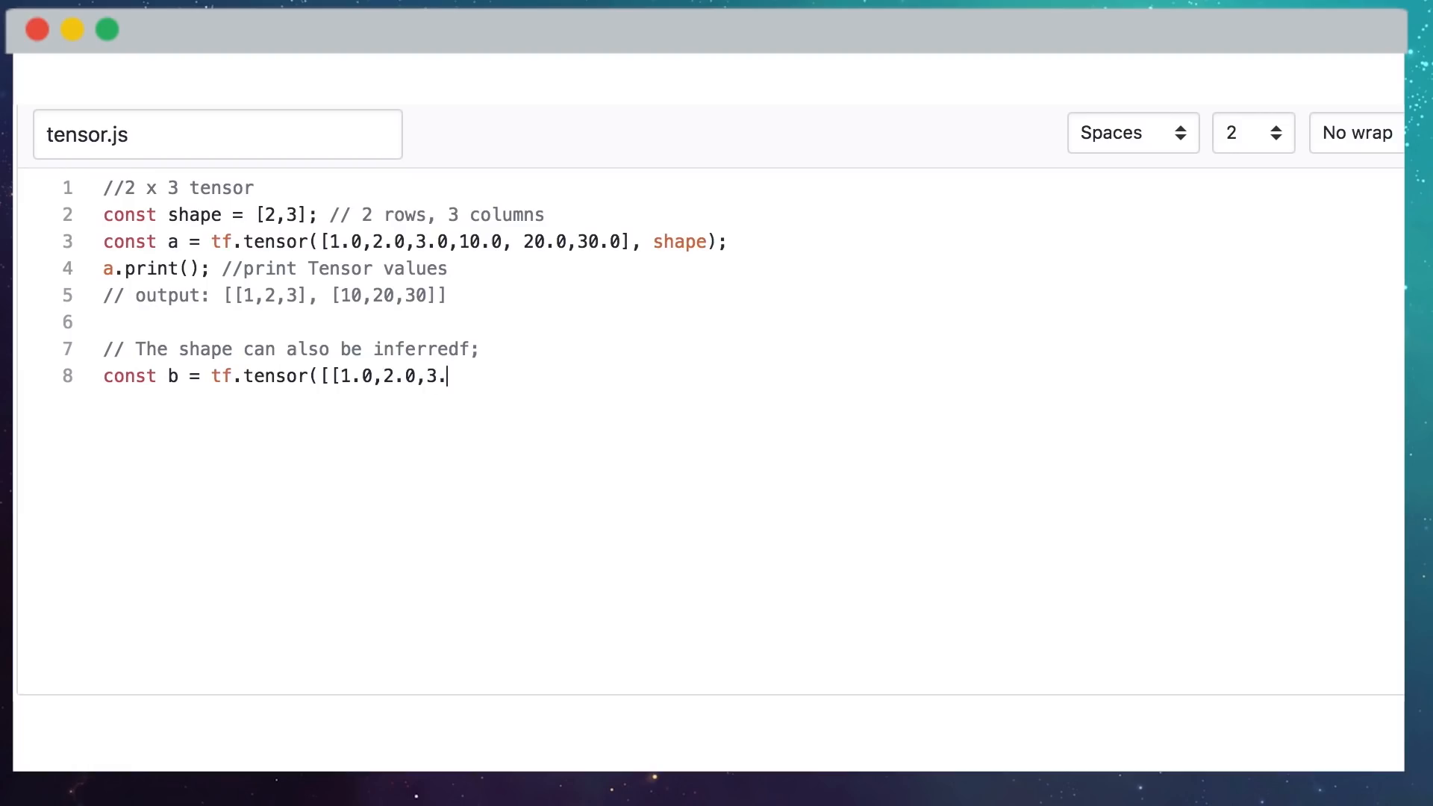
{"action": "type", "text": "0],"}
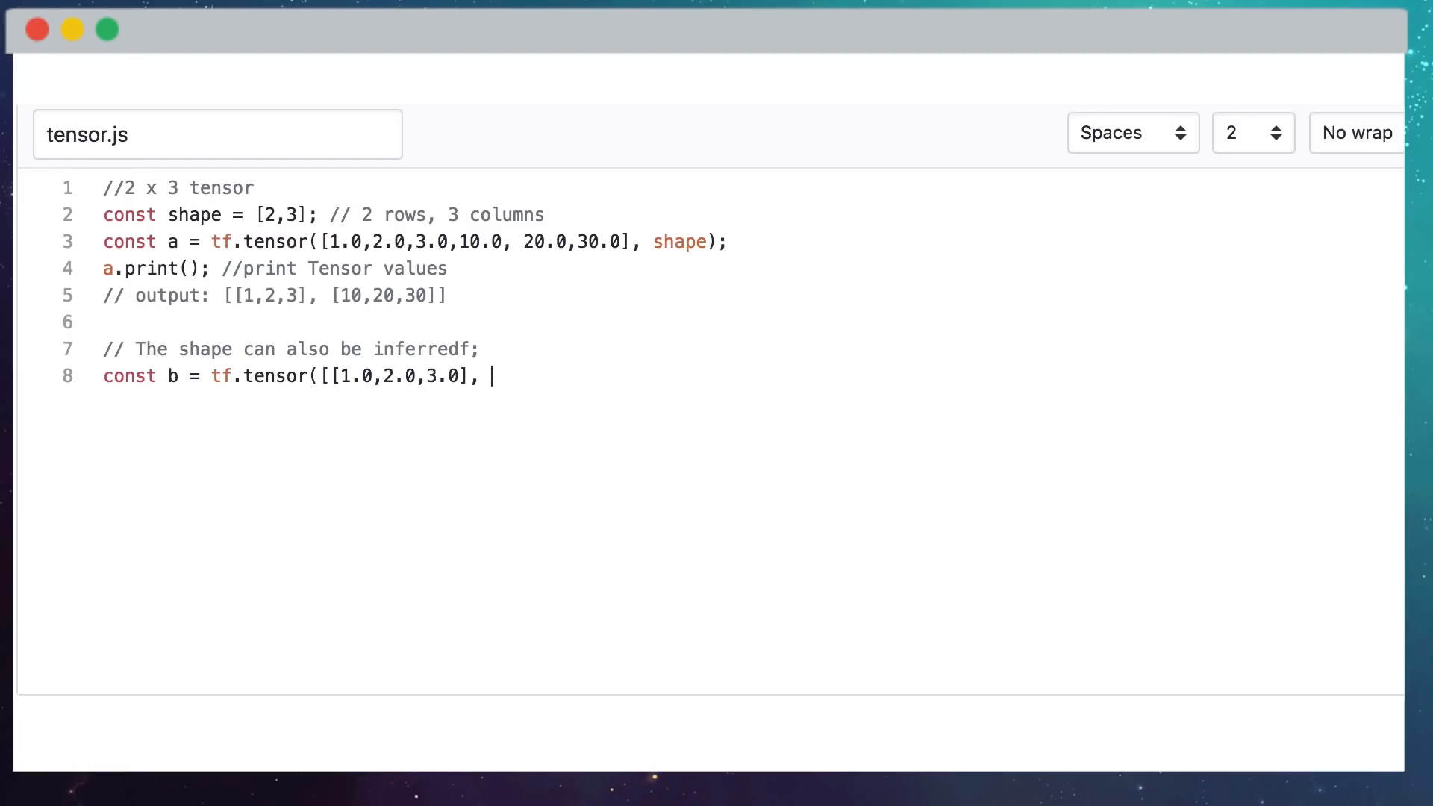
{"action": "type", "text": "[10.0m"}
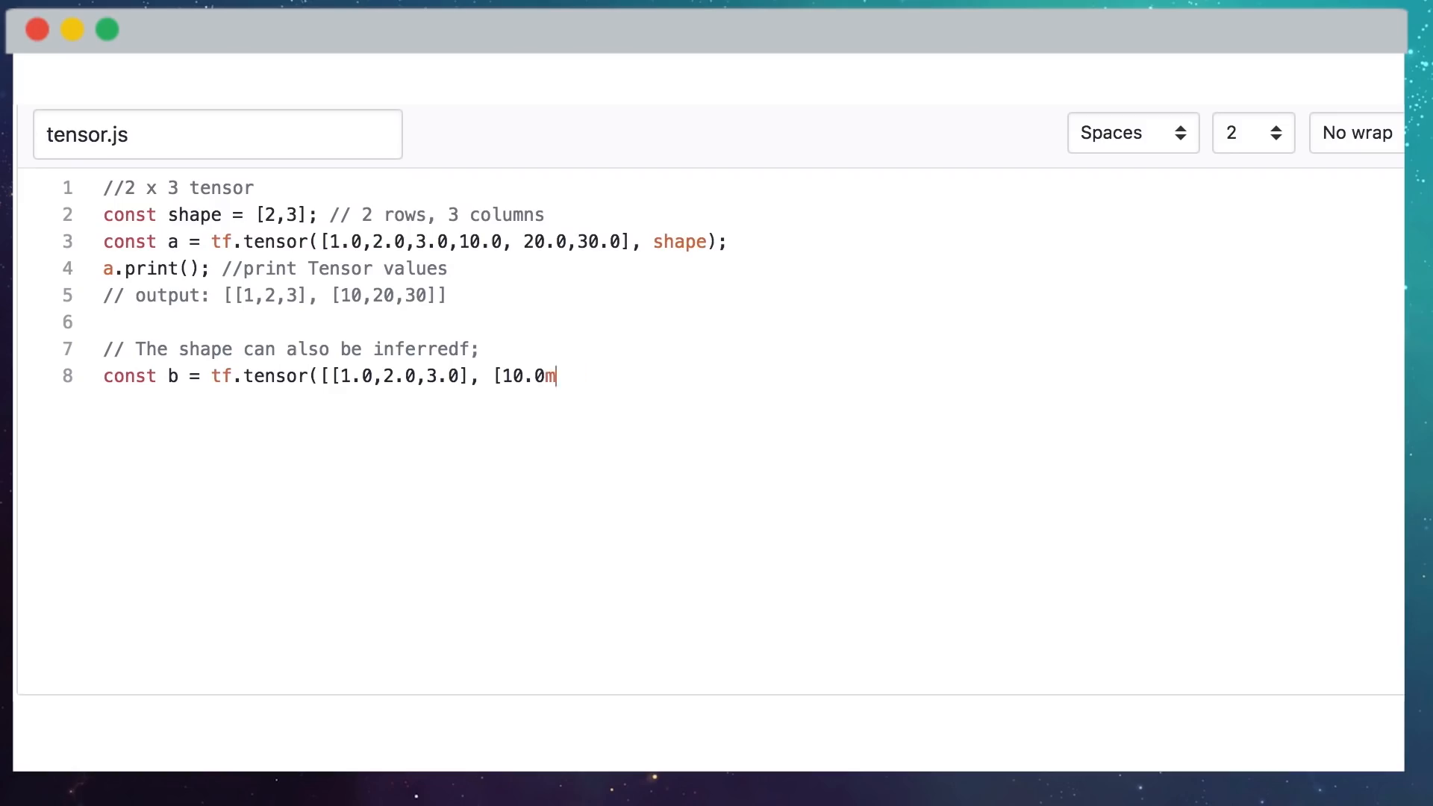
{"action": "type", "text": ",20.0,30.0]]);"}
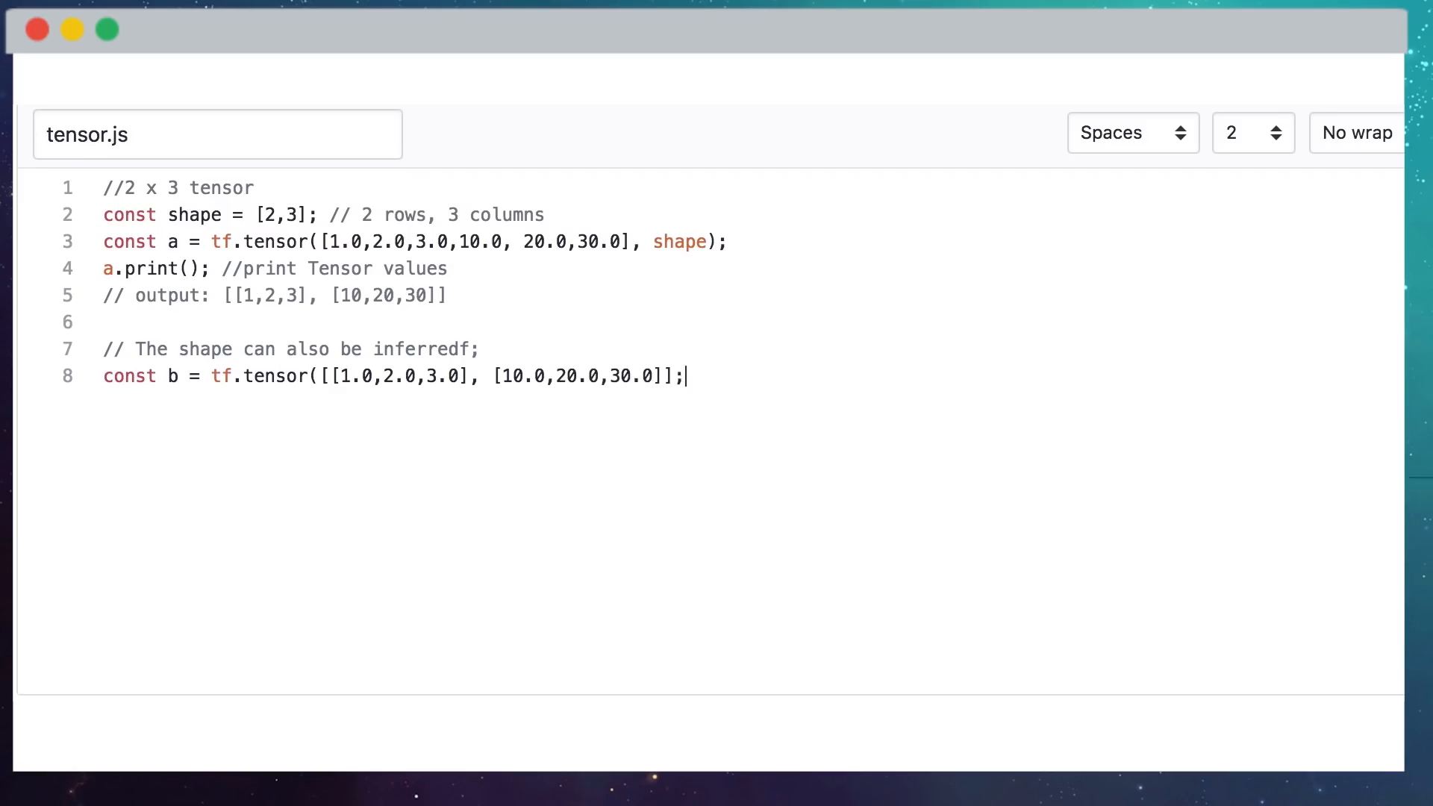
Add b.print() and begin its //Output: [[1,2,3],[ comment.
{"action": "type", "text": "b"}
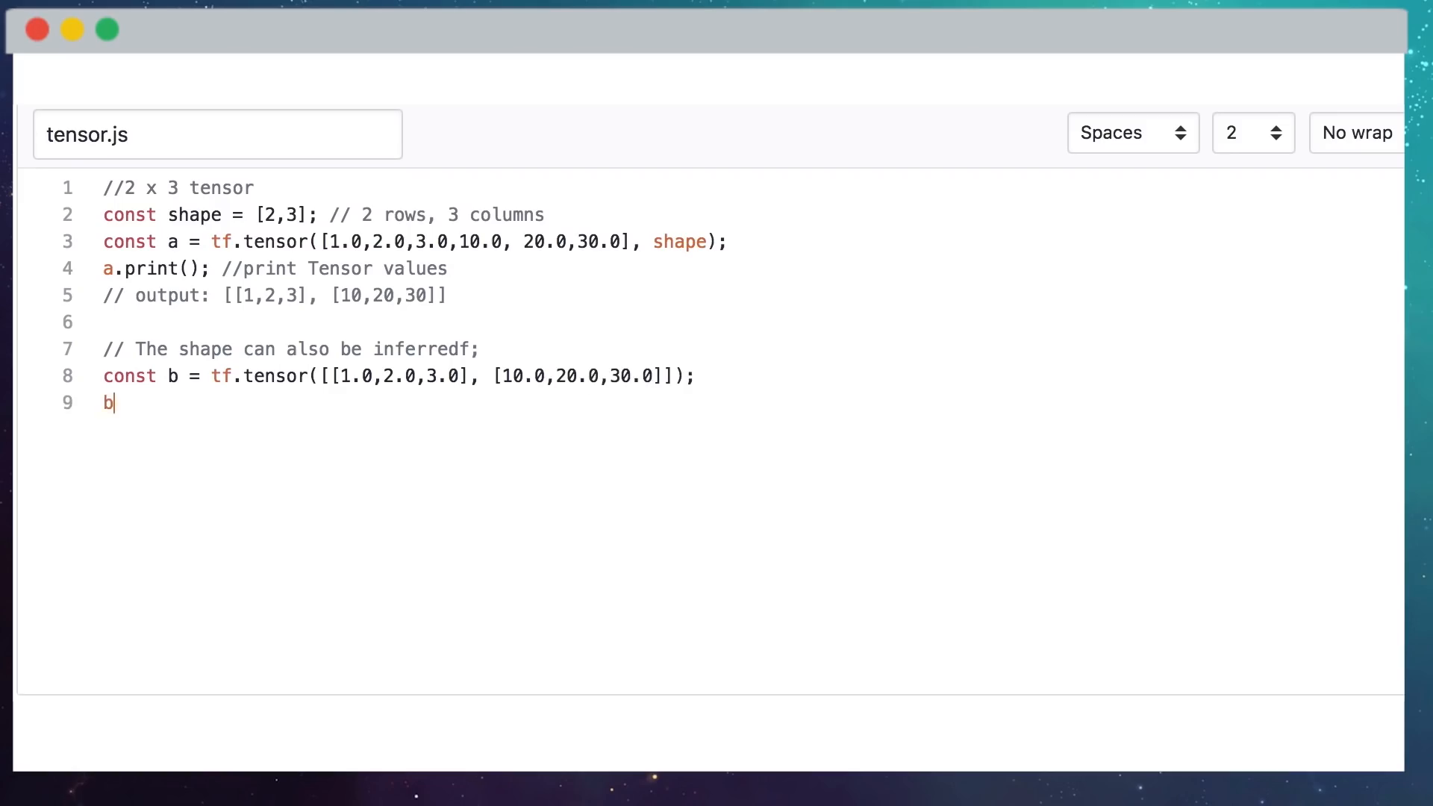
{"action": "type", "text": ".print();"}
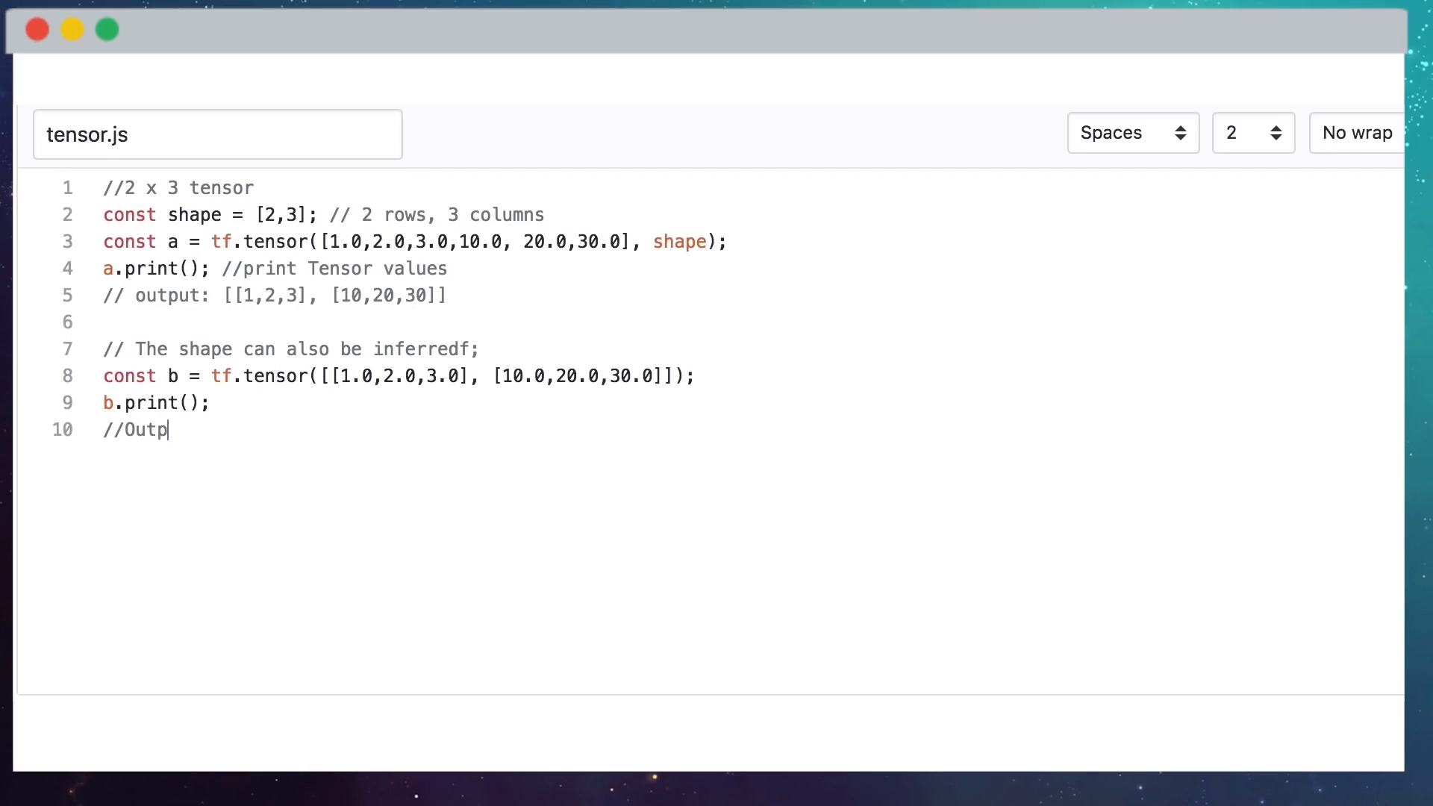
{"action": "type", "text": "ut:"}
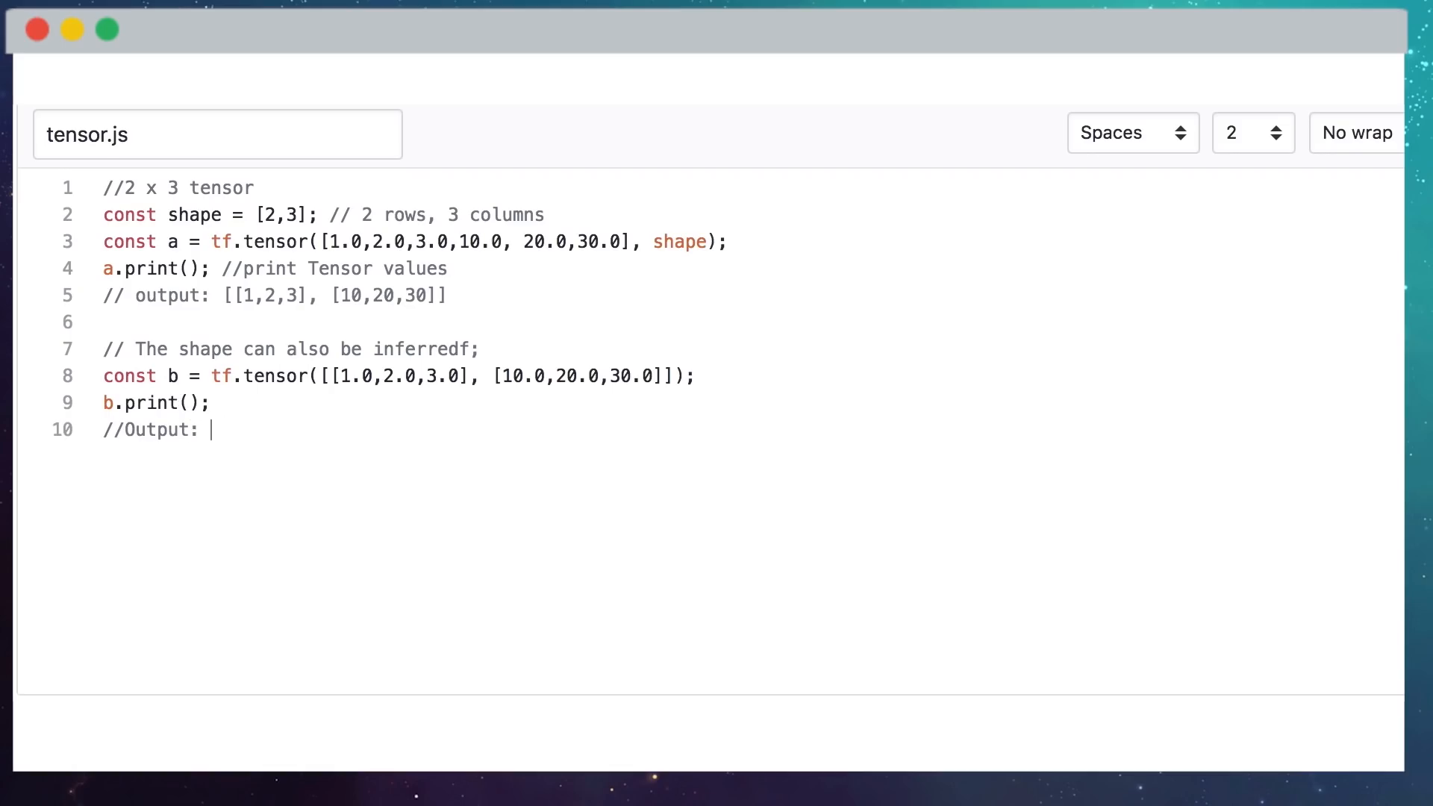
{"action": "type", "text": "[[1,2,3],["}
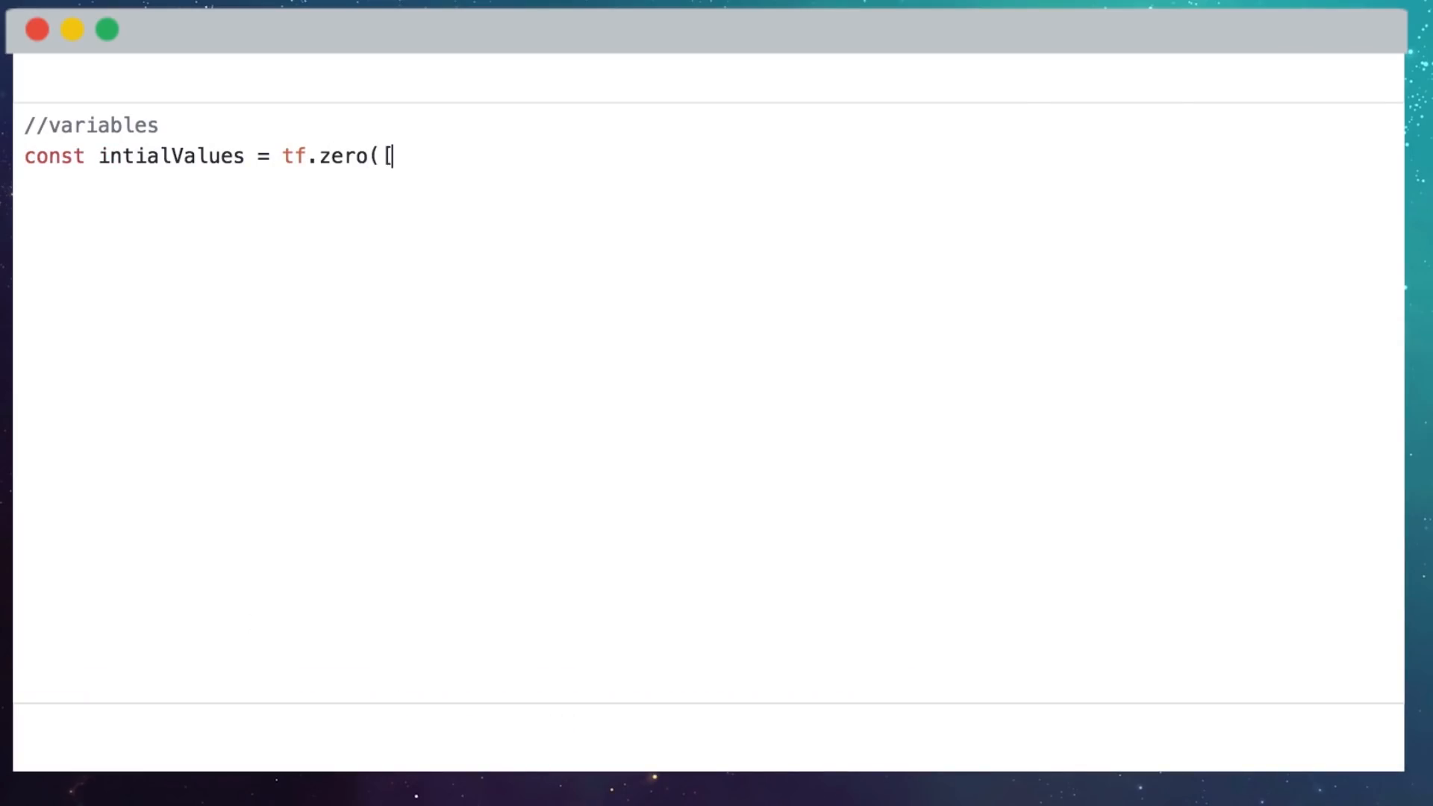
Create biases as tf.variable of tf.zeros([5]) and print it with //output: [0,0,0,0.
{"action": "type", "text": "s([5]);"}
{"action": "left_click", "coordinate": [708, 187]}
{"action": "type", "text": "const biases"}
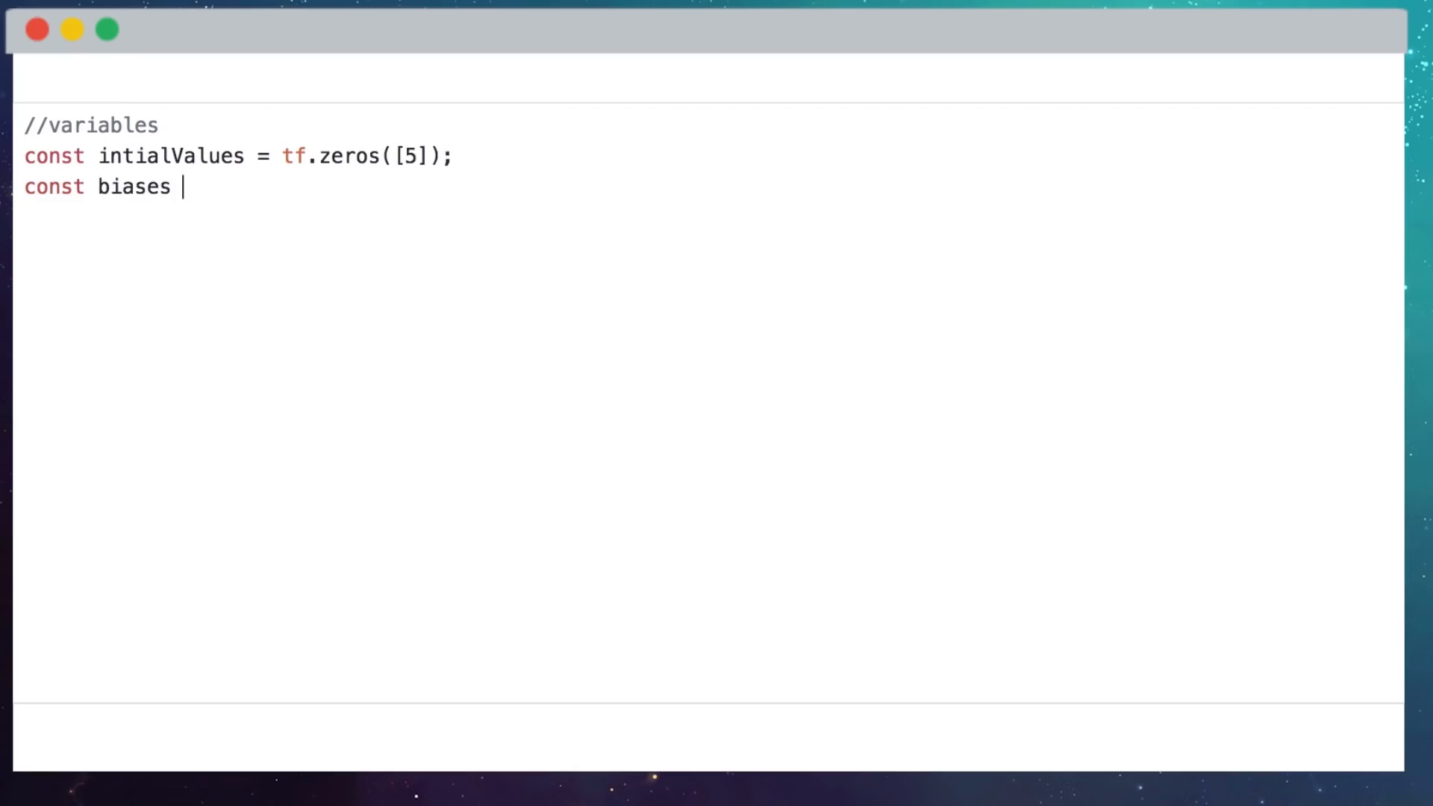
{"action": "type", "text": "= tf.variable(initialValues);"}
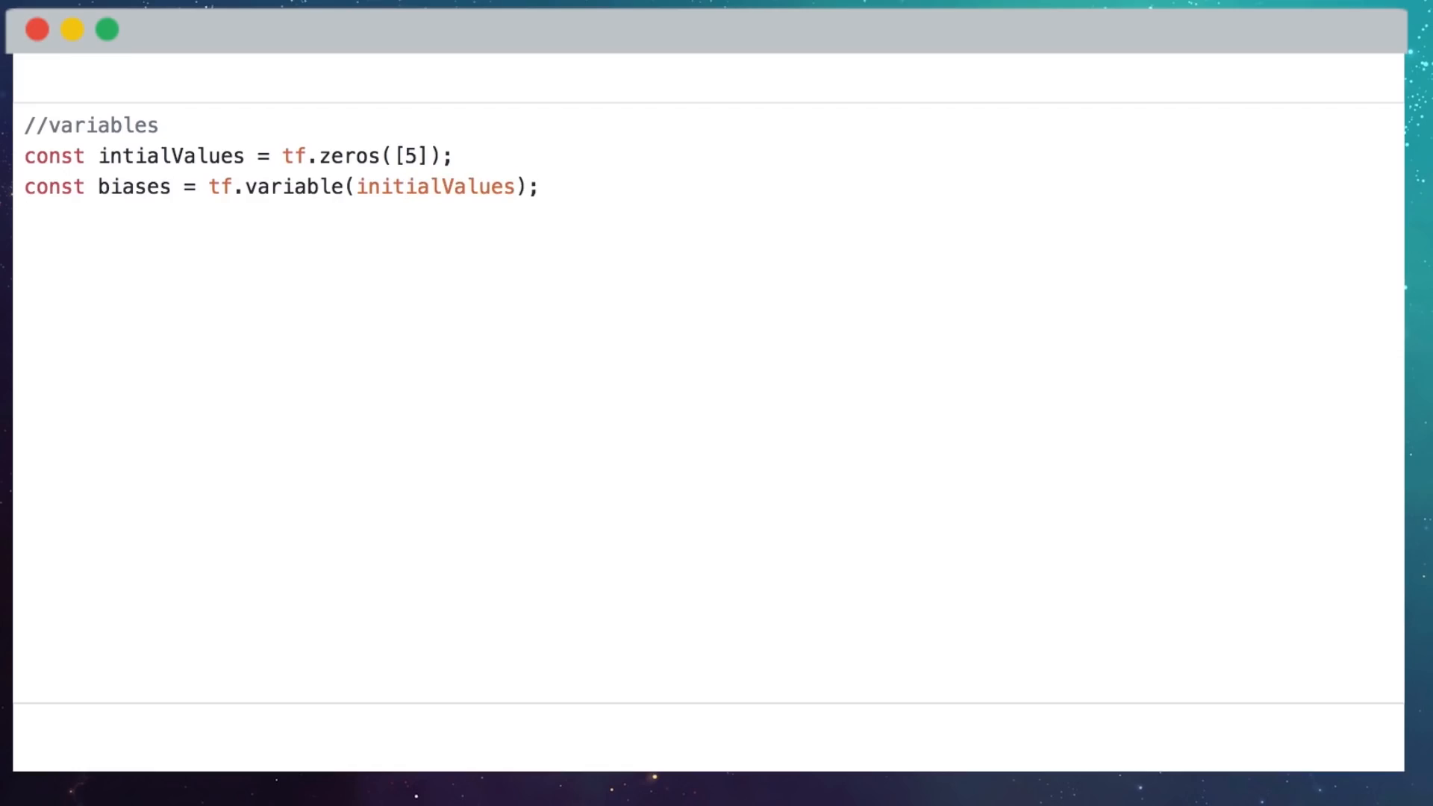
{"action": "type", "text": "biases.print()"}
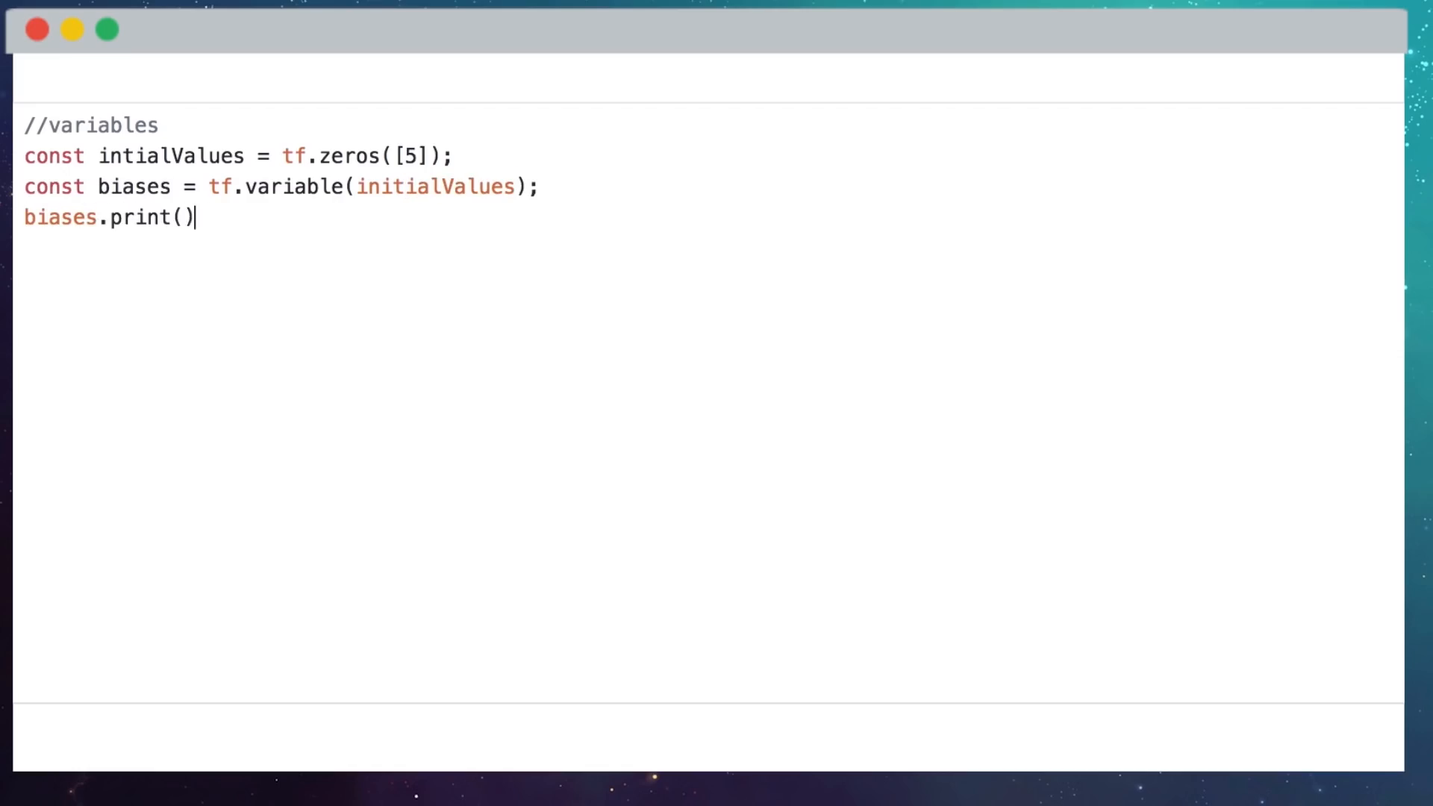
{"action": "type", "text": "; //output: [0,0,0,0"}
{"action": "type", "text": "//Operations"}
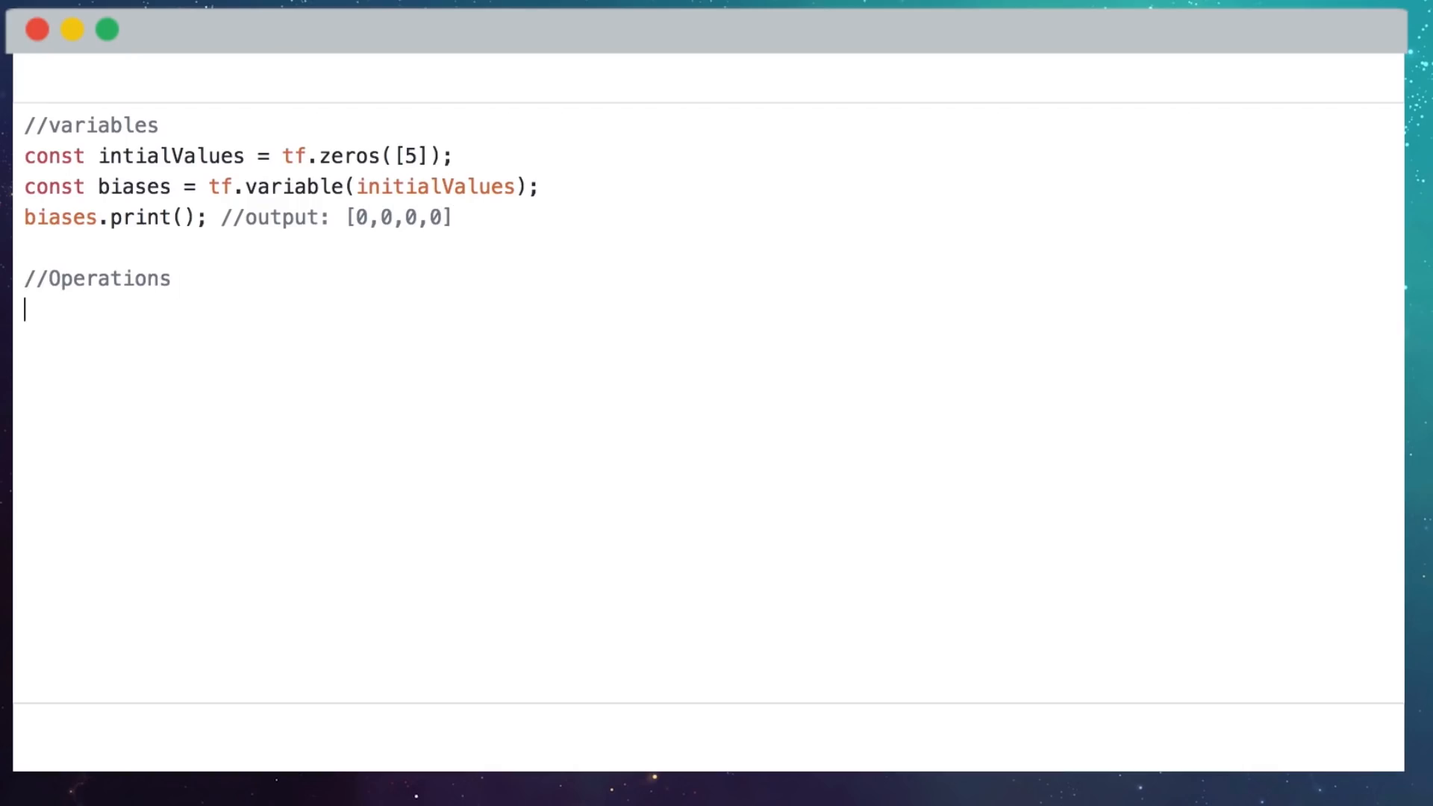
Define const d = tf.tensor2d([[1.0,2.0],[3.0,4.0]]) in the Operations section.
{"action": "type", "text": "const d = tf.tensor2d("}
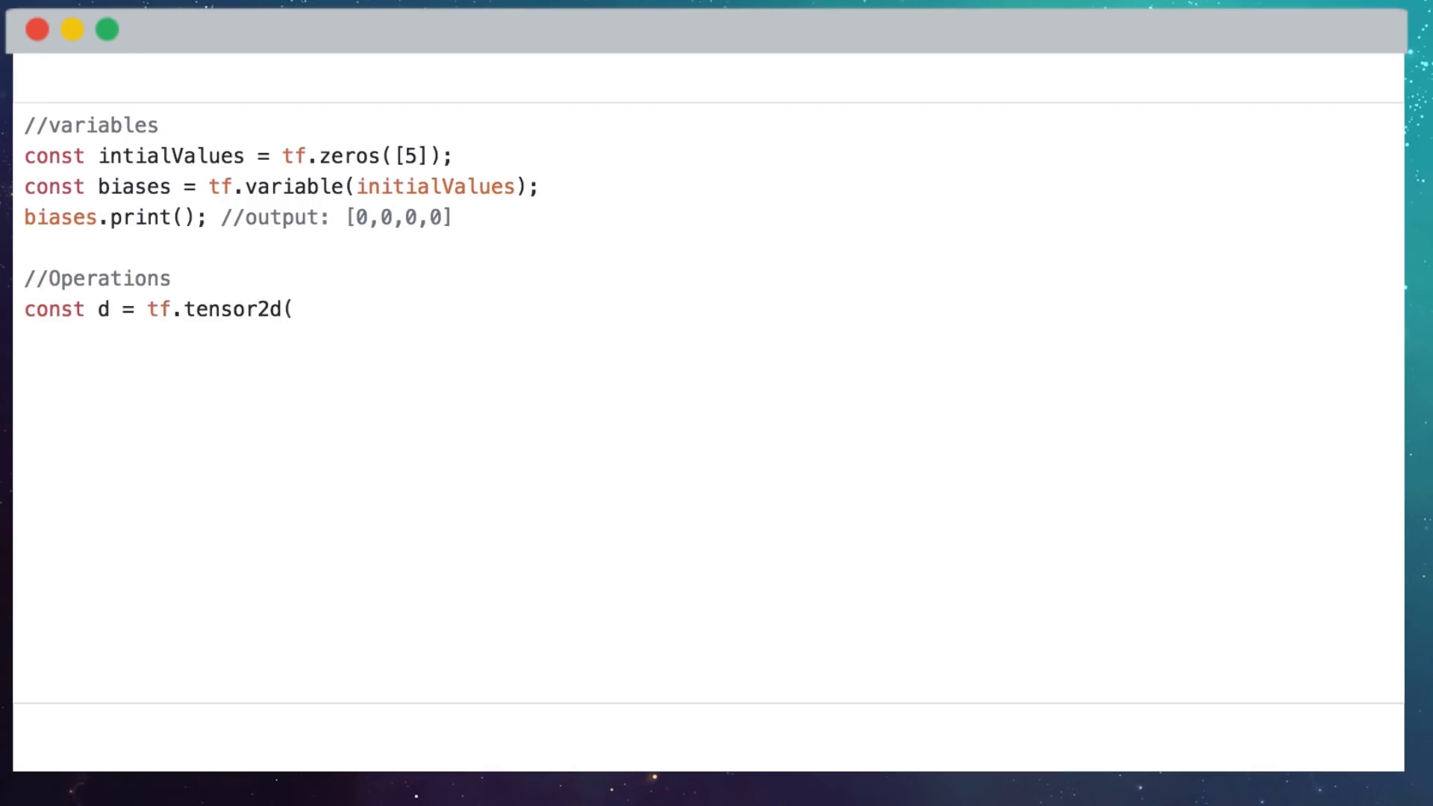
{"action": "type", "text": "[[1.0,2.0],[3.0m"}
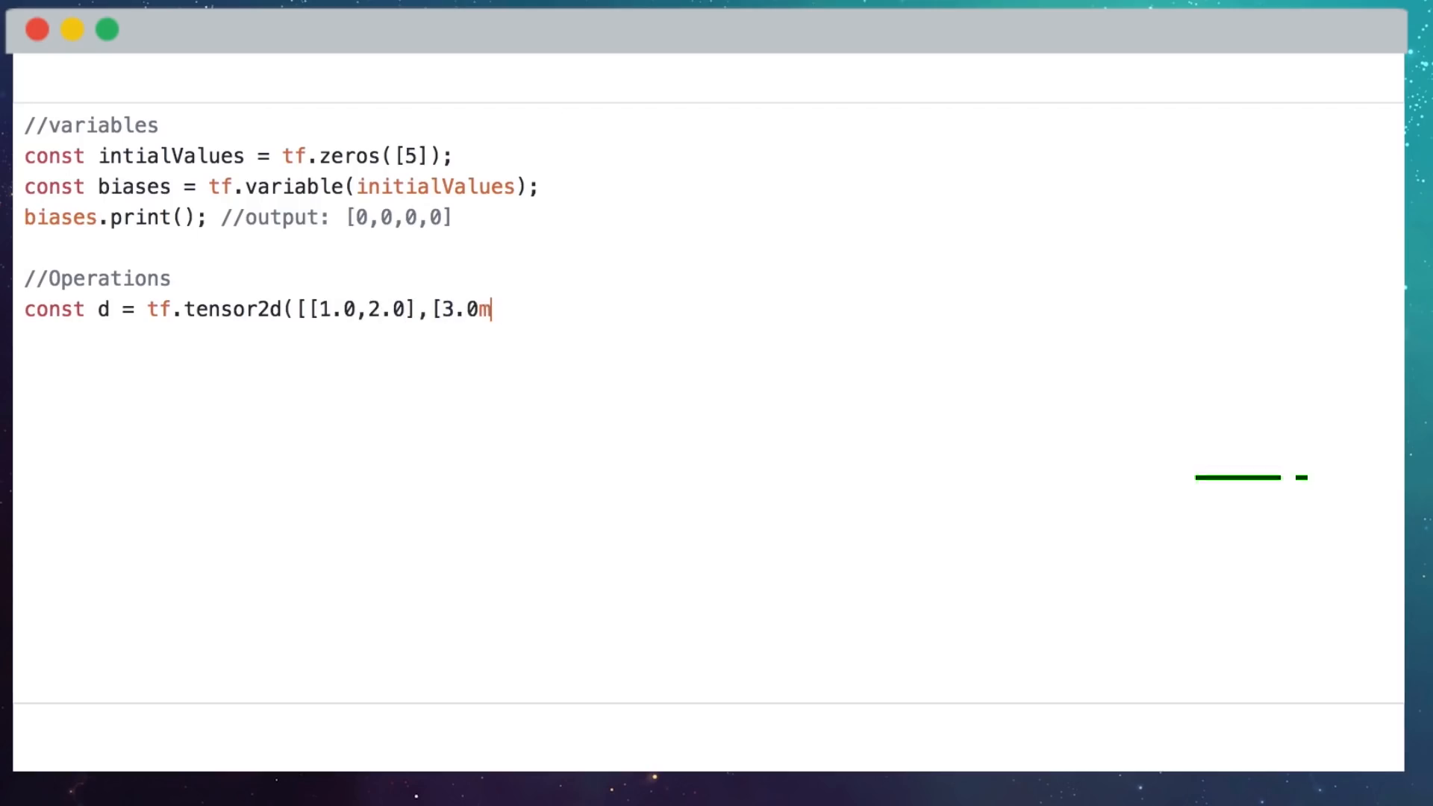
{"action": "type", "text": ",4.0]]);"}
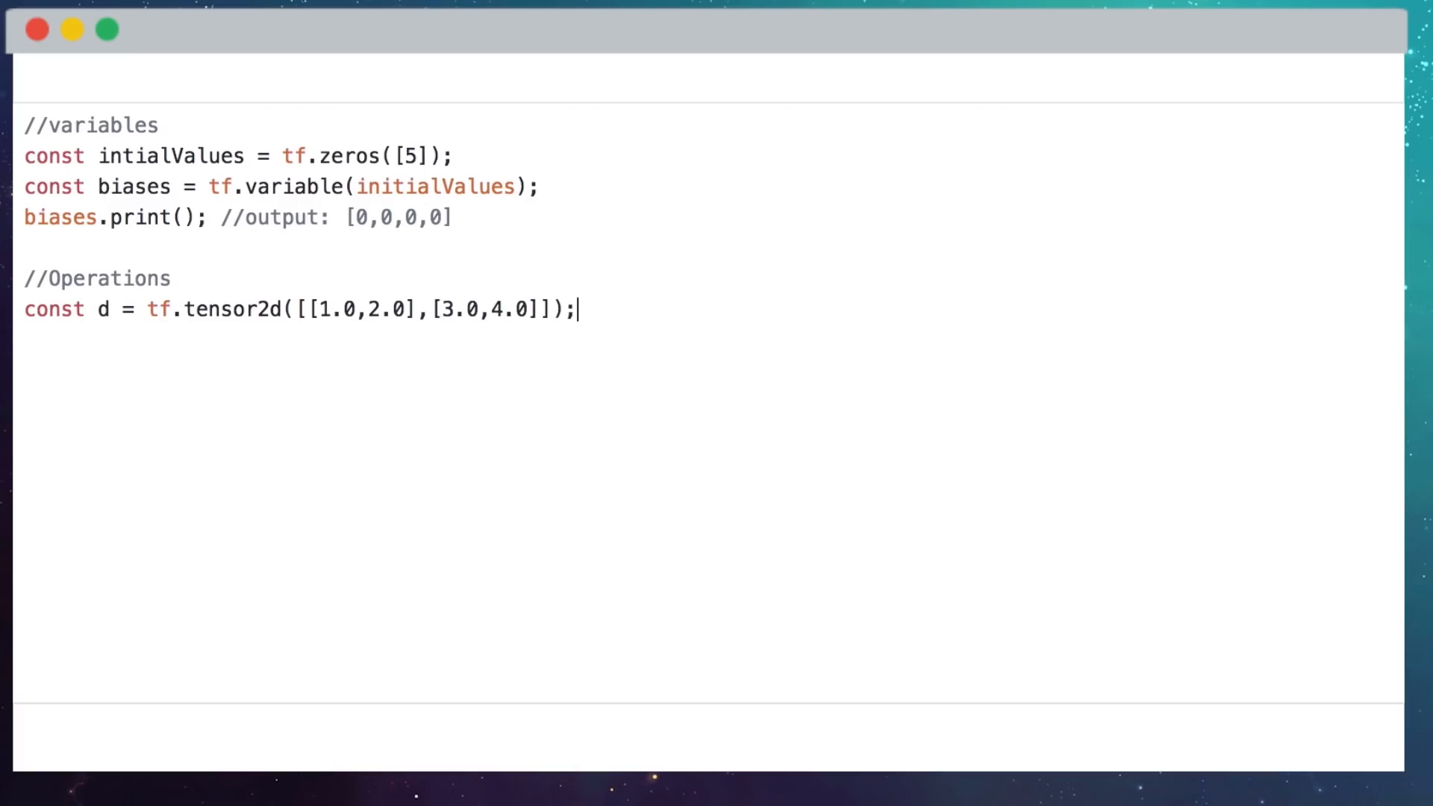
Add d_squared.print() with output comment [[1,4],[9,16]] and start the next const.
{"action": "type", "text": "d_squared"}
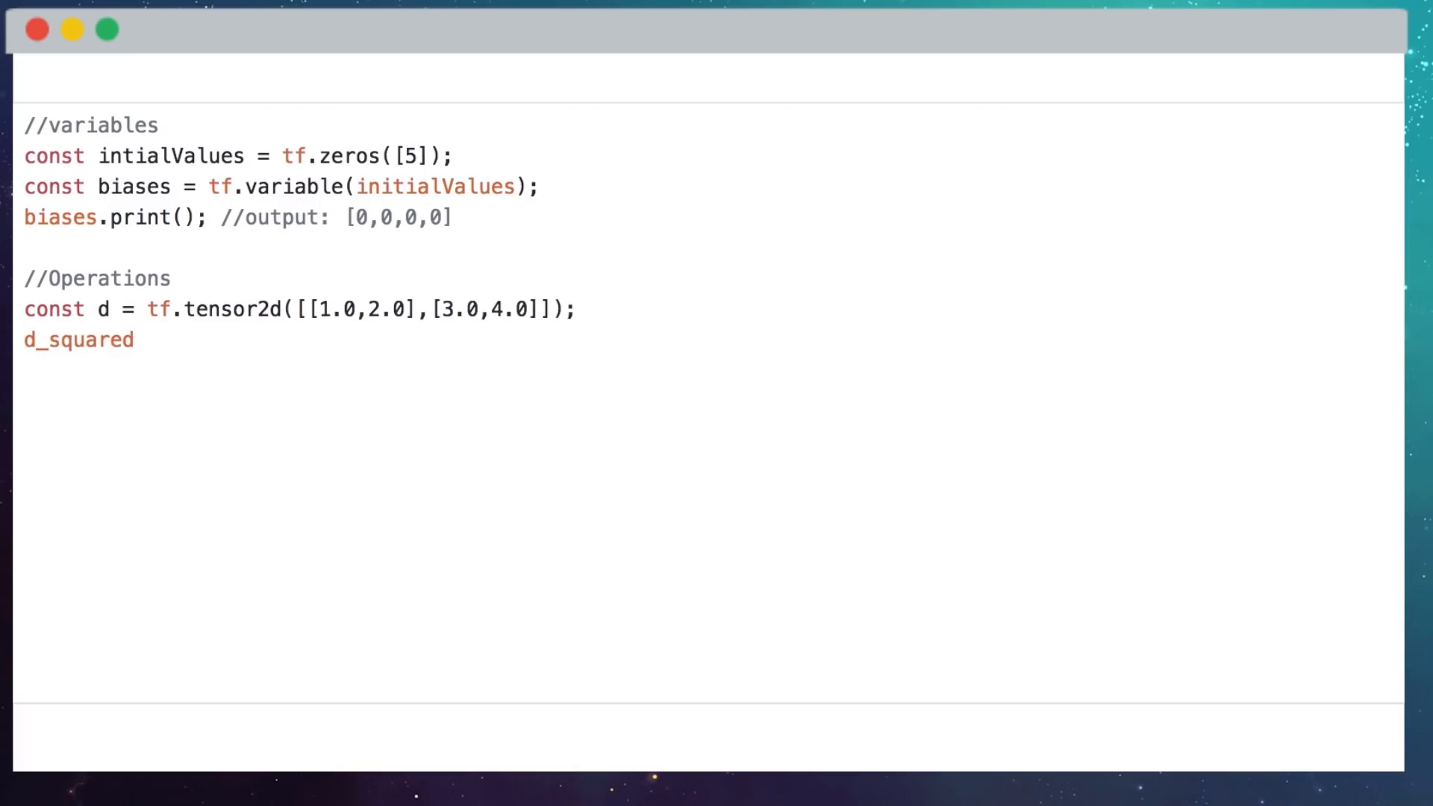
{"action": "type", "text": ".print(); //output:"}
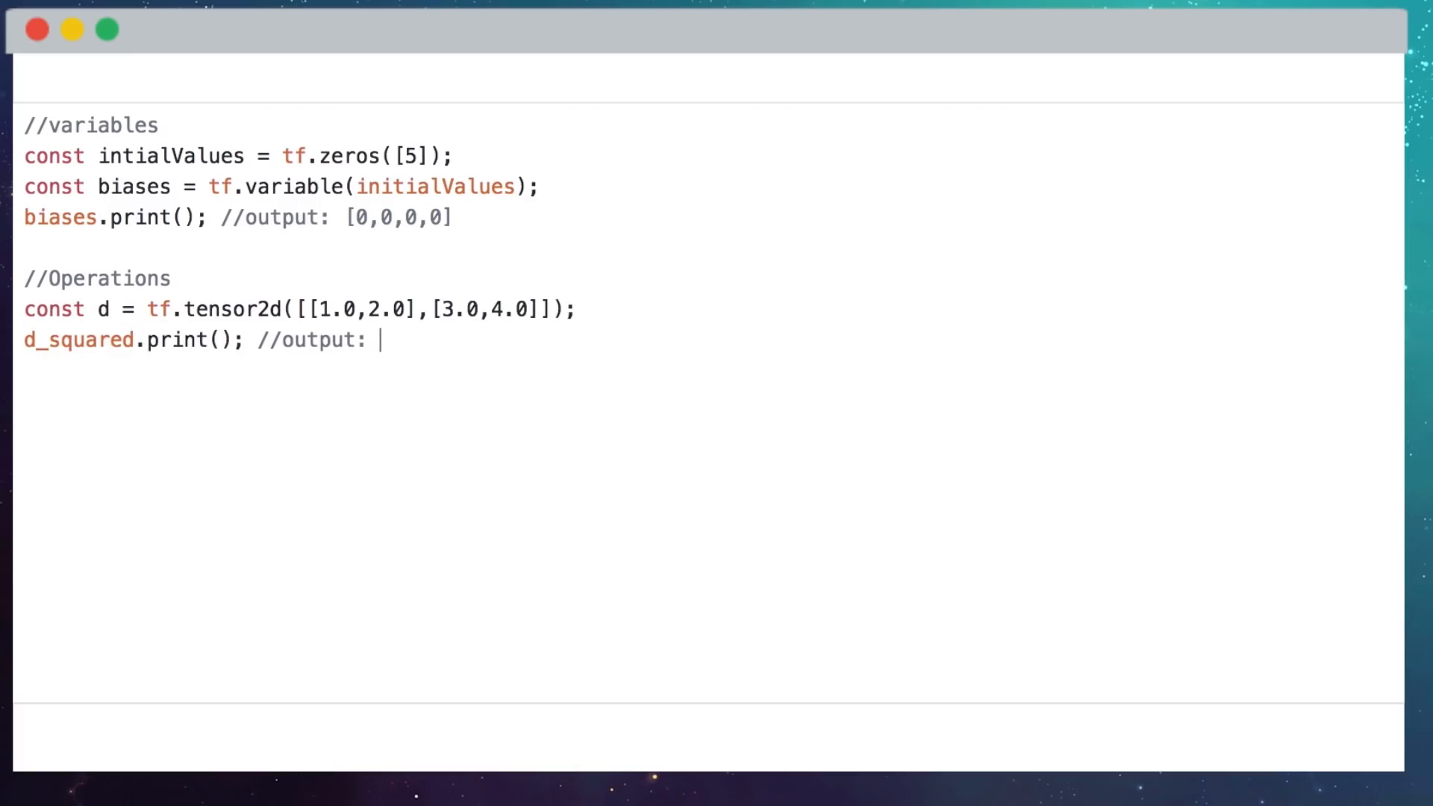
{"action": "type", "text": "[[1,4] ["}
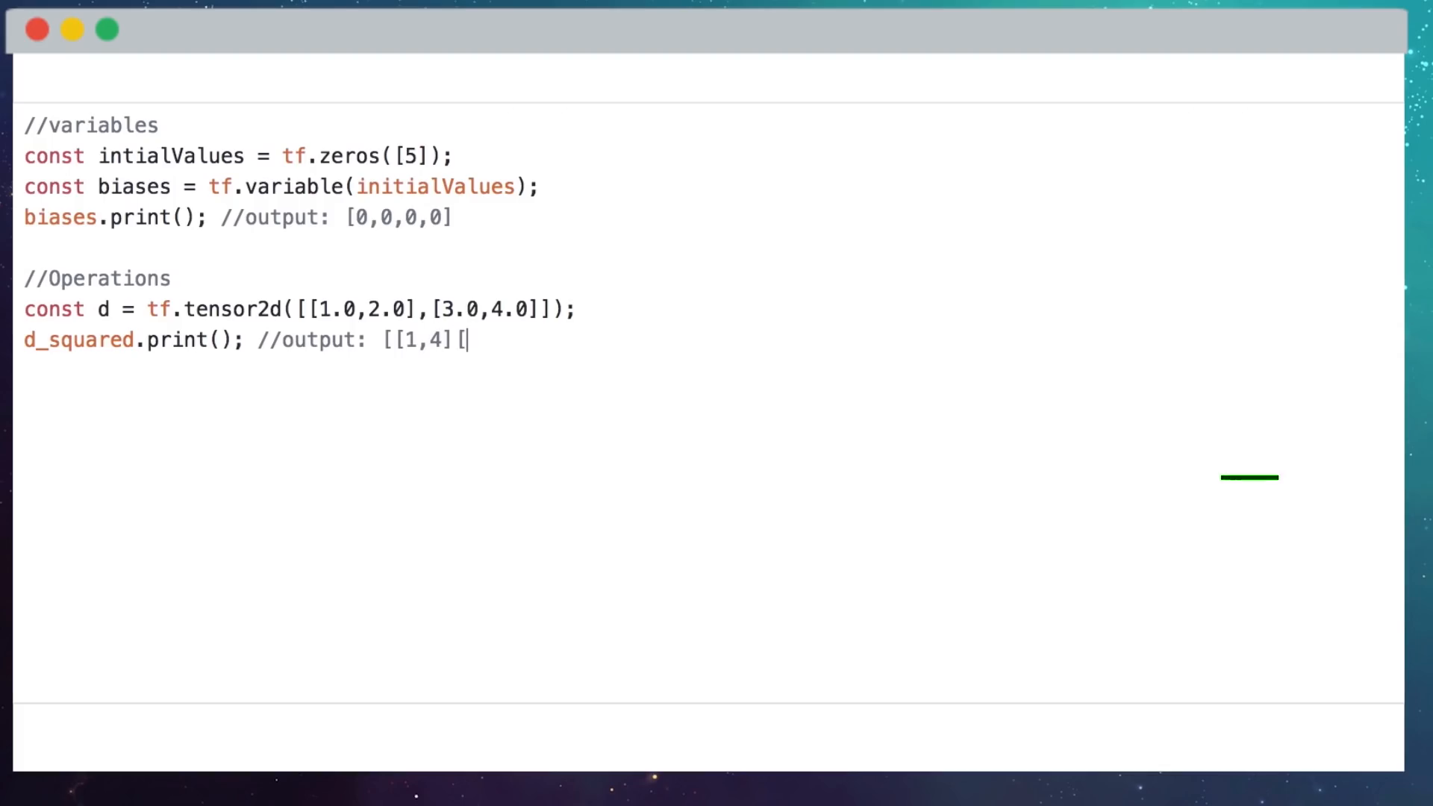
{"action": "type", "text": ",[9,16"}
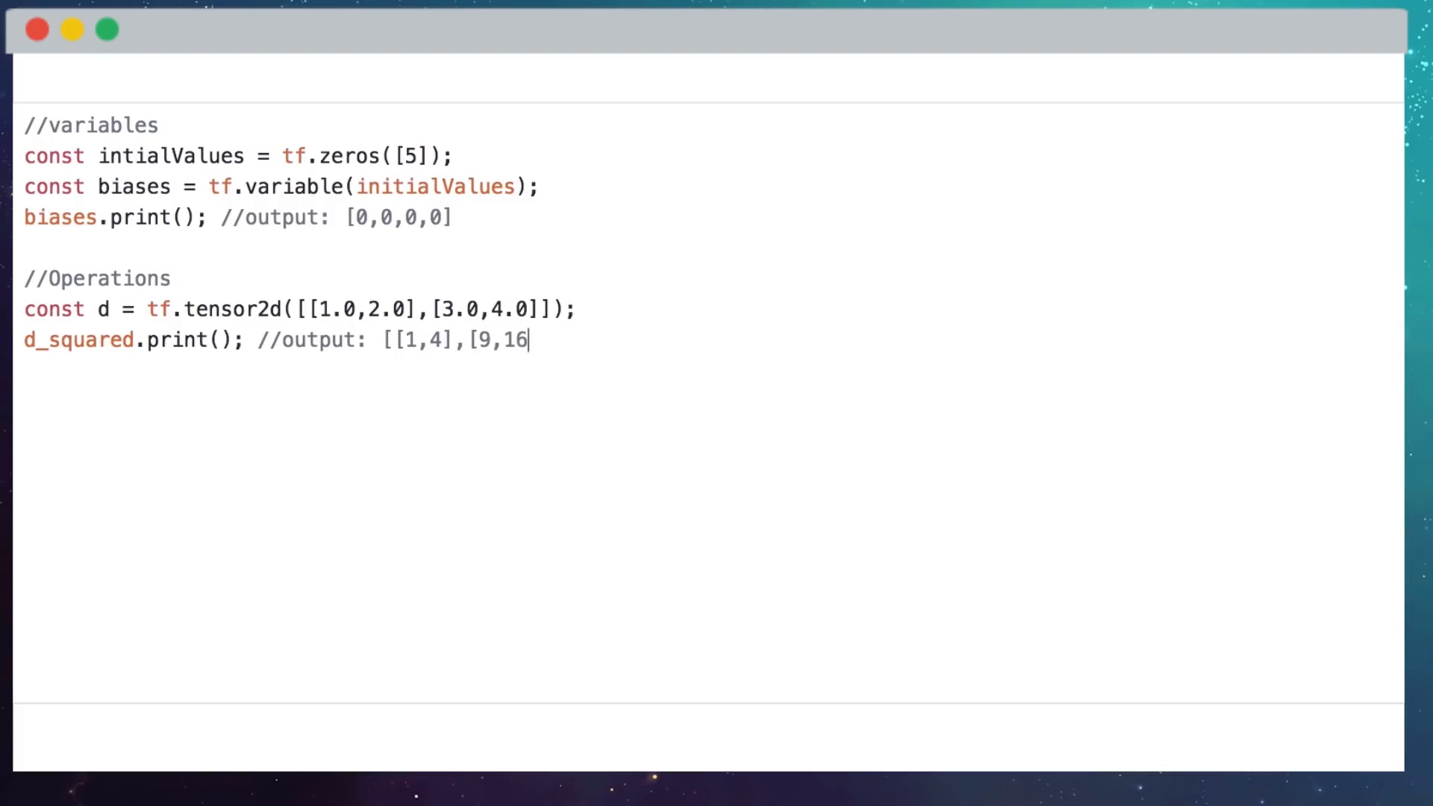
{"action": "type", "text": "]"}
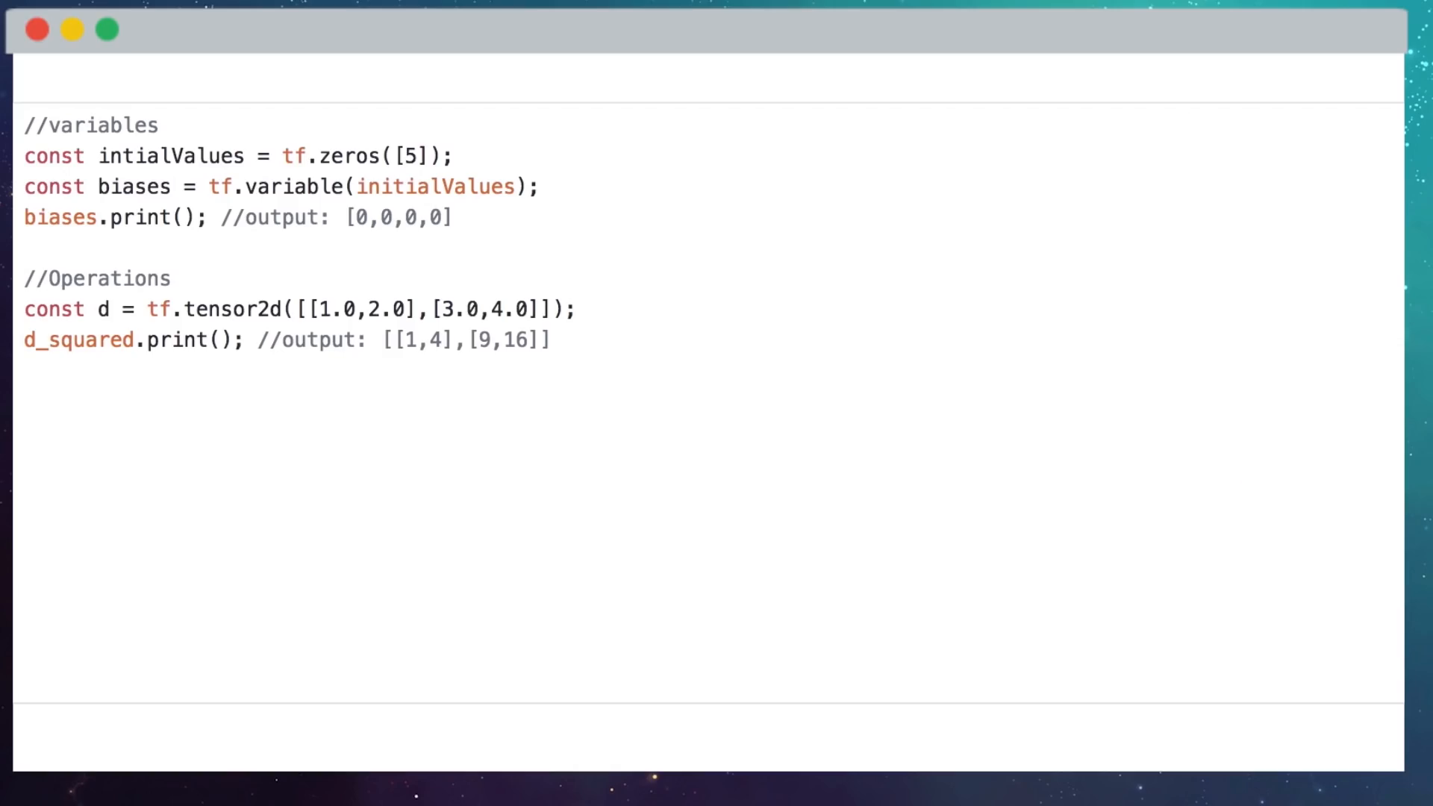
{"action": "type", "text": "const s"}
{"action": "type", "text": "//C"}
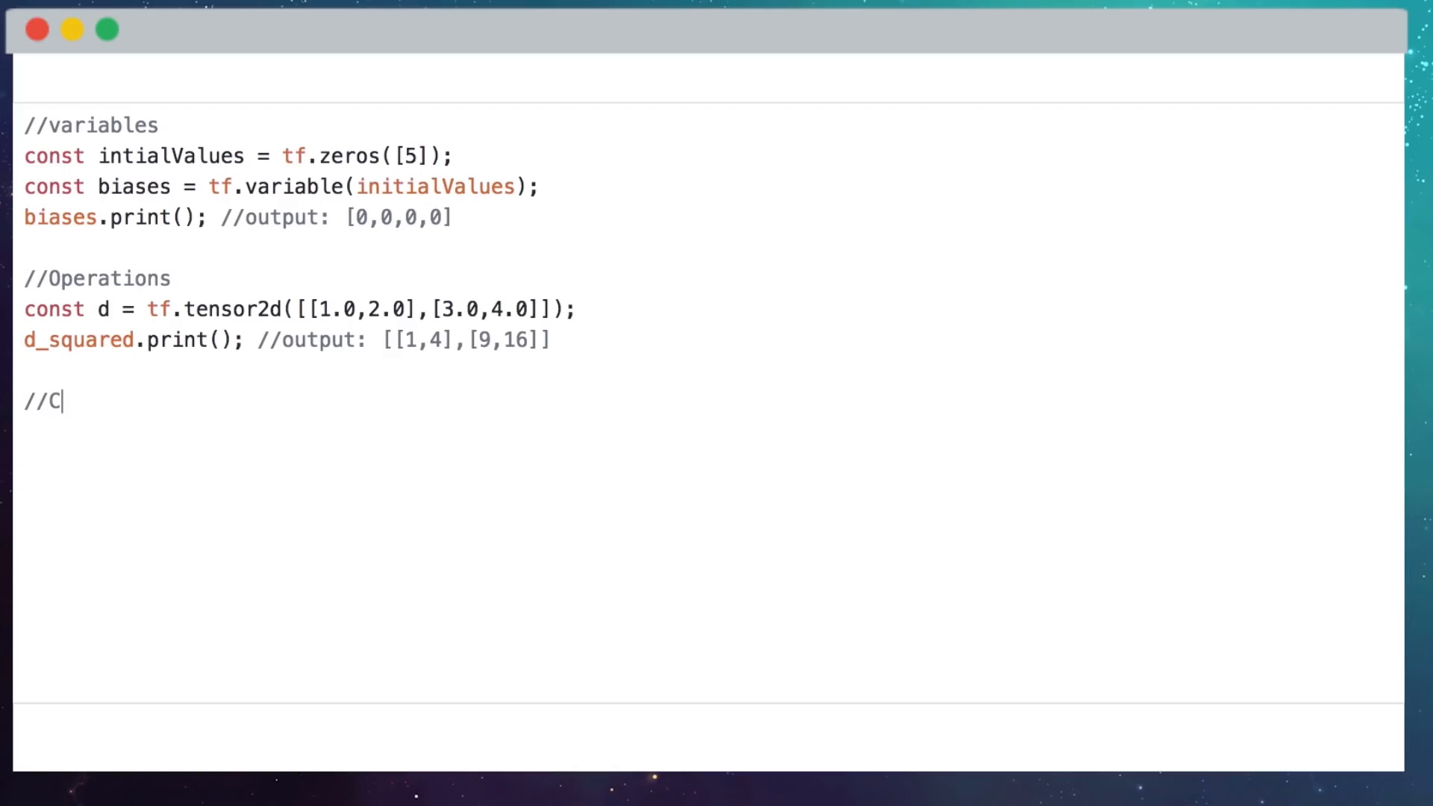
Add the //Chainable comment and define sq_sum as d.add(d).square().
{"action": "type", "text": "hainable"}
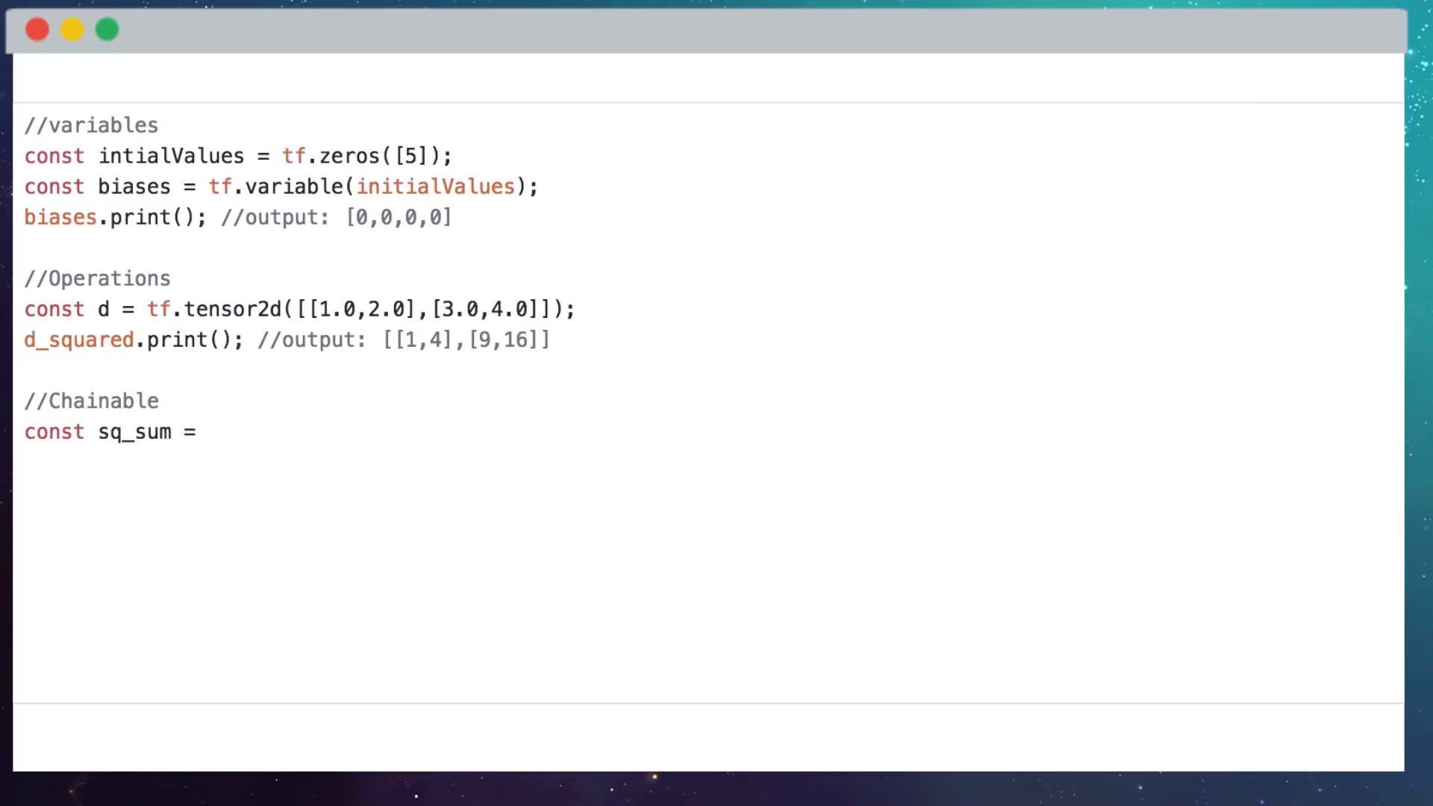
{"action": "type", "text": "d.add("}
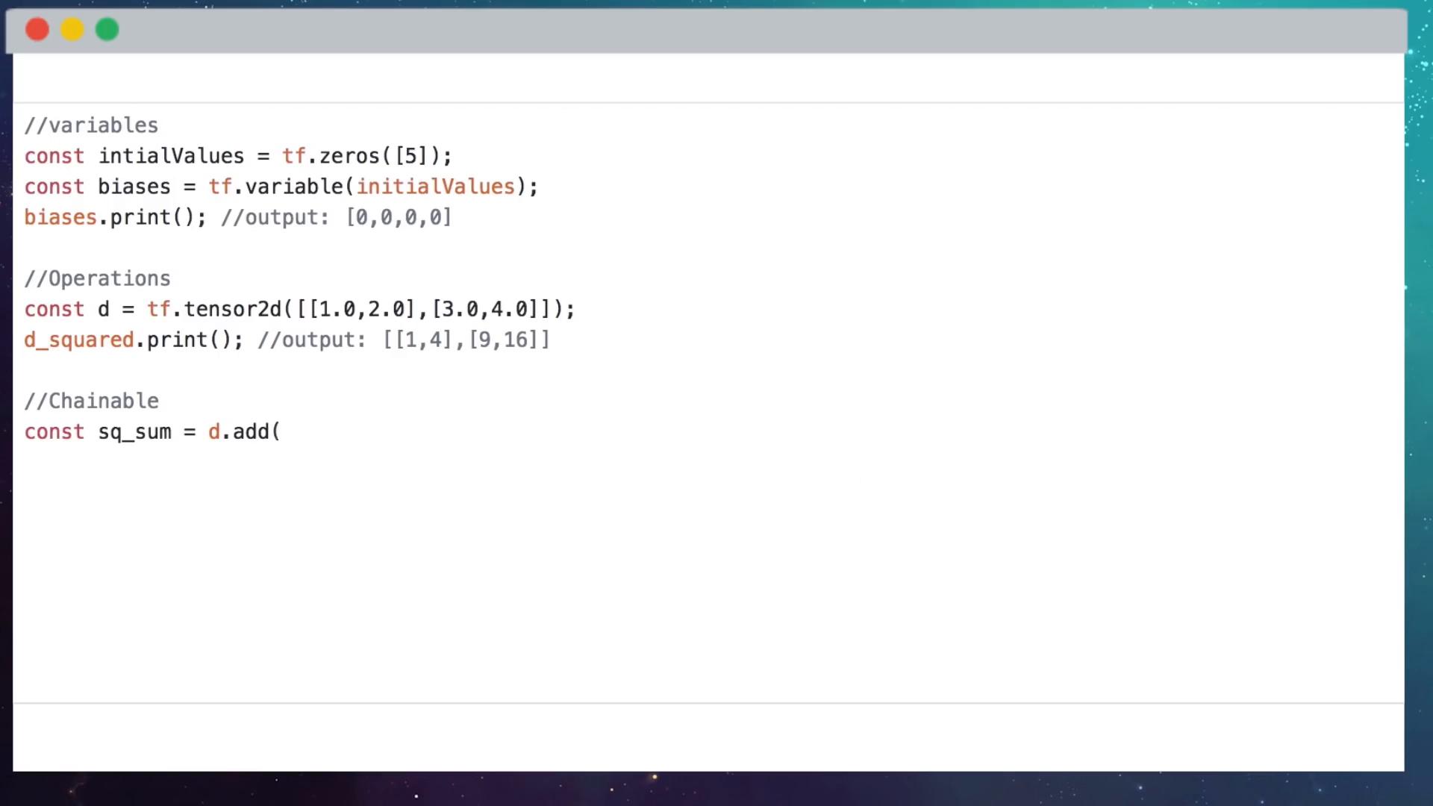
{"action": "type", "text": "d).square("}
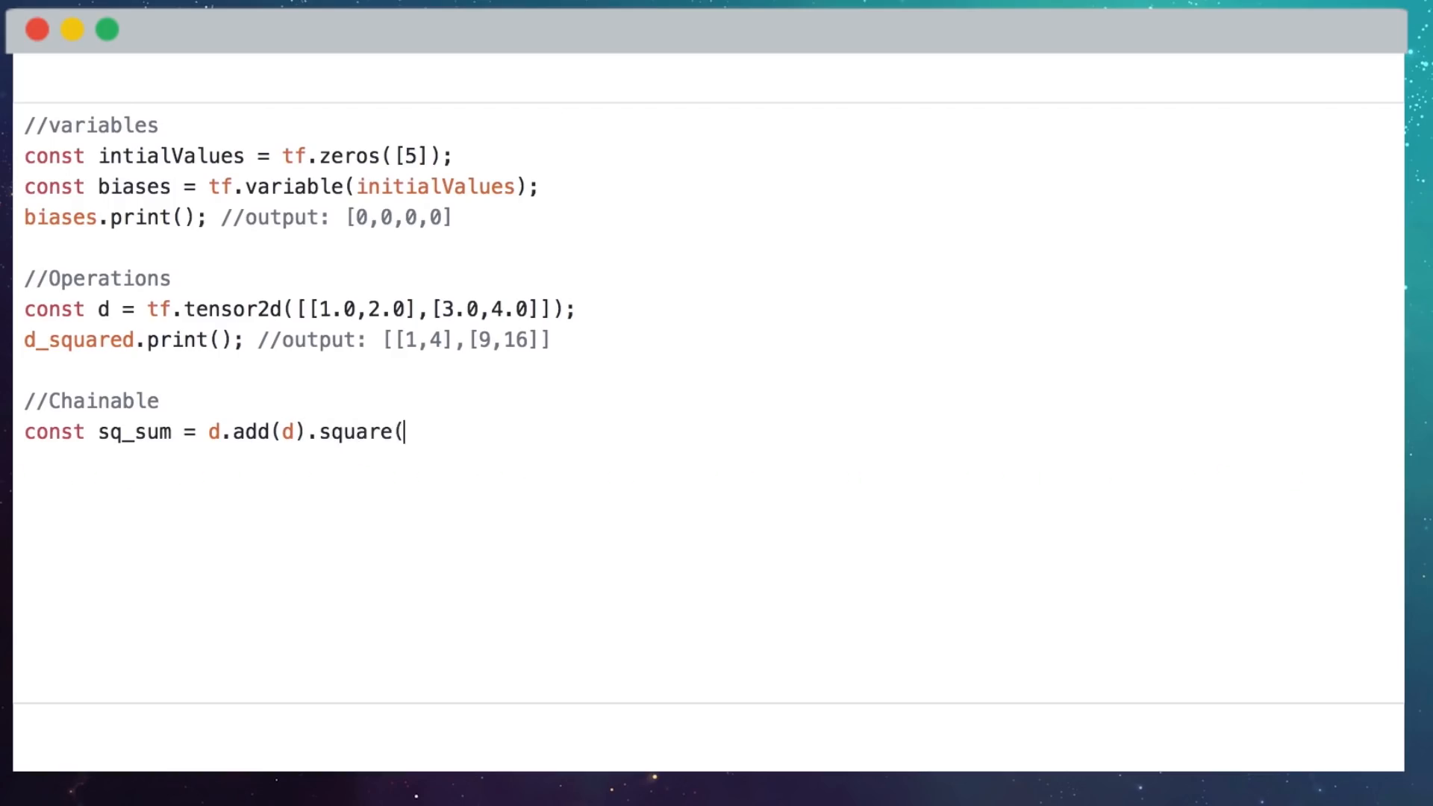
{"action": "type", "text": ");"}
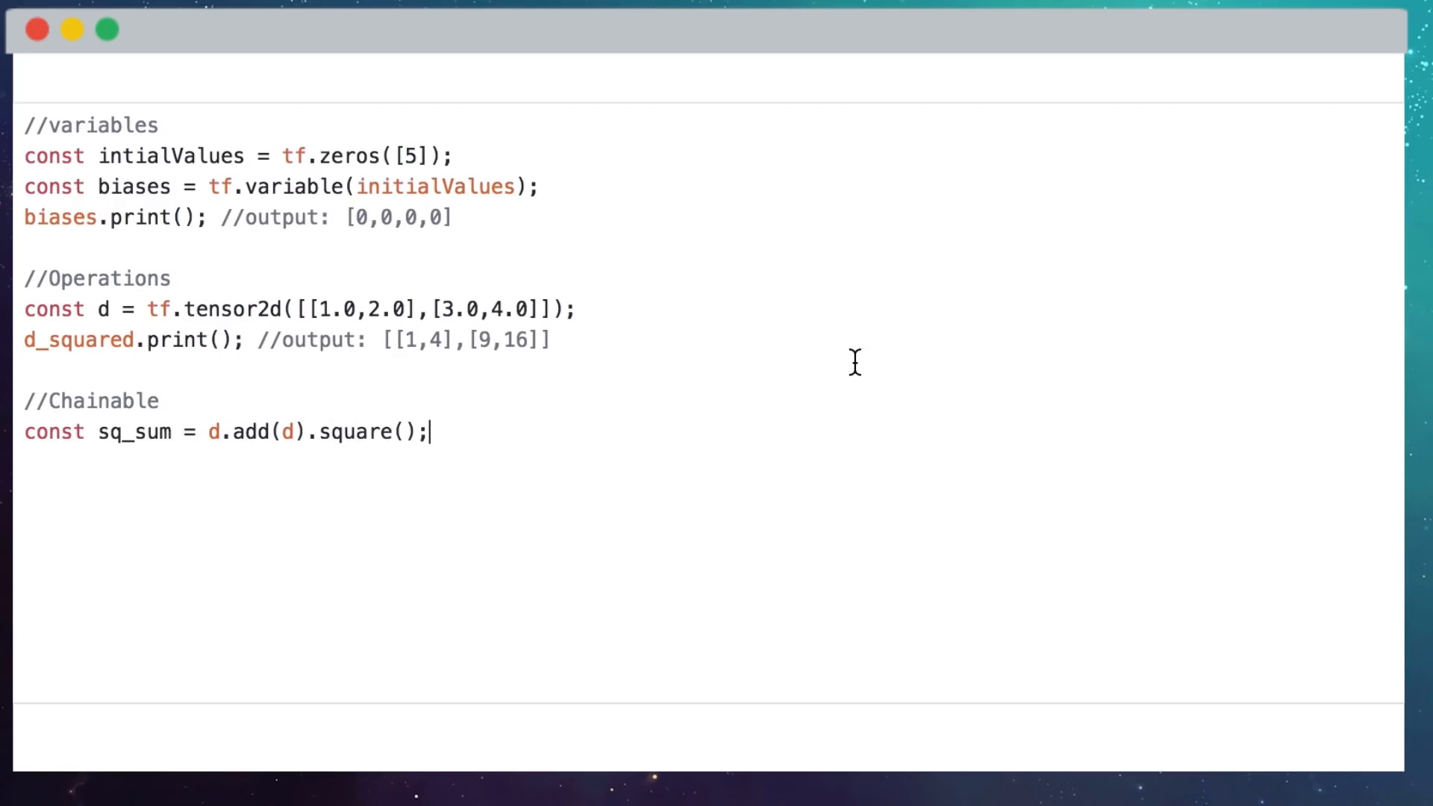